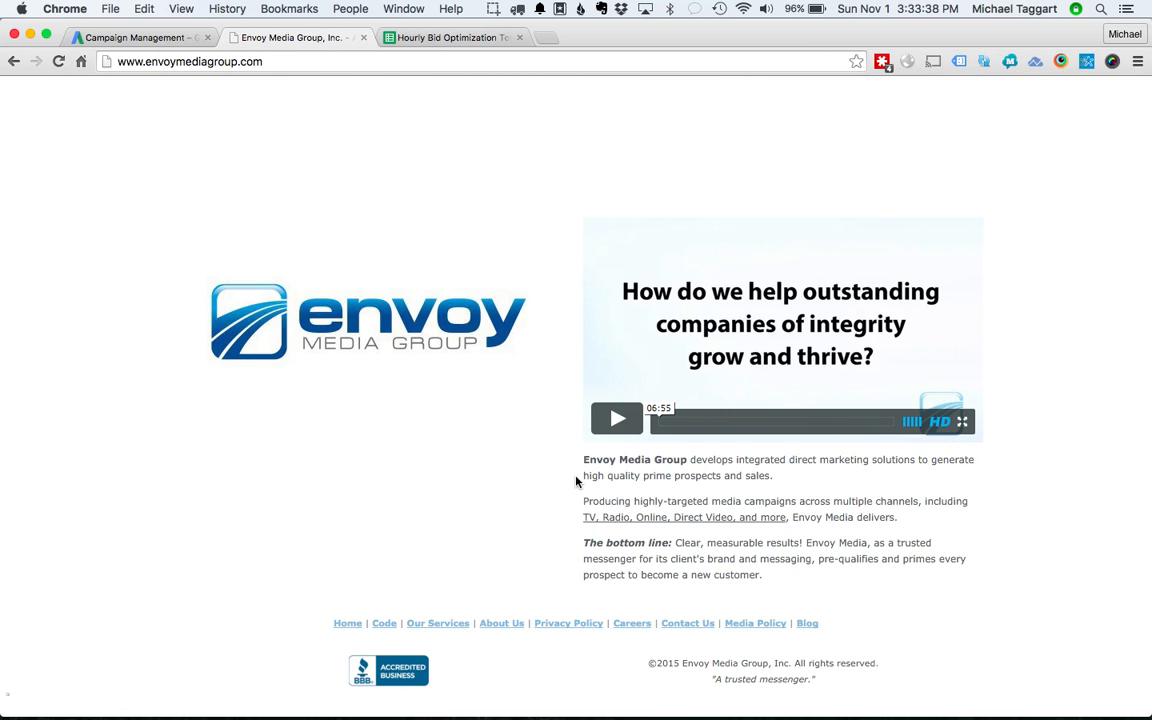
mouse_move(490, 424)
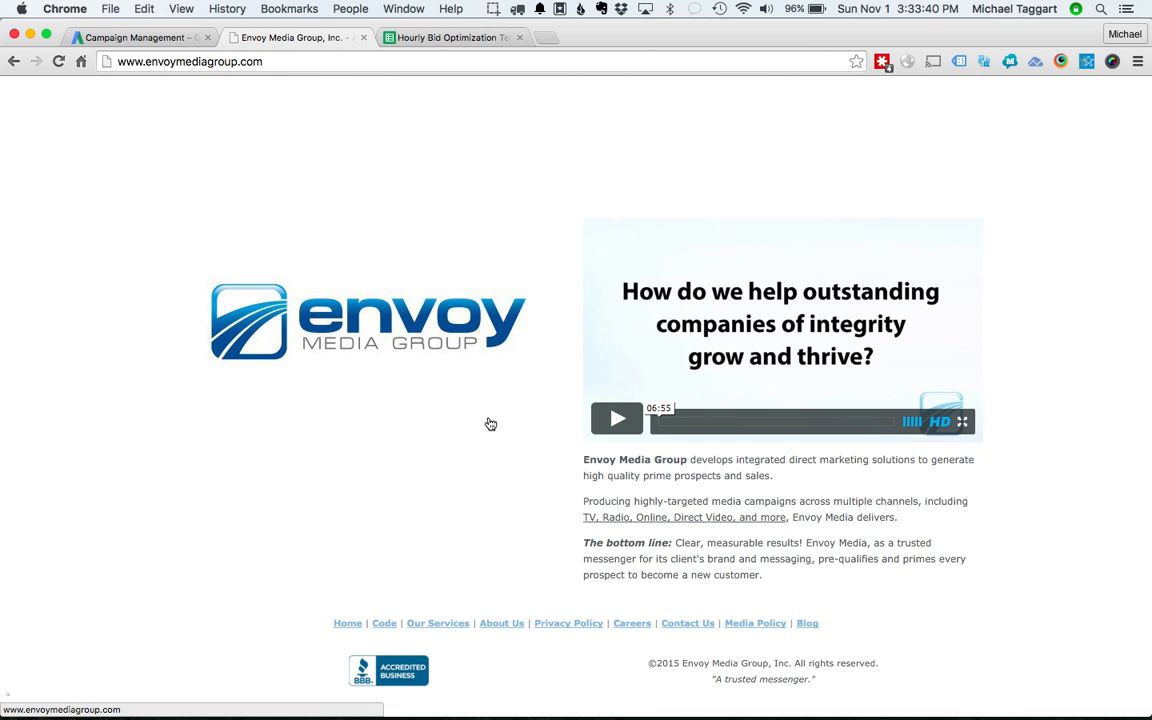
mouse_move(312, 192)
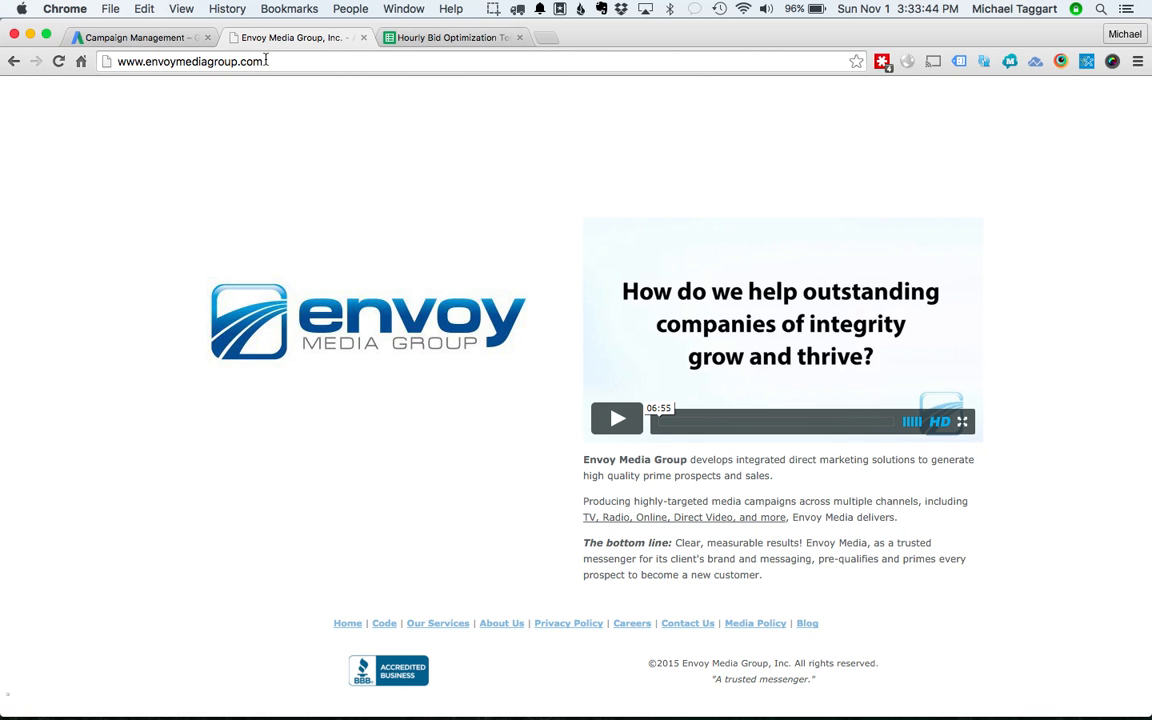
mouse_move(132, 326)
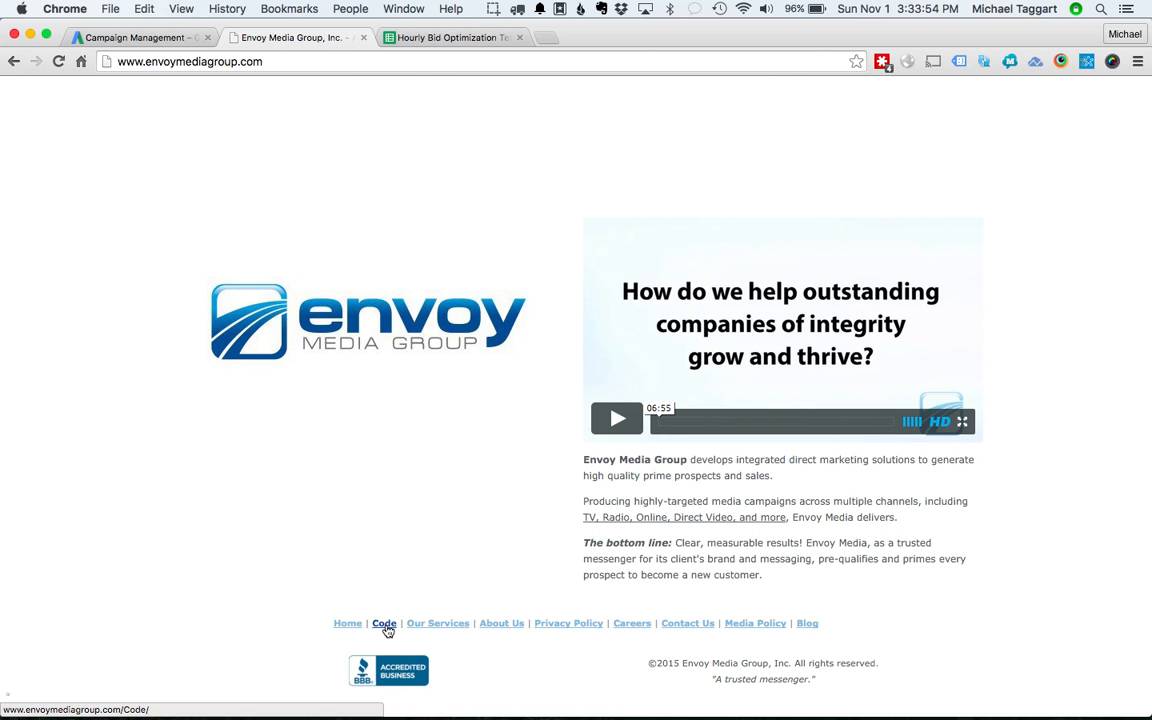
Go to the Envoy Media Group Code page listing open-source projects.
click(384, 624)
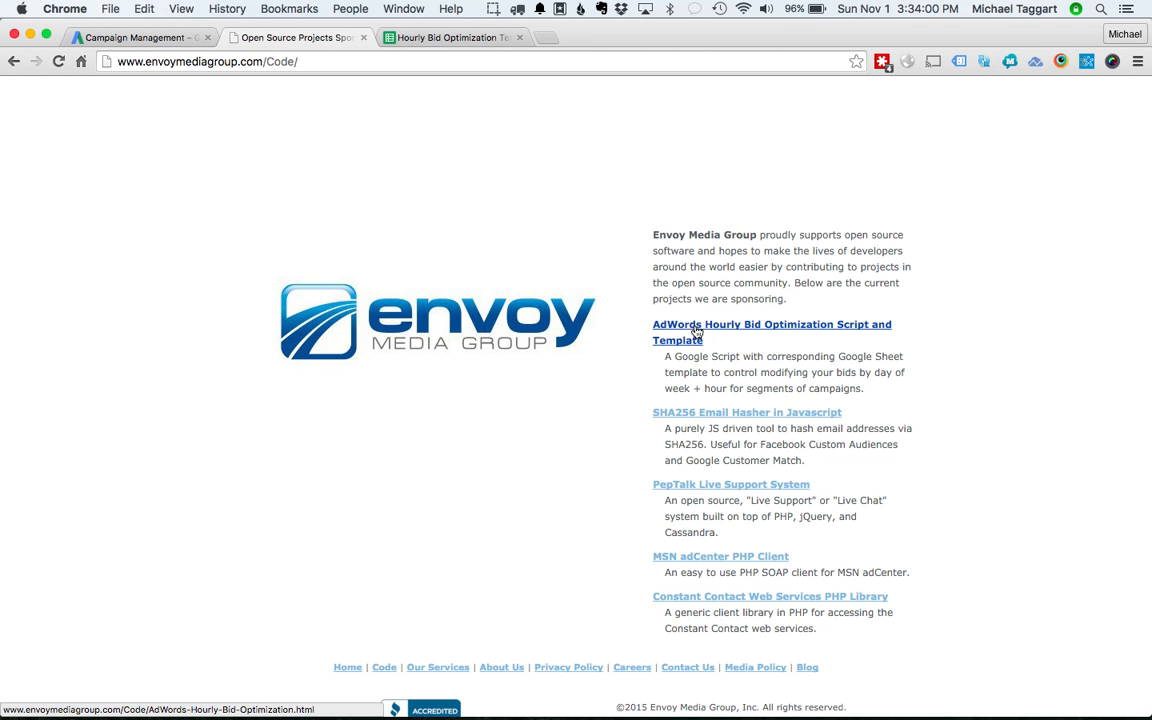
Reach the AdWords-Hourly-Bid-Optimization GitHub repo and open Hourly_Bid_Optimization.js.
click(772, 324)
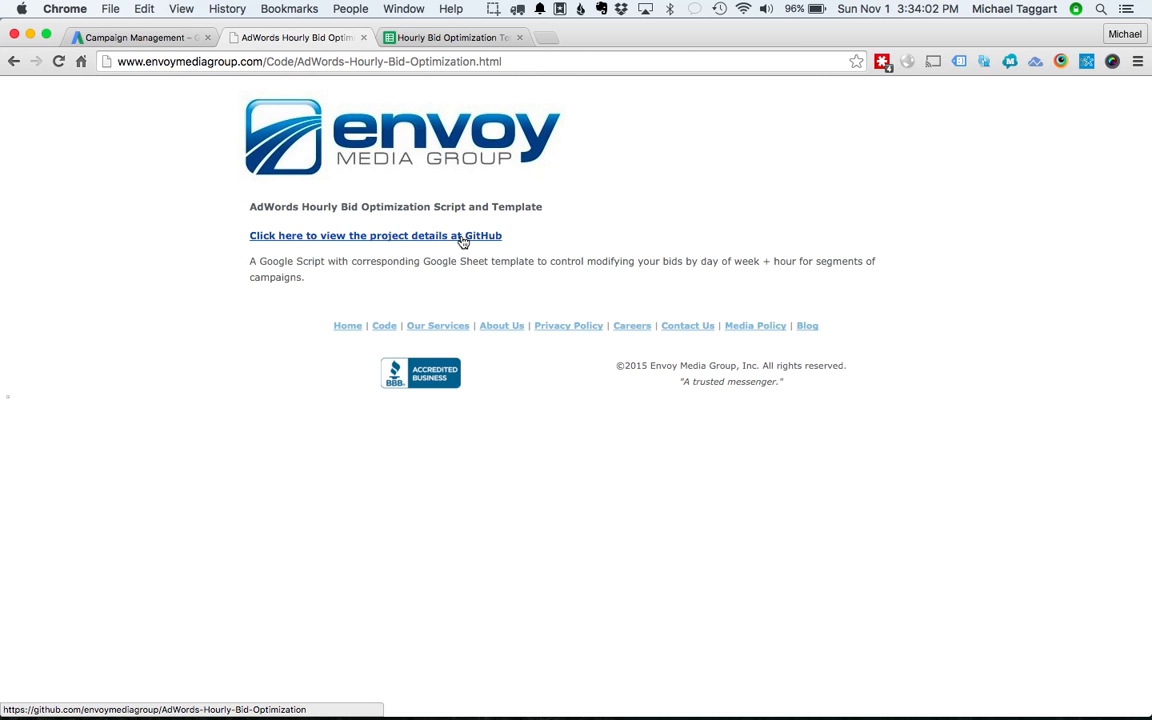
click(376, 236)
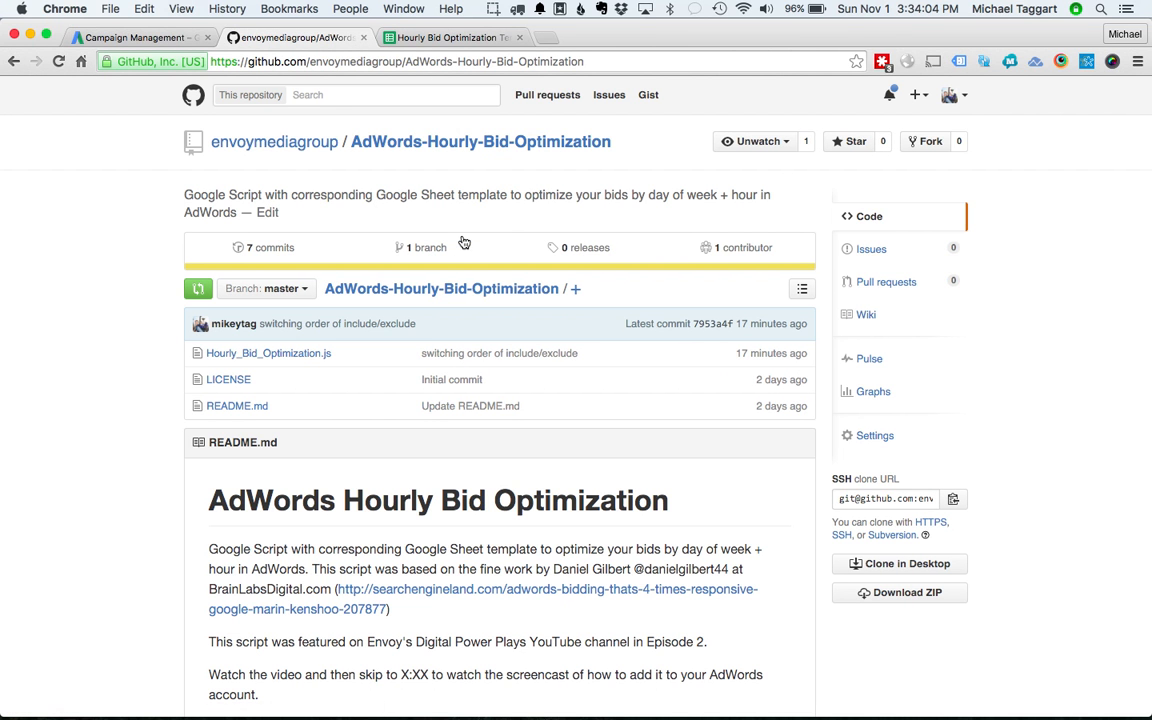
mouse_move(456, 388)
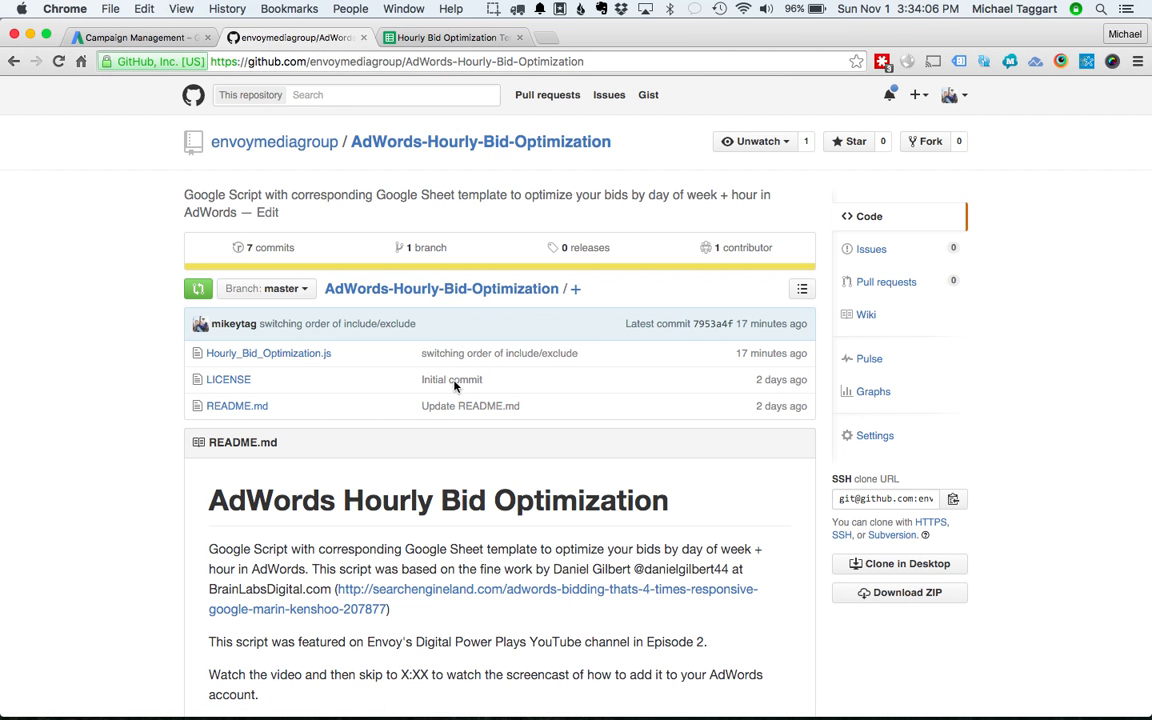
scroll(down, 3)
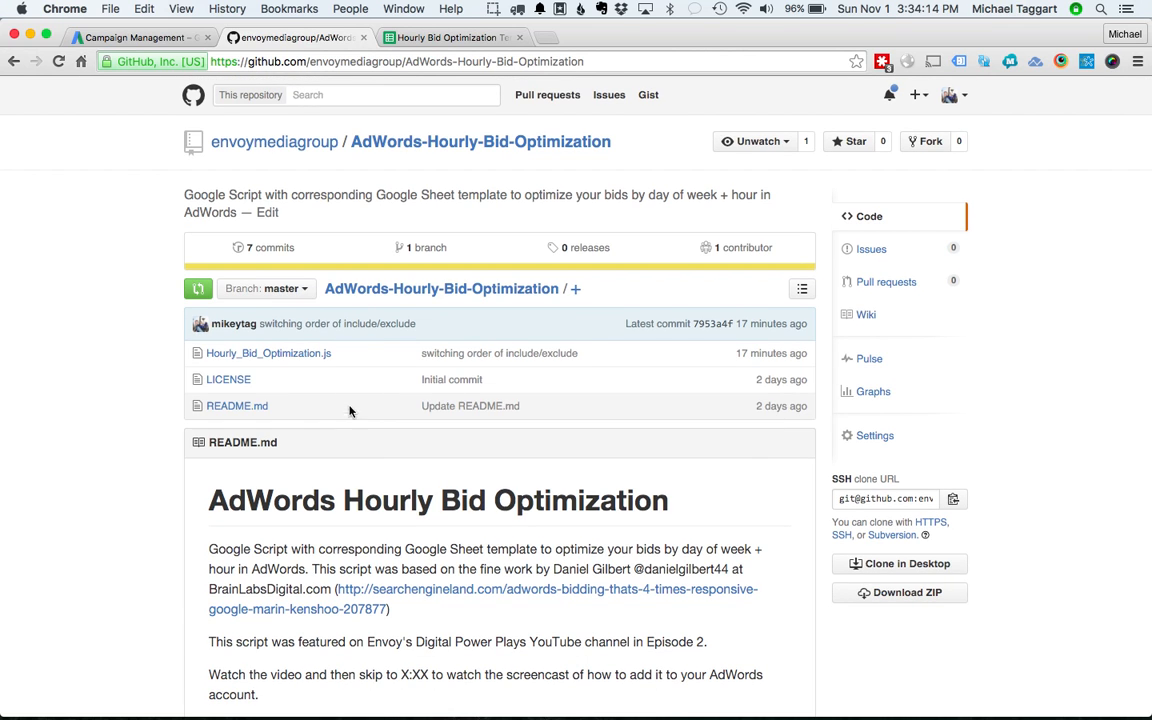
mouse_move(268, 352)
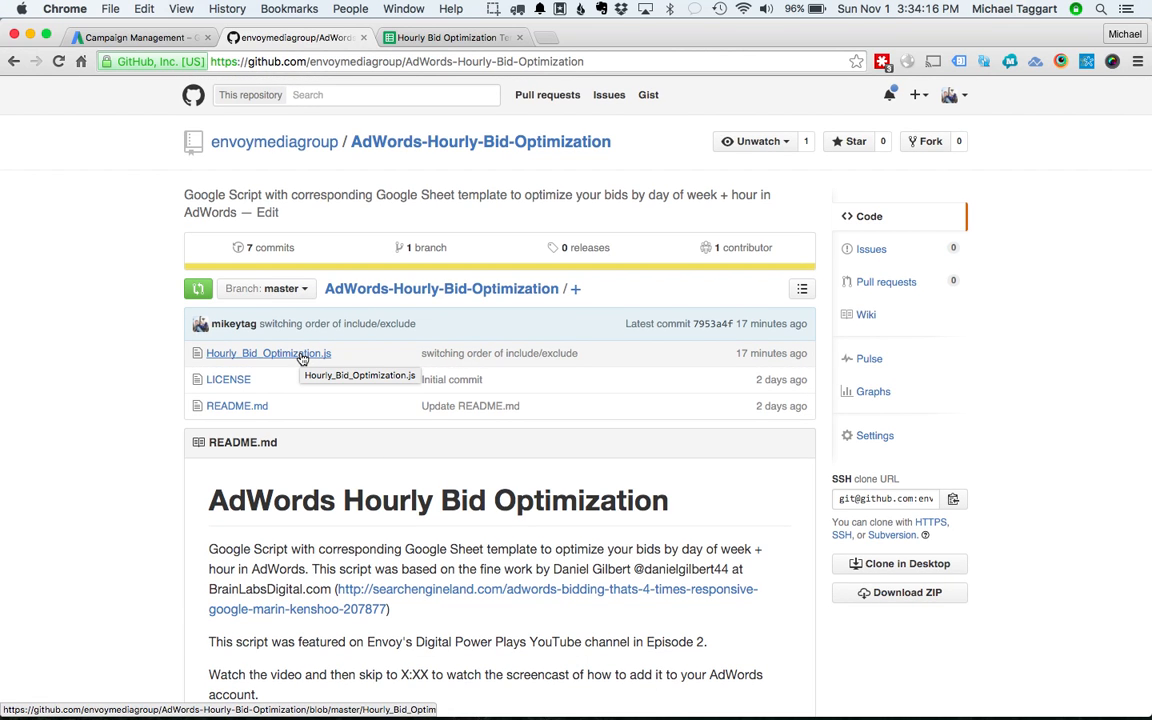
click(268, 352)
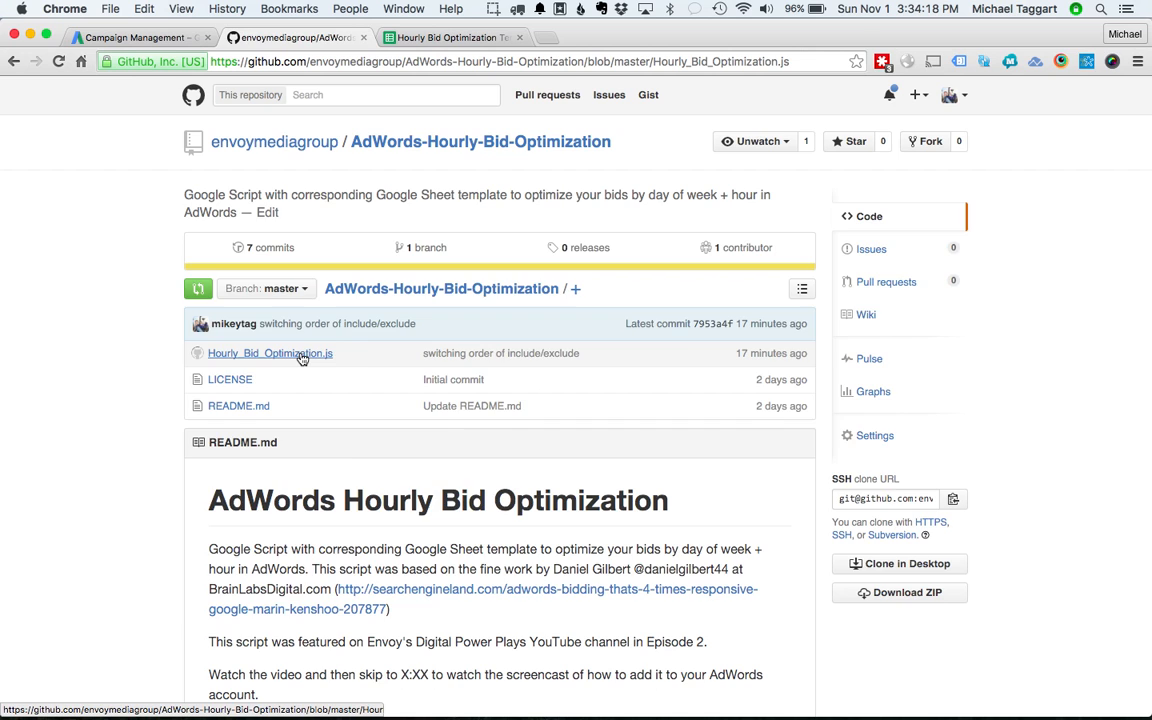
click(270, 352)
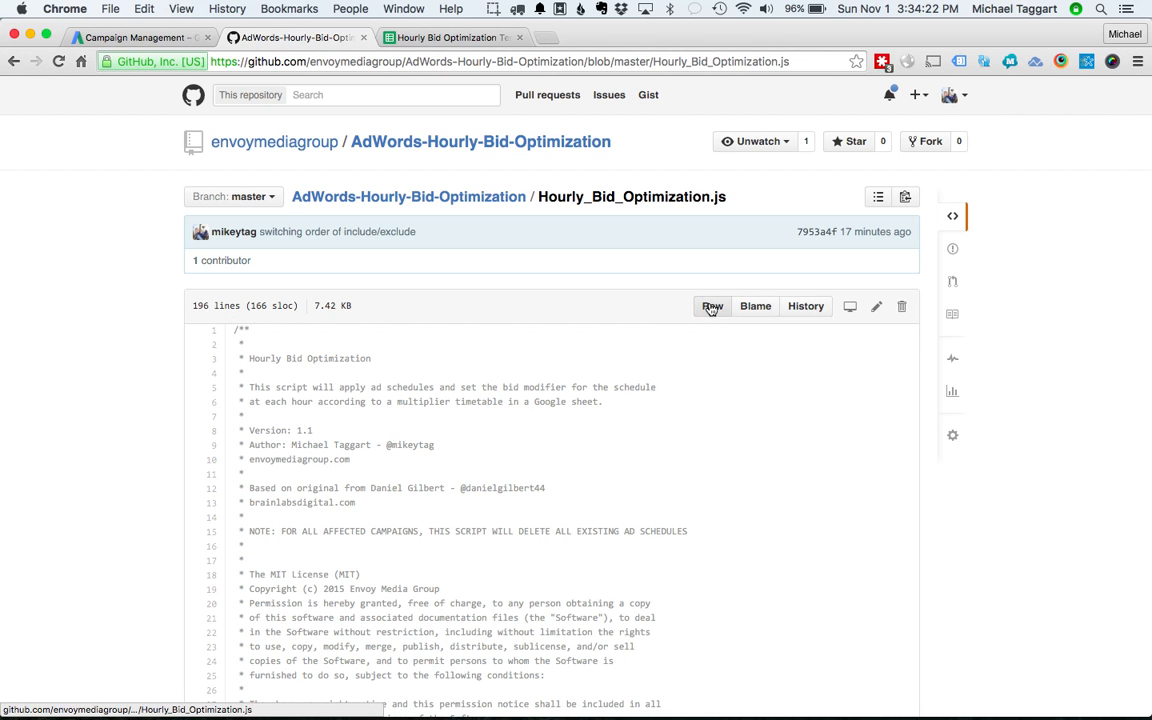
View the script as raw text and select all of its source for copying.
click(712, 306)
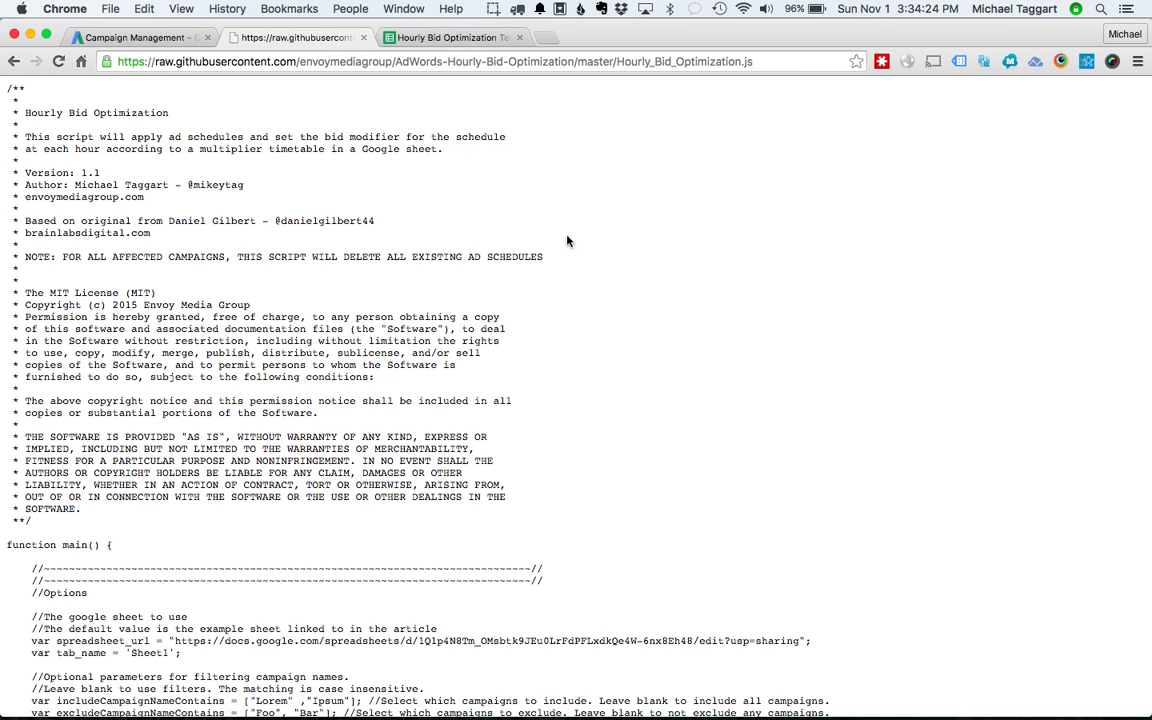
right_click(568, 240)
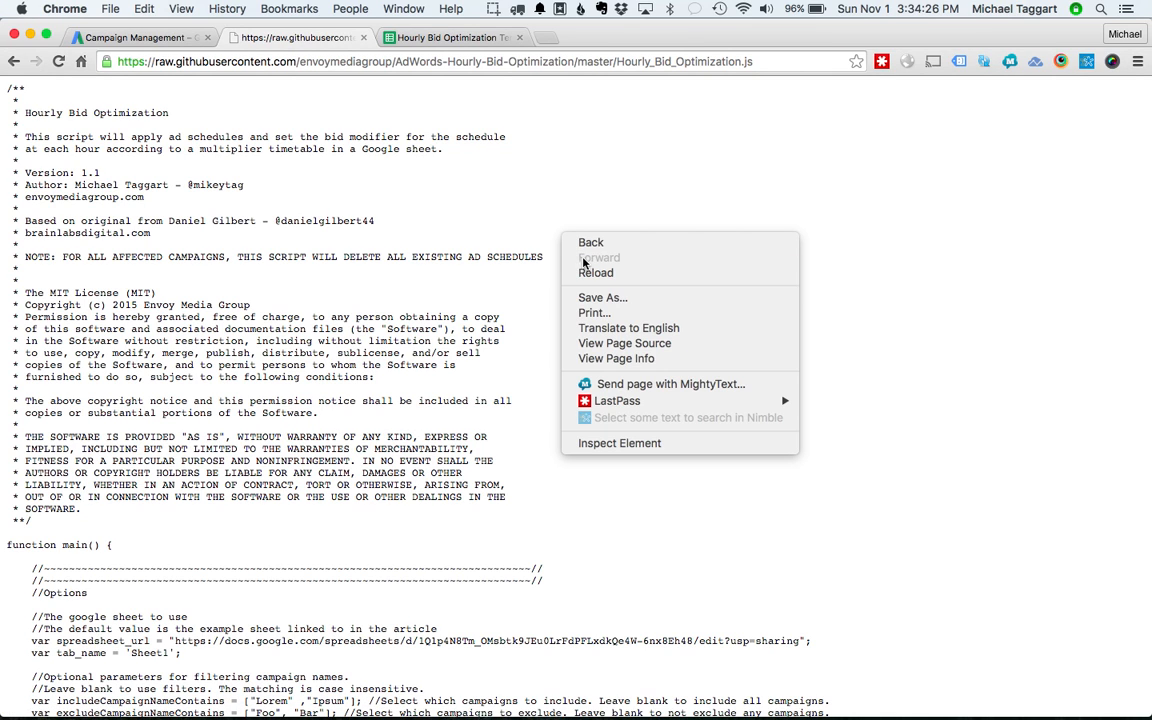
click(532, 240)
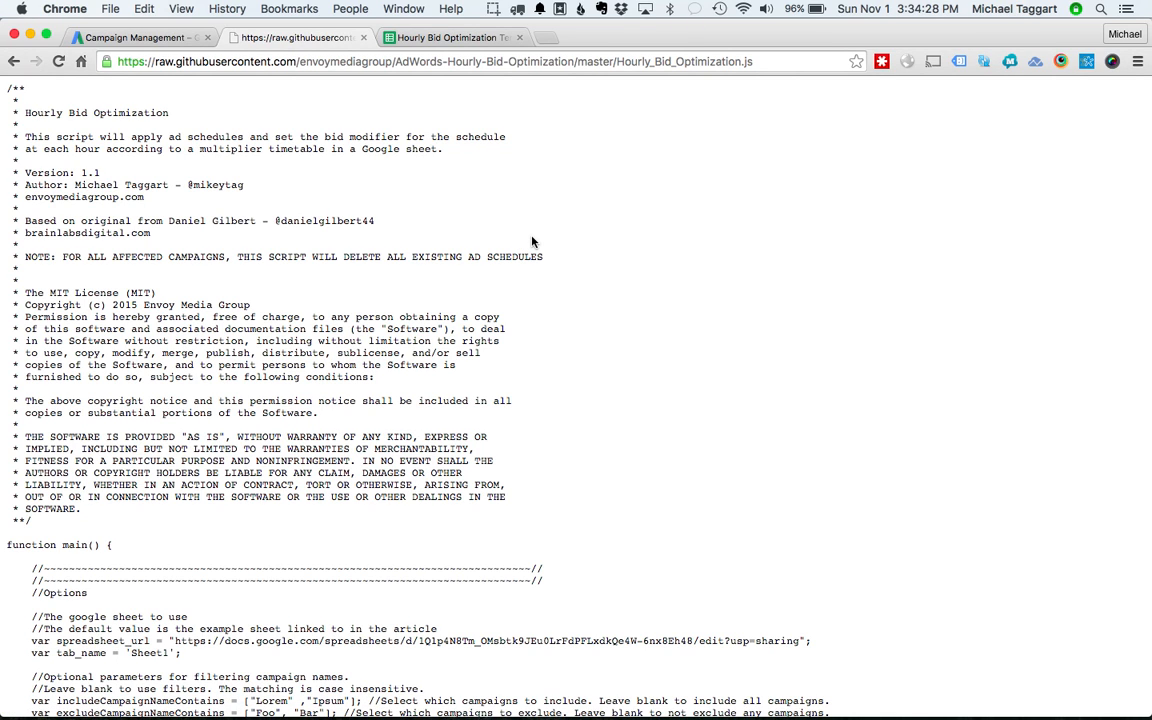
key(cmd+a)
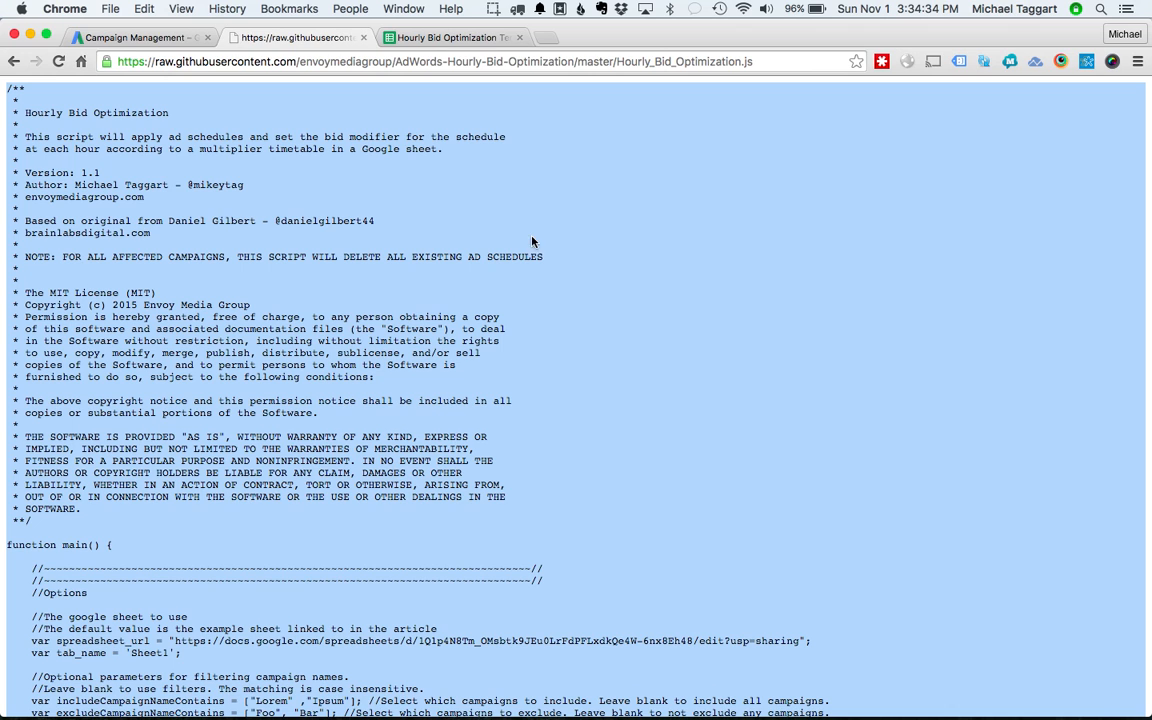
Return to the AdWords account and open the Bulk operations section toward Scripts.
click(140, 36)
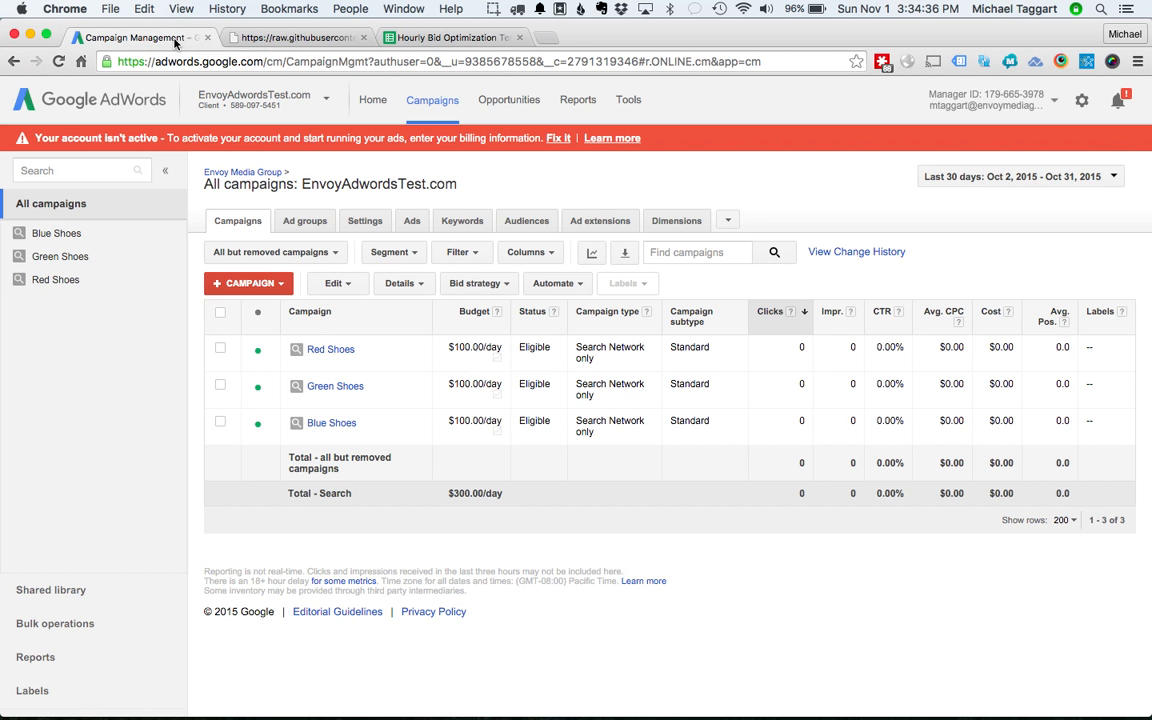
mouse_move(304, 198)
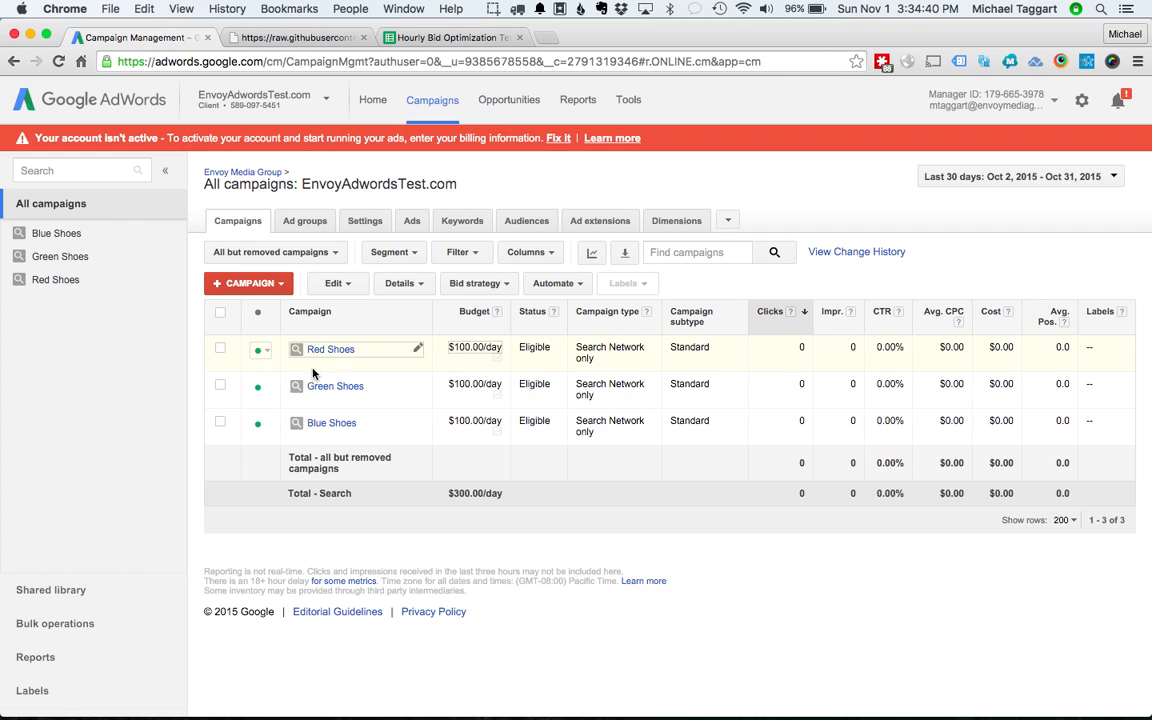
mouse_move(330, 384)
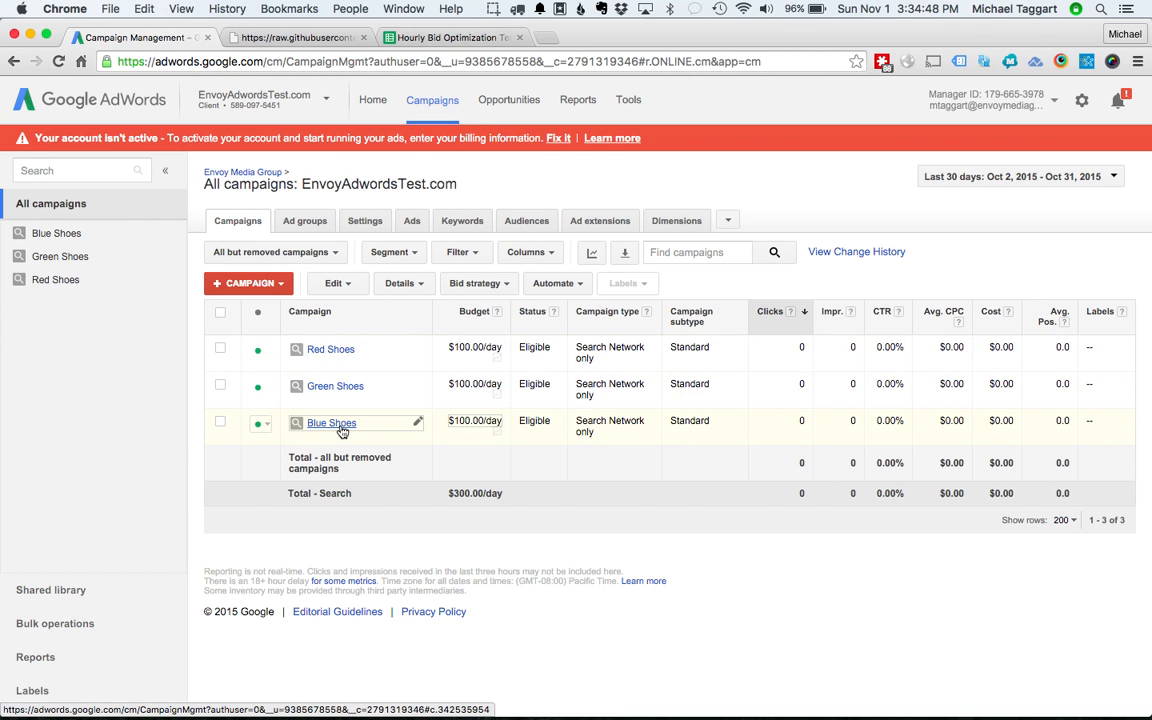
mouse_move(176, 388)
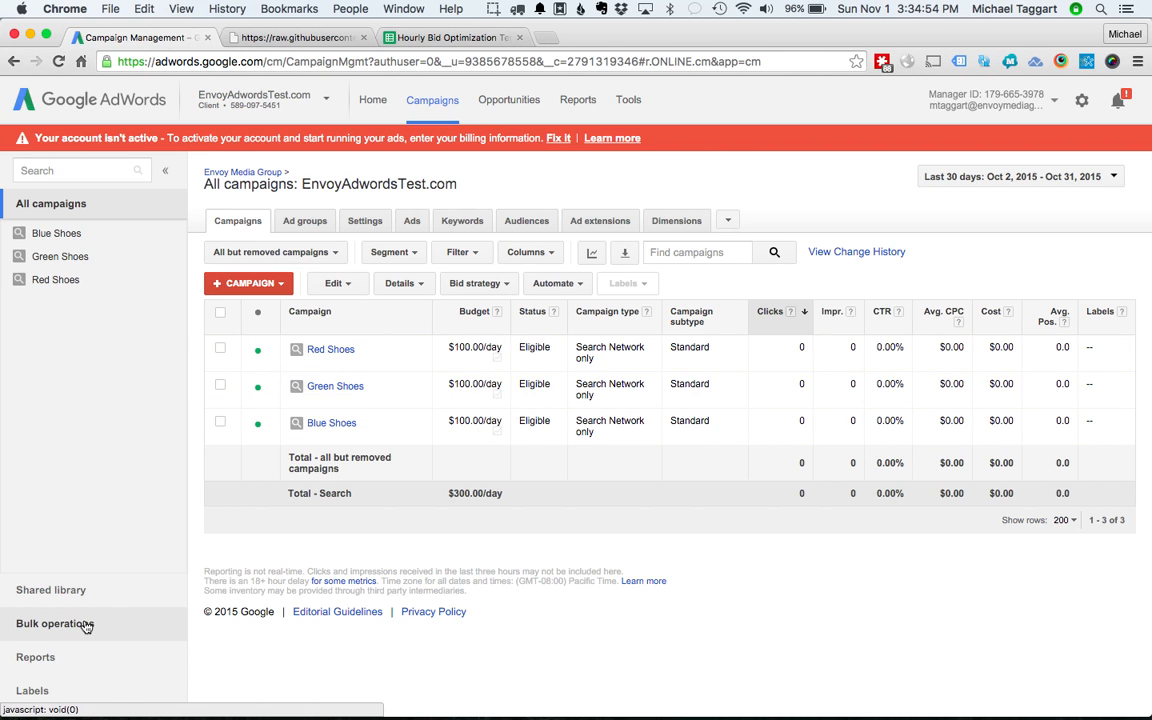
mouse_move(116, 628)
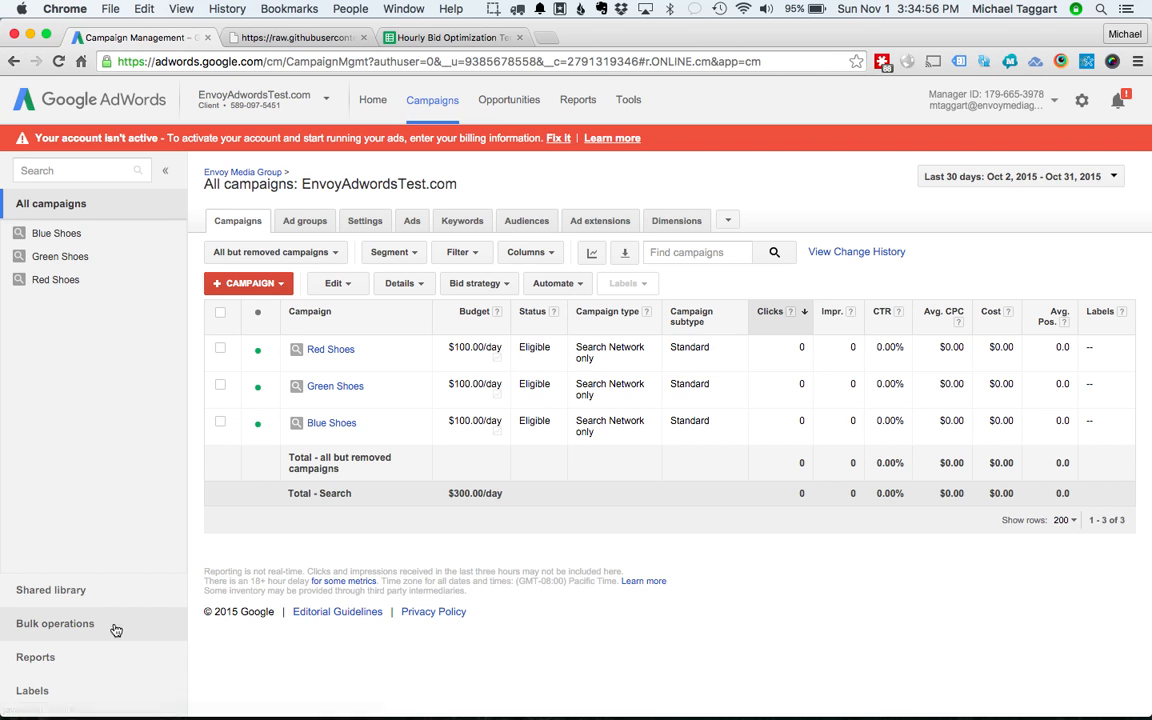
click(56, 624)
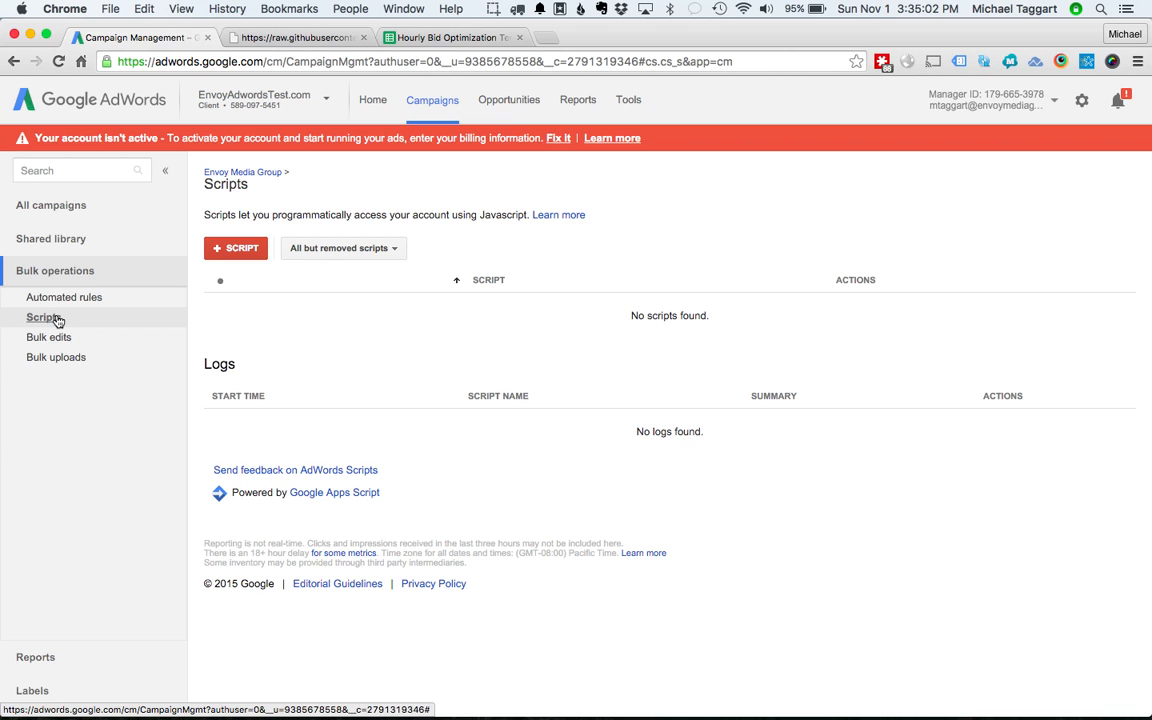
mouse_move(44, 316)
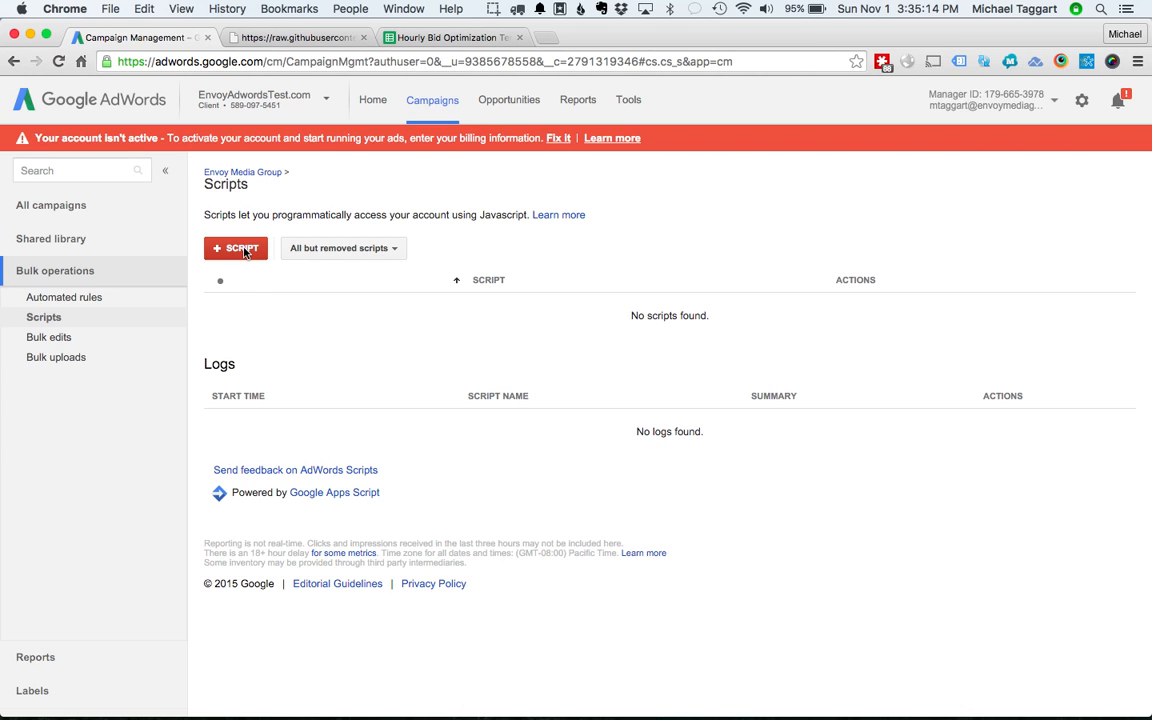
Create a new script named Hourly Bid Optimizations and paste the copied source into its body.
click(236, 248)
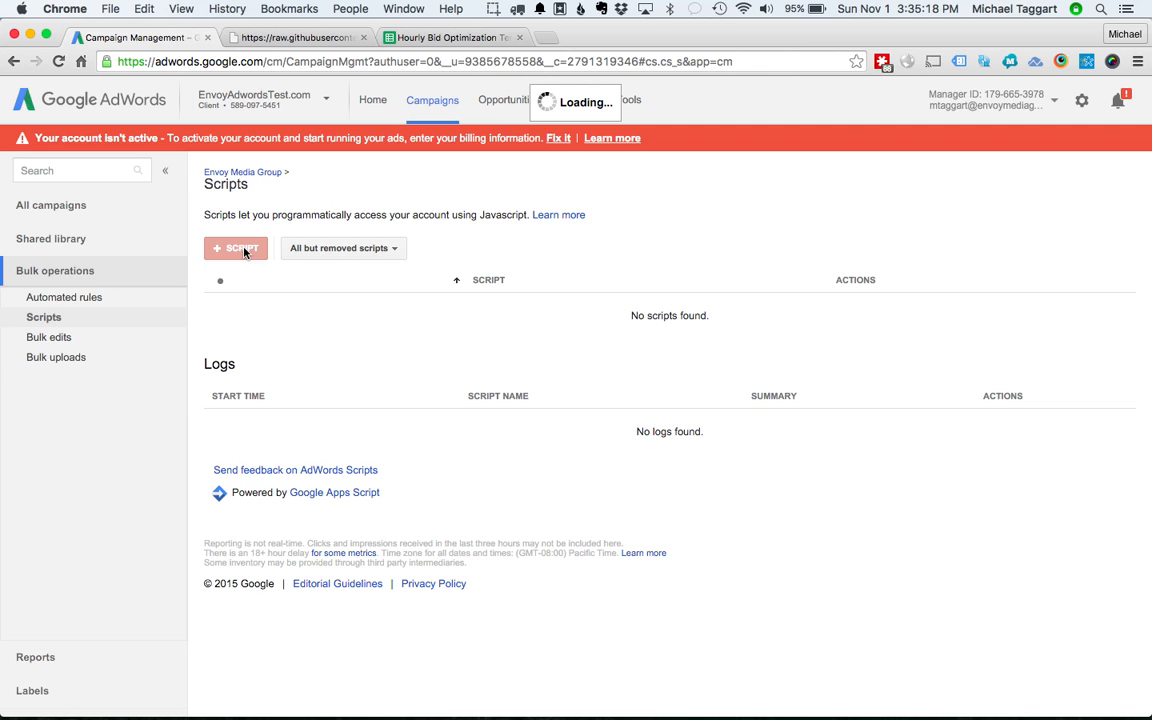
click(236, 248)
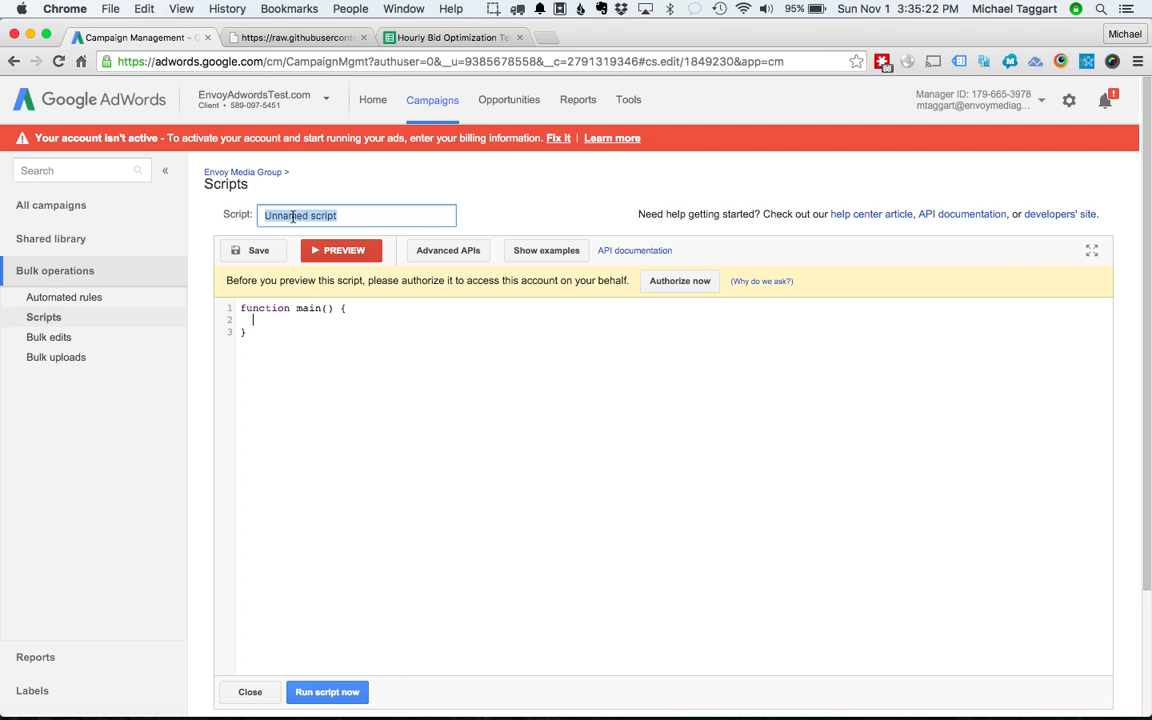
text(Hourly Bid Optimizations)
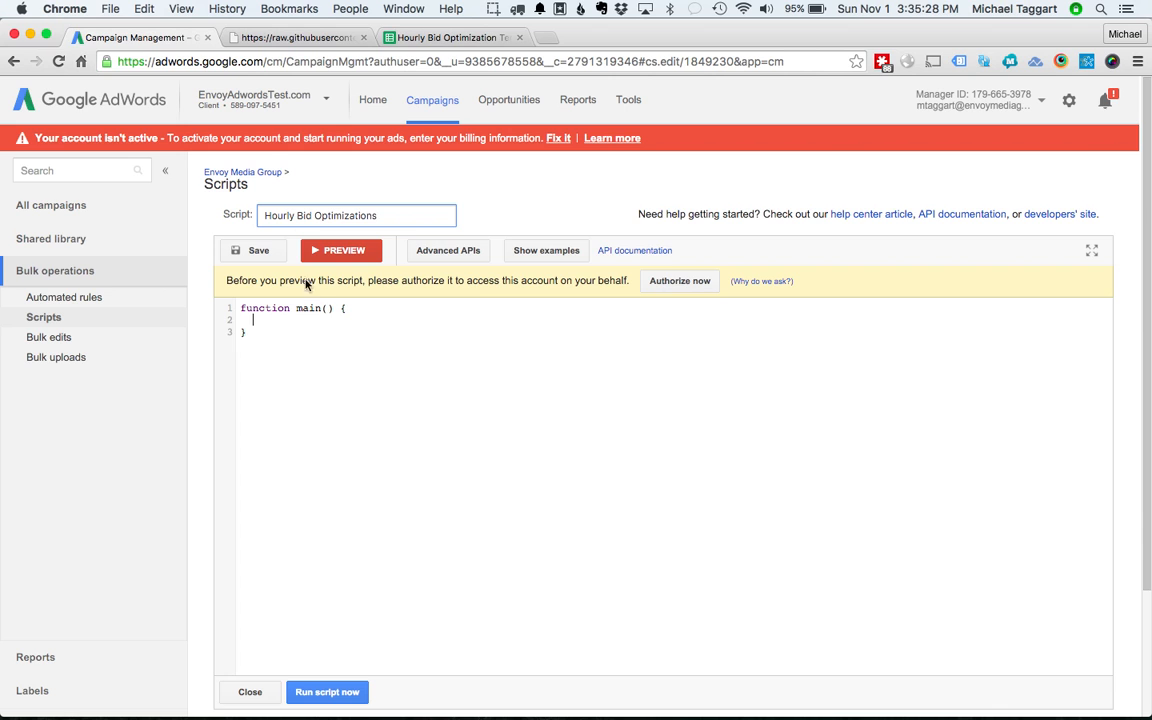
click(396, 320)
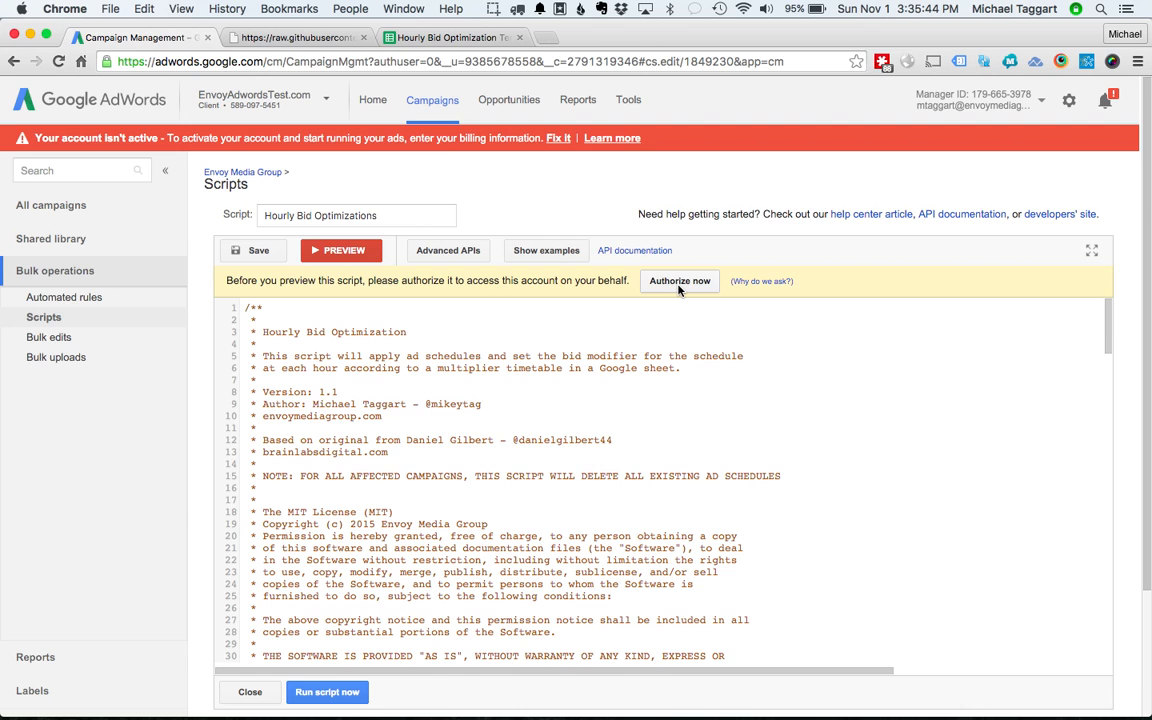
Authorize the script to manage the account's AdWords campaigns.
click(680, 280)
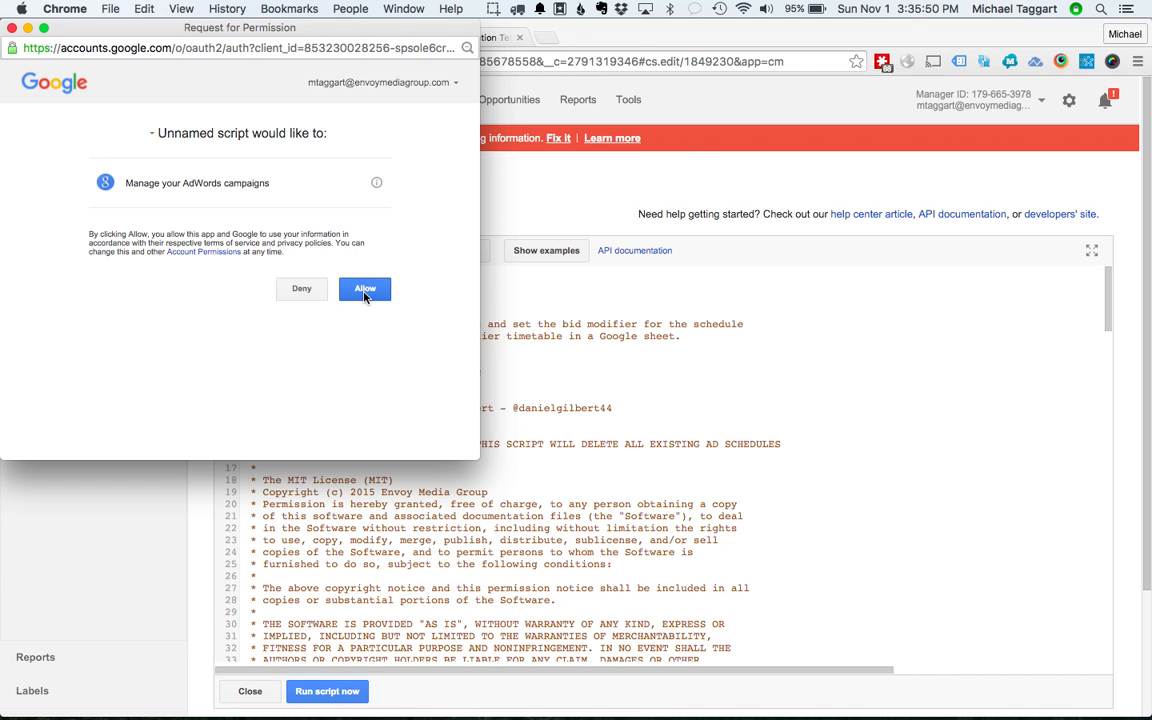
click(364, 288)
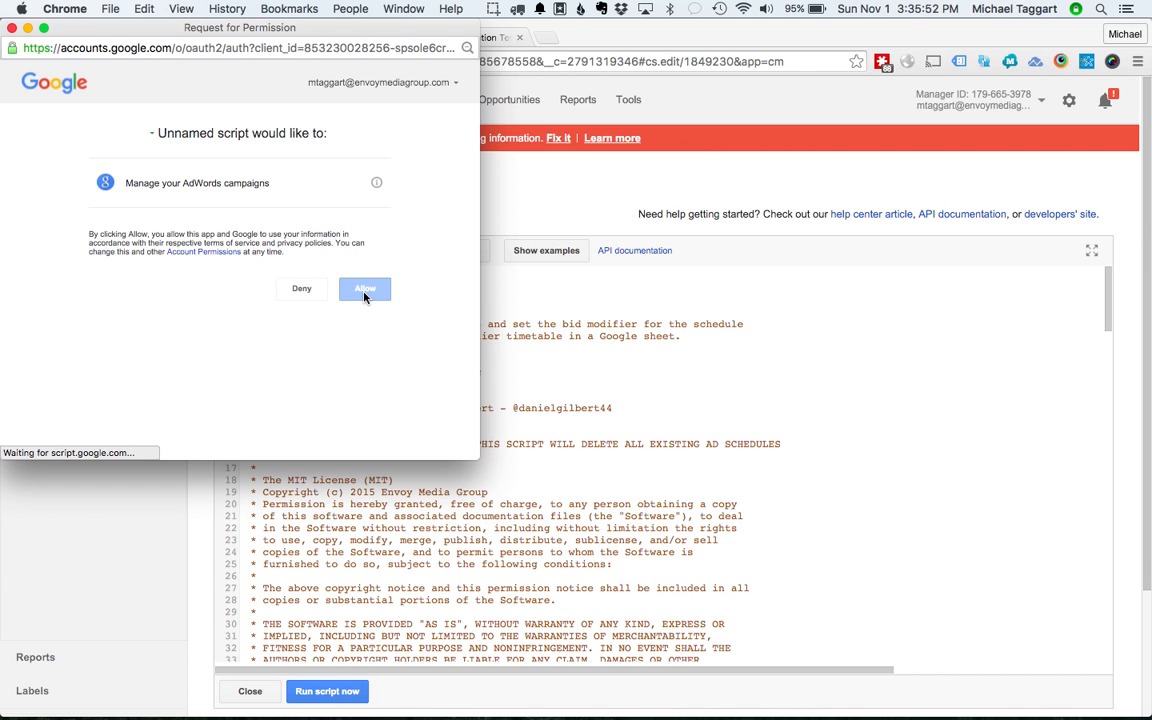
click(364, 288)
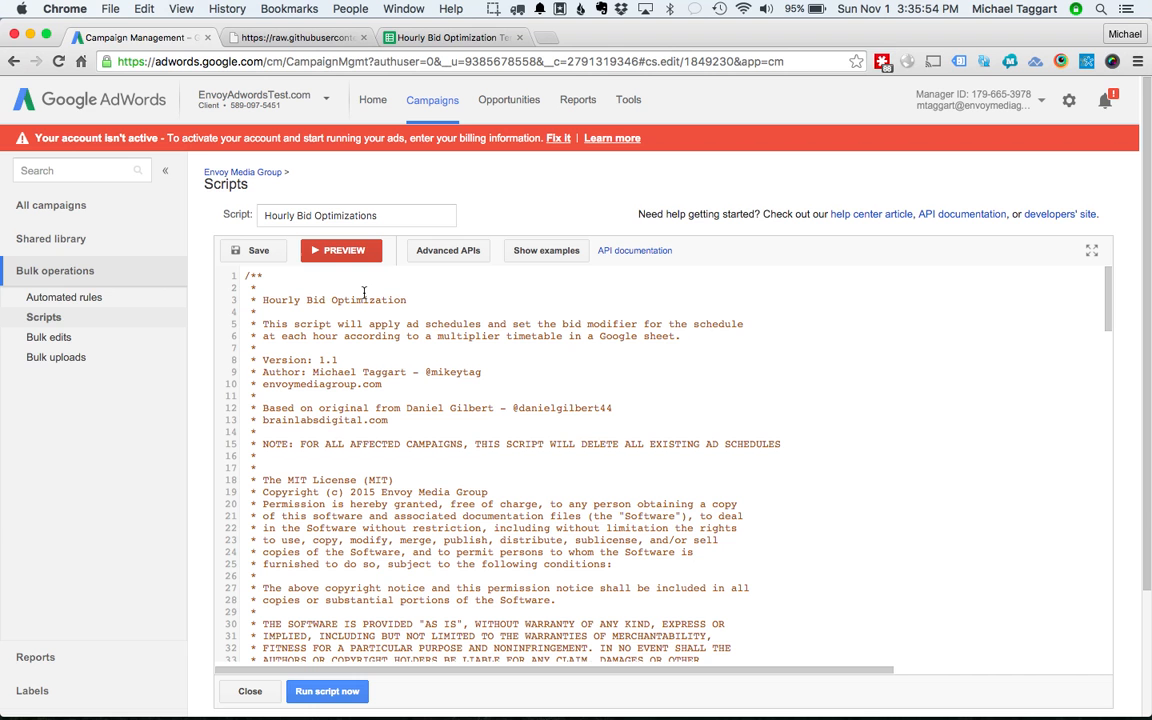
mouse_move(680, 352)
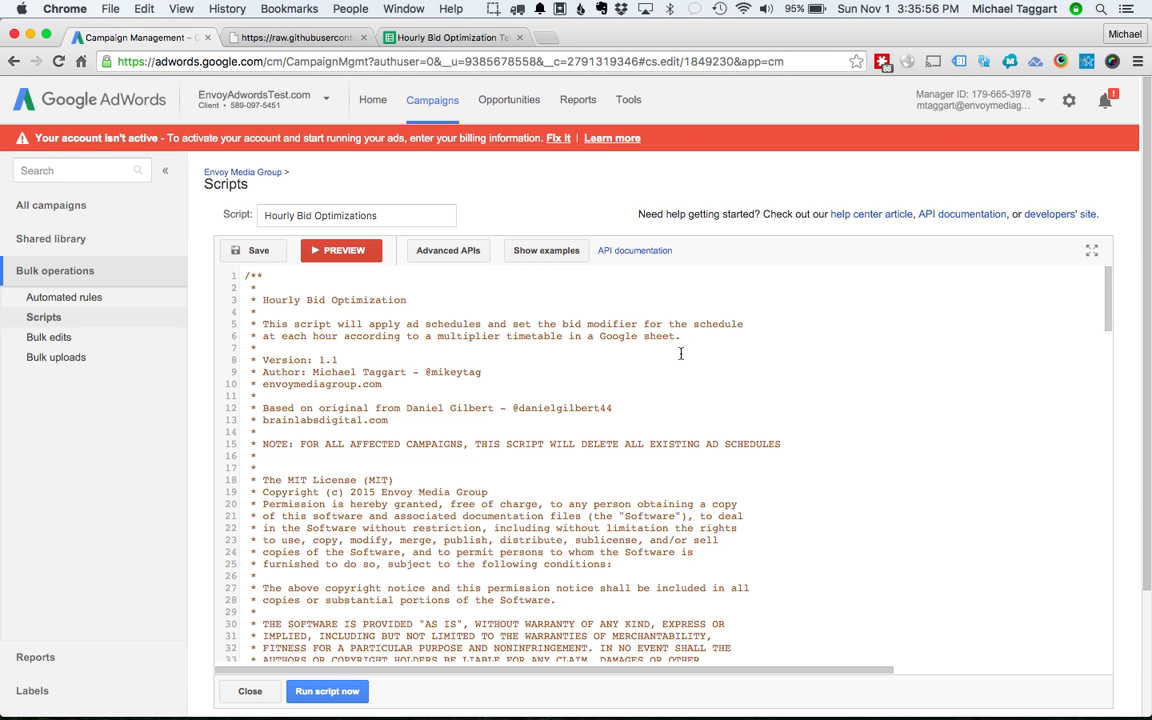
scroll(down, 3)
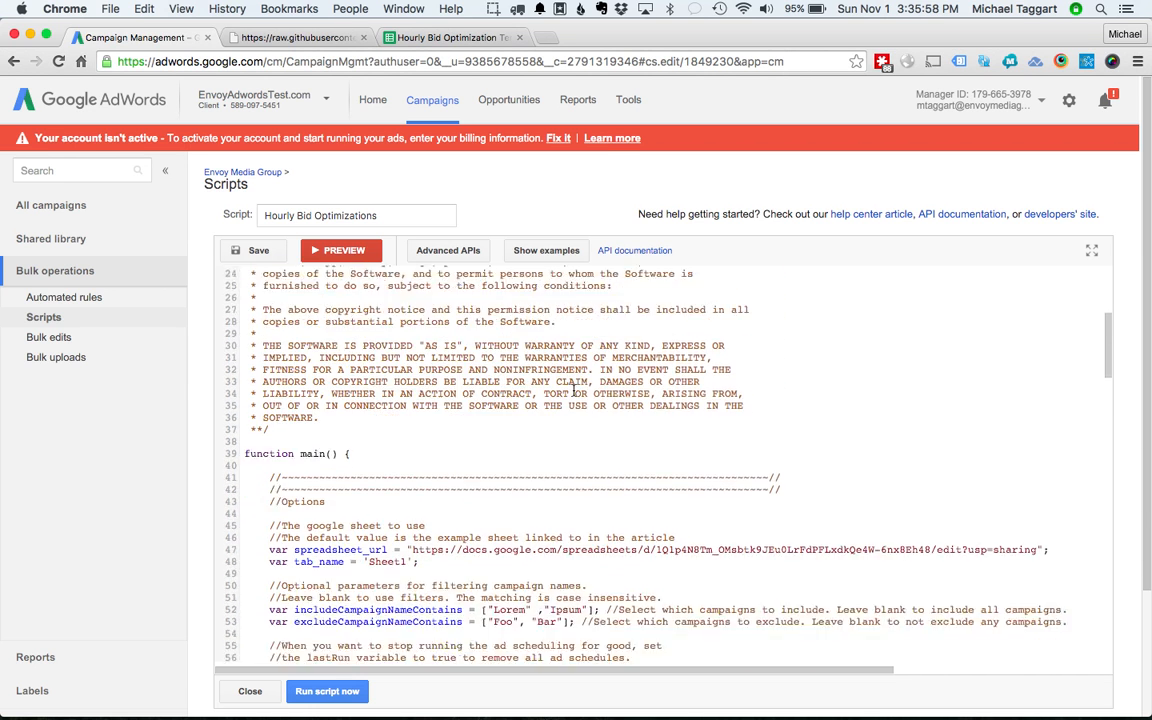
scroll(down, 3)
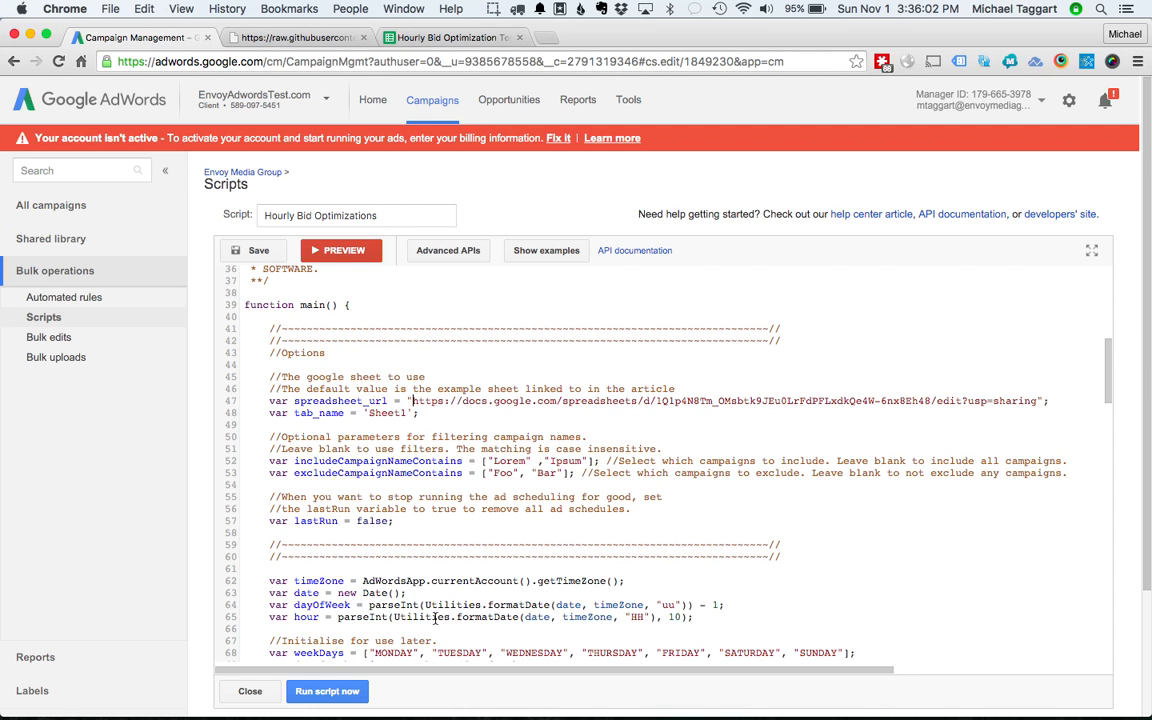
mouse_move(408, 468)
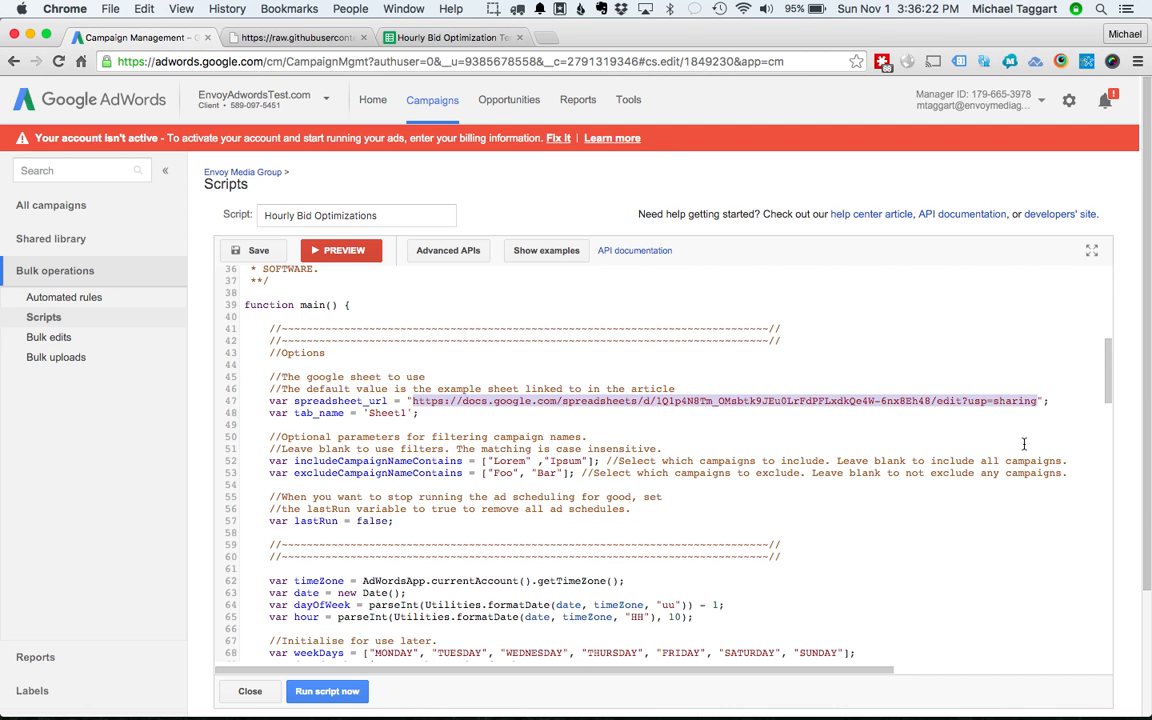
mouse_move(888, 418)
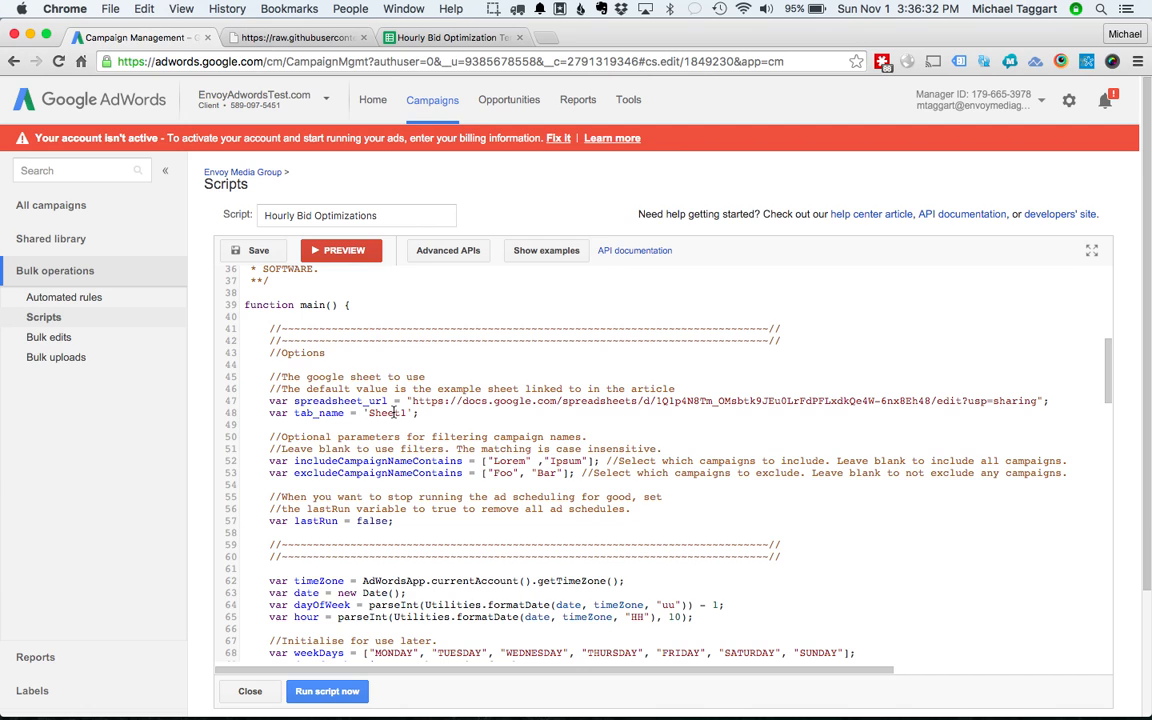
mouse_move(476, 442)
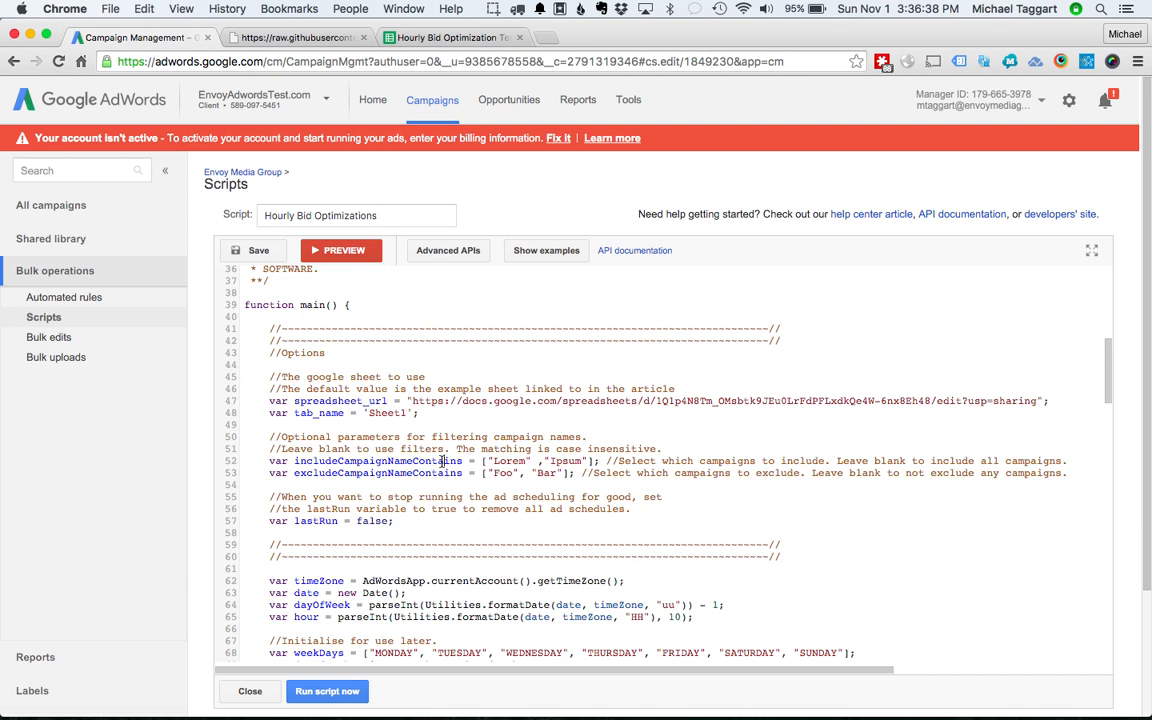
mouse_move(464, 500)
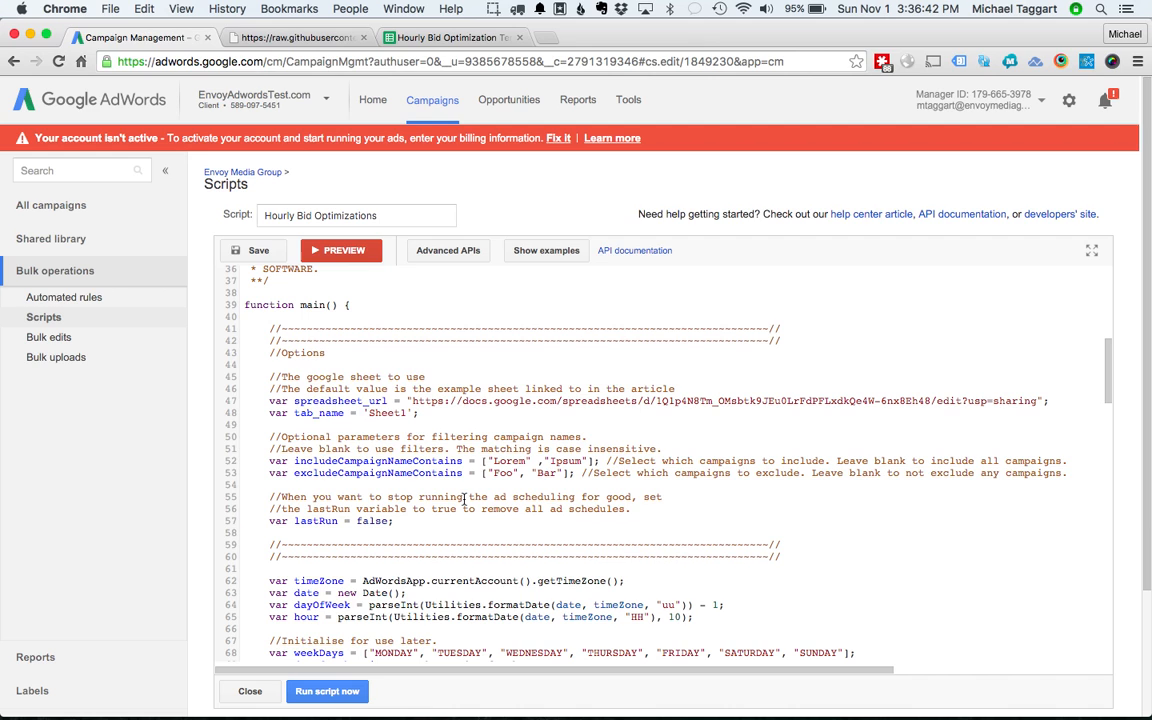
click(484, 460)
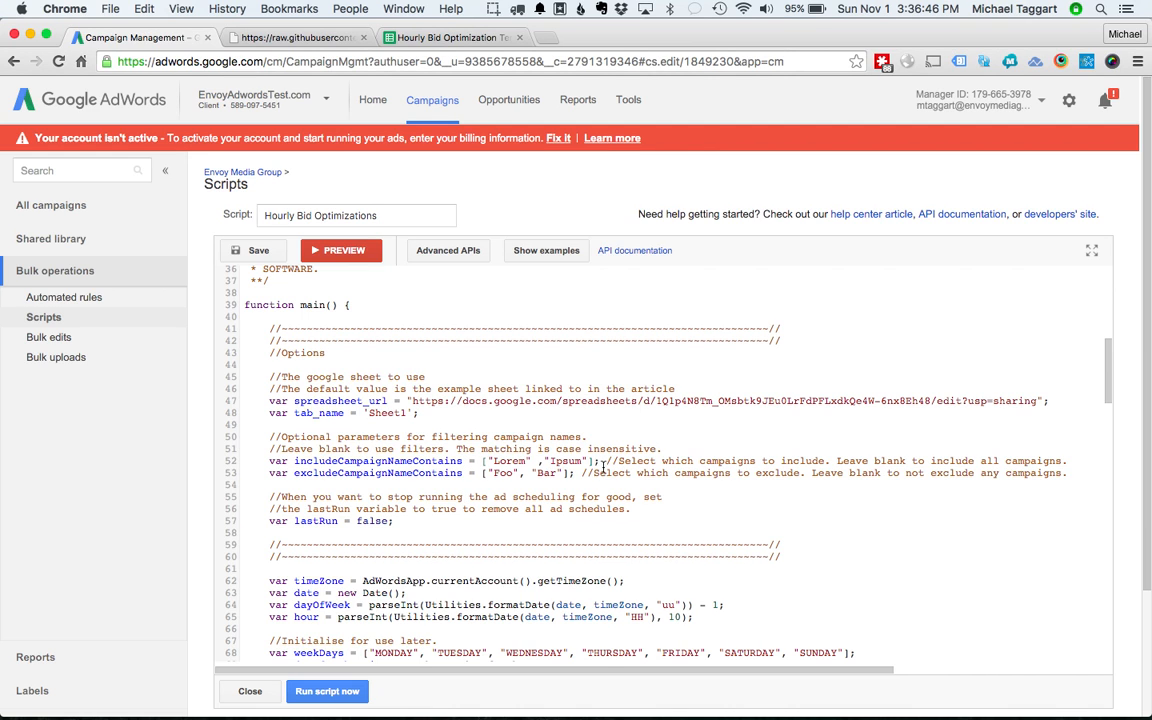
mouse_move(512, 468)
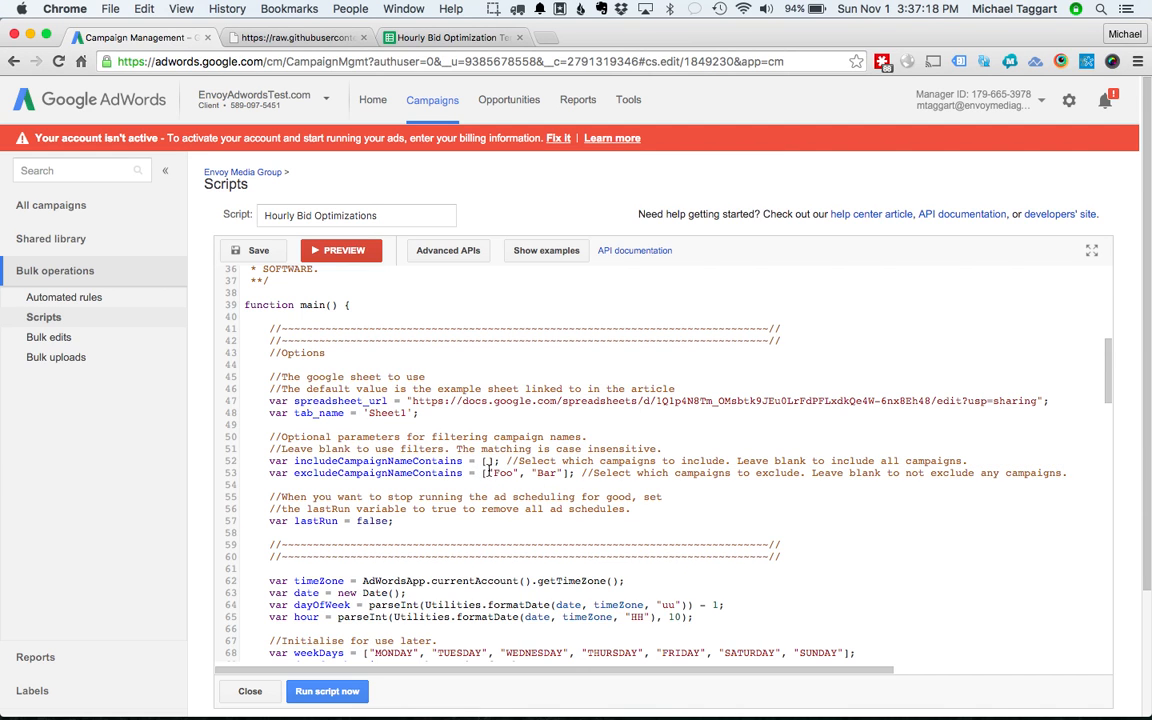
Set includeCampaignNameContains to "shoes" and excludeCampaignNameContains to "Green", "Blue".
drag(488, 472, 564, 472)
text(")
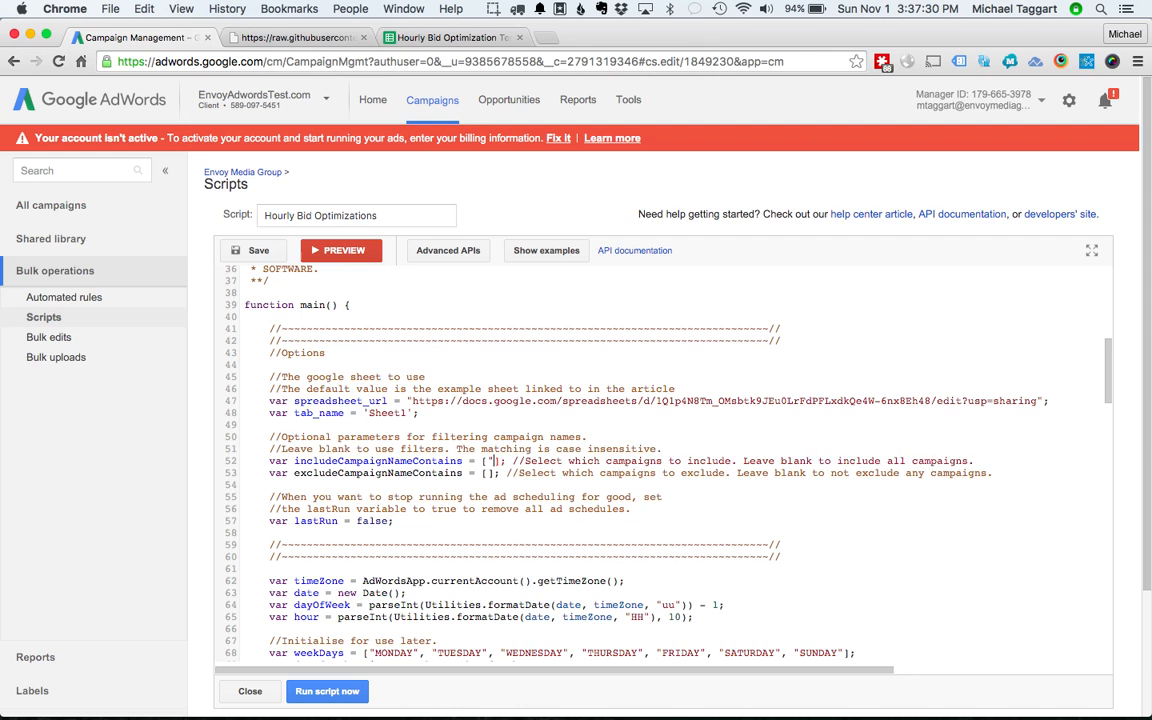
text(shoes)
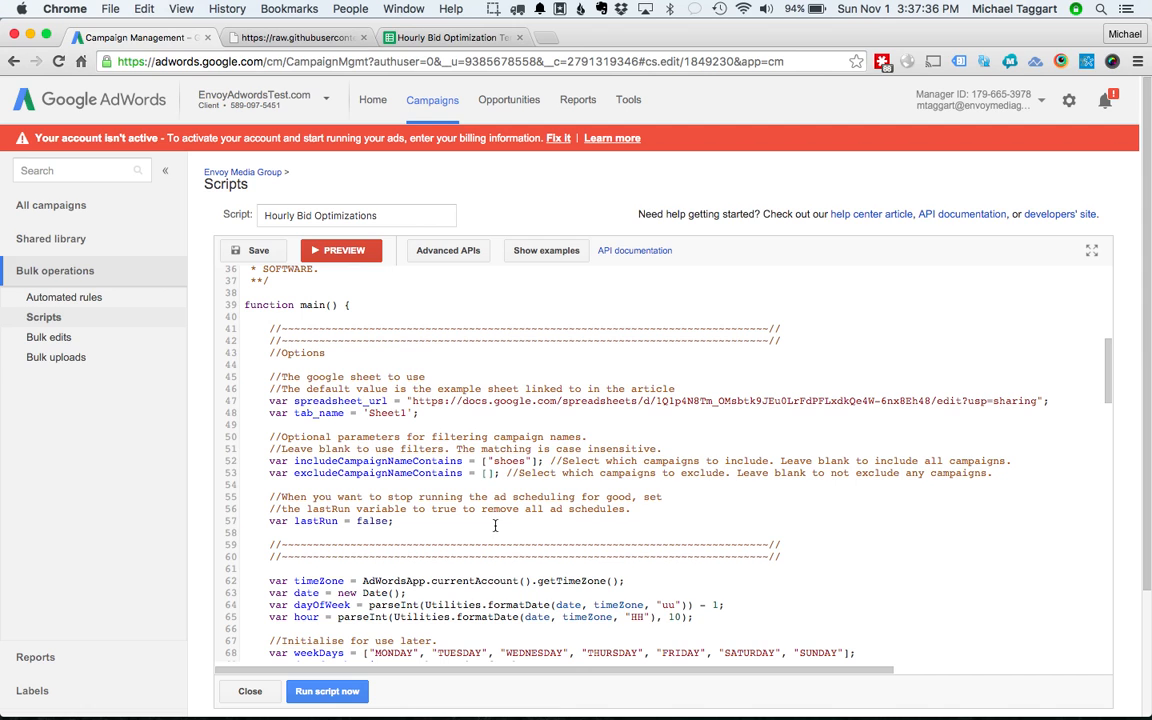
text(Green")
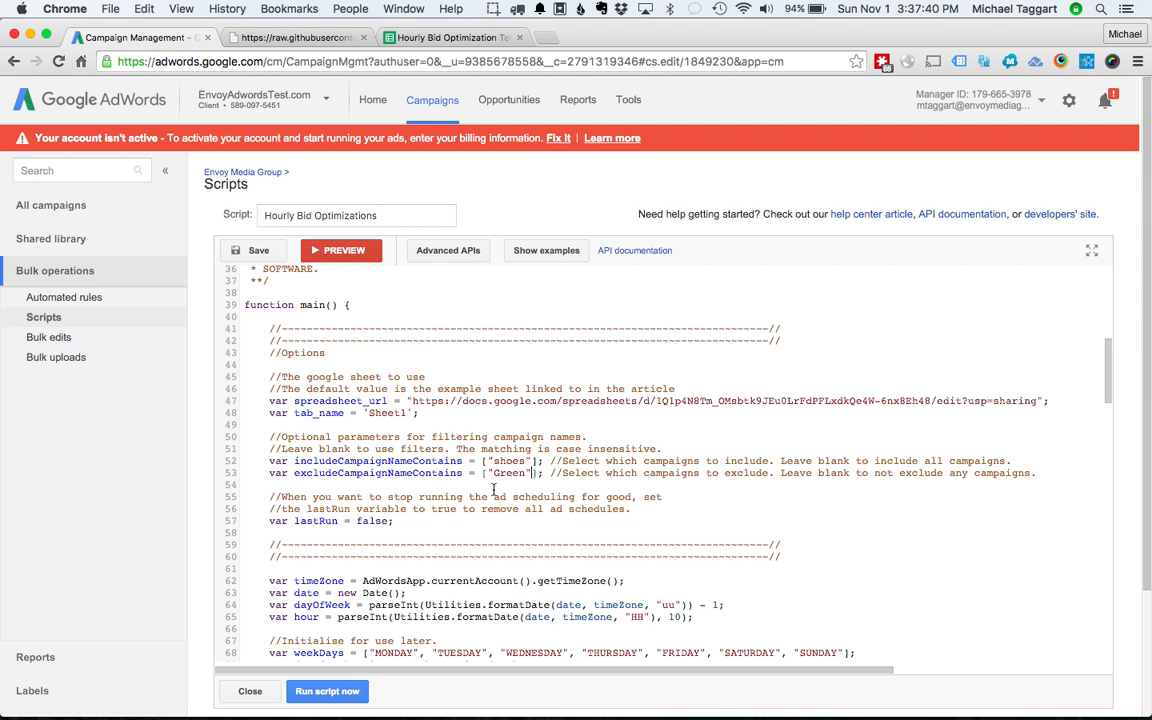
text(,")
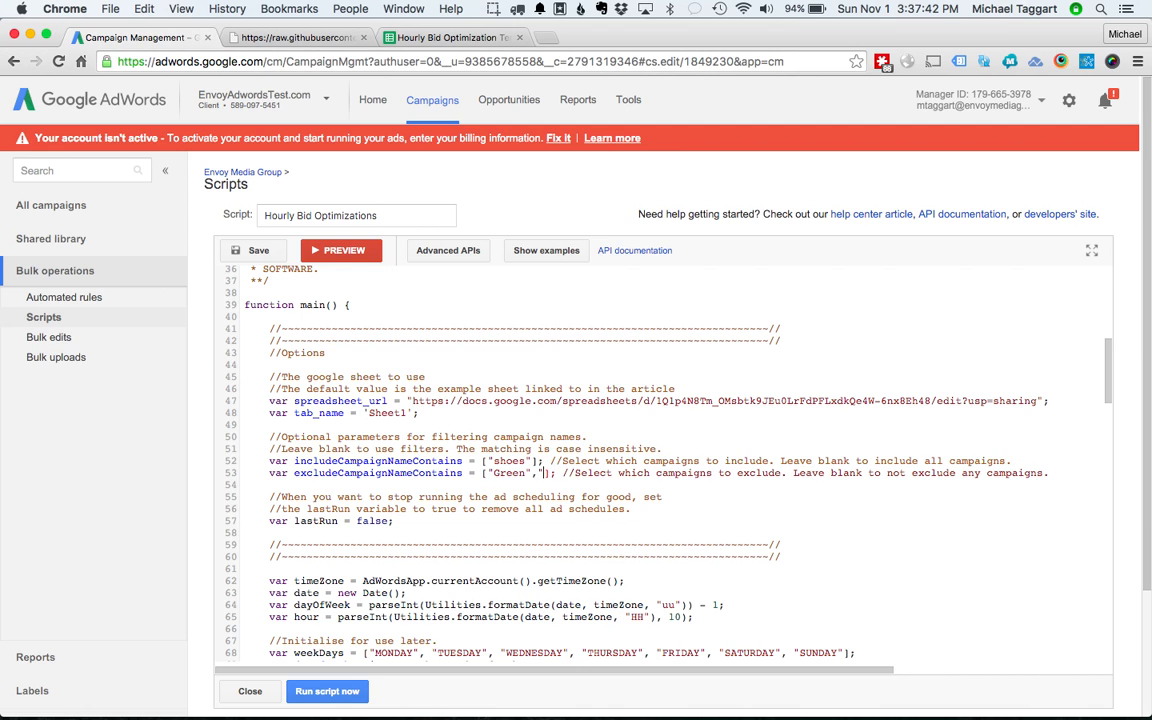
text(Bl)
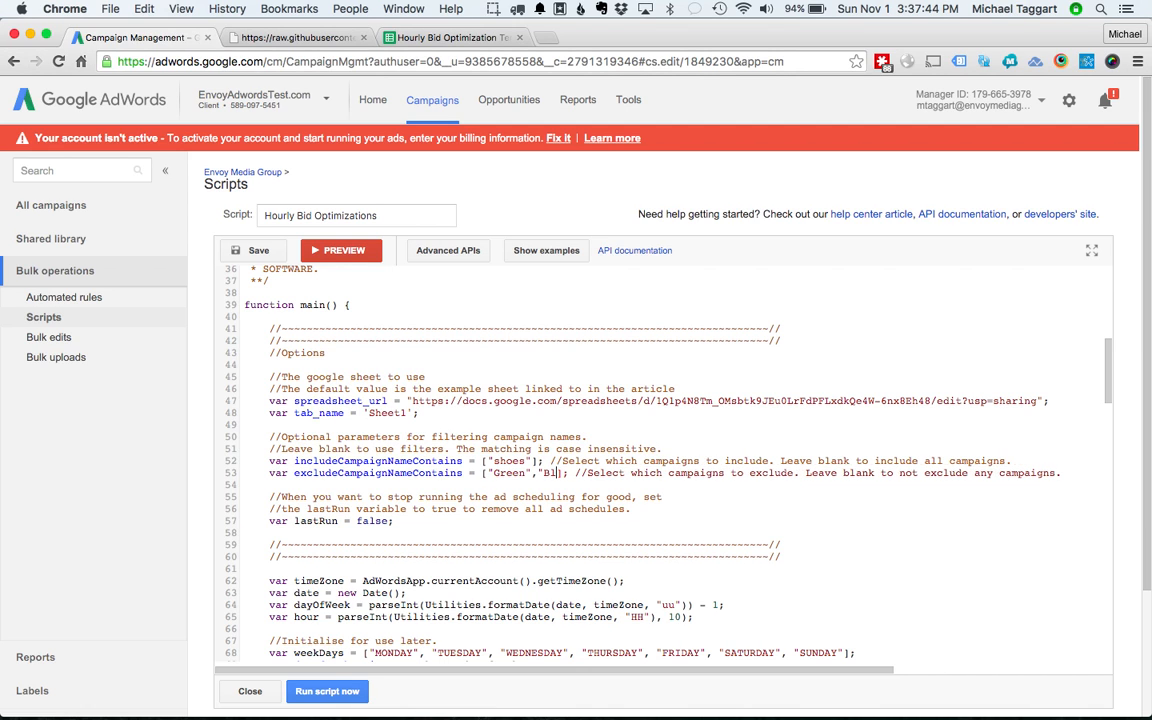
text(ue)
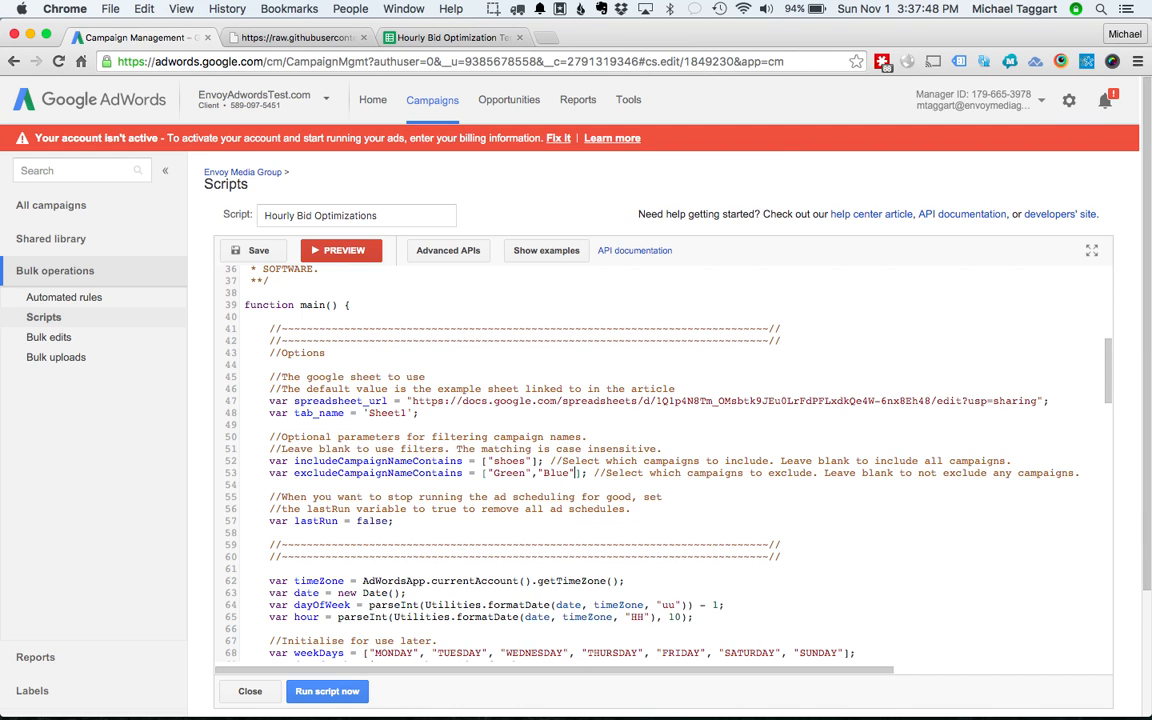
mouse_move(540, 448)
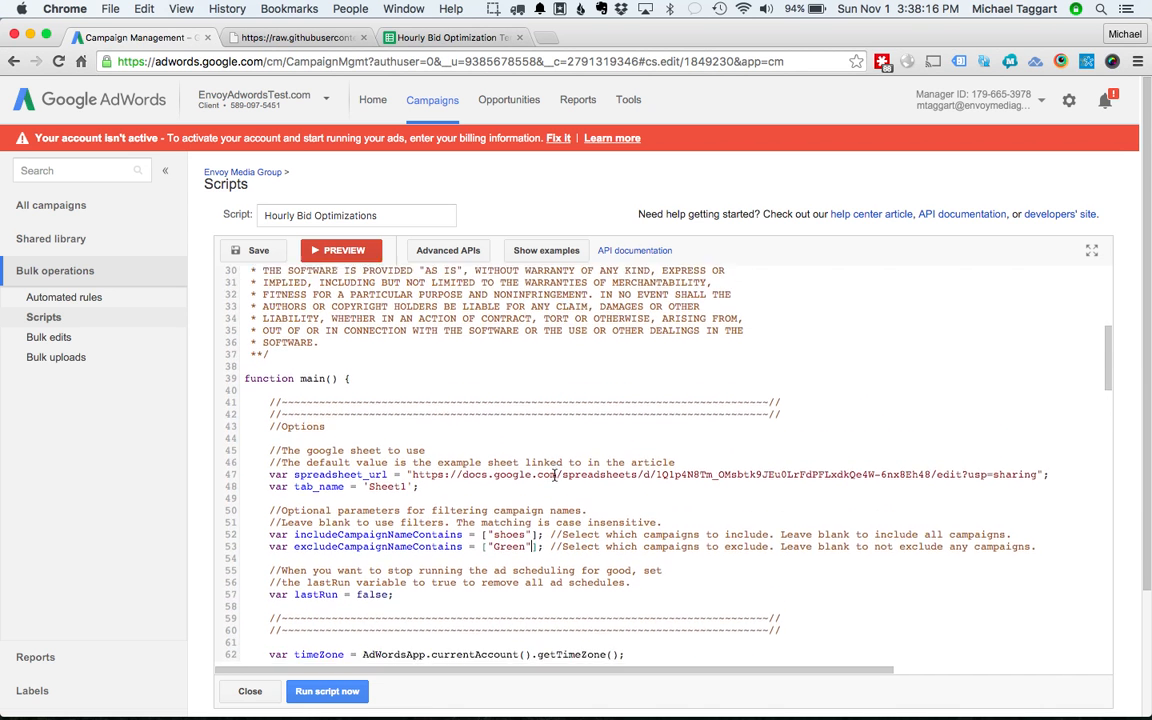
scroll(down, 3)
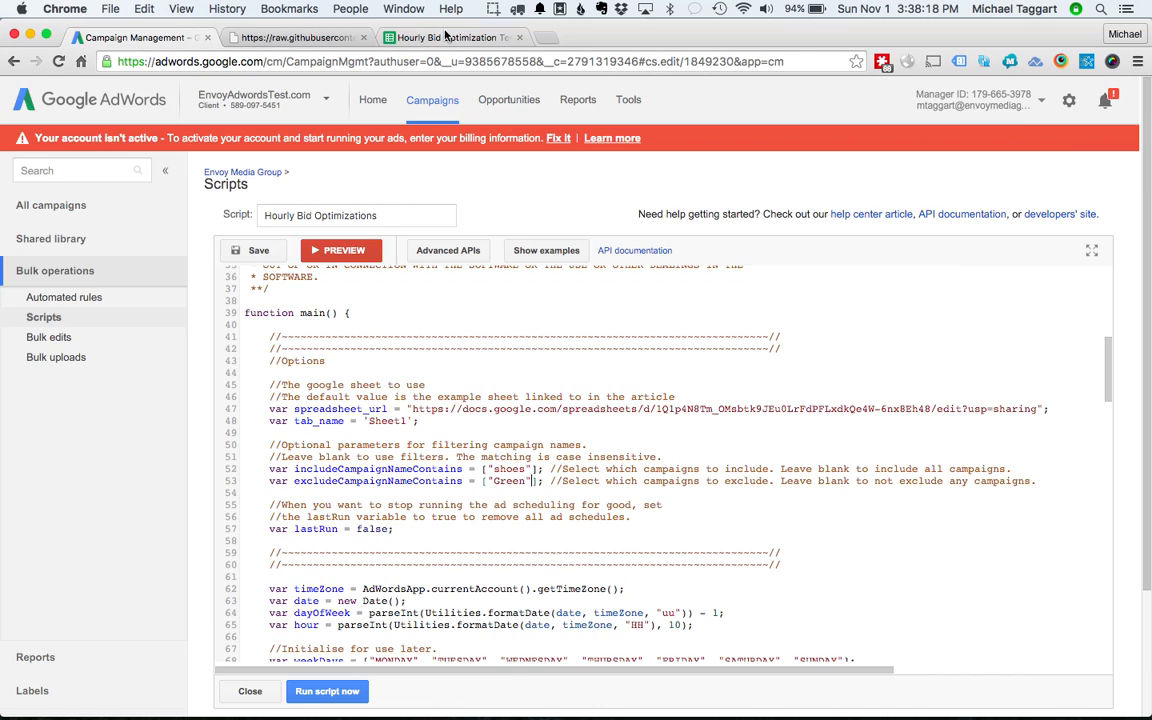
Switch to the Hourly Bid Optimization Template sheet and inspect its 20% and -20% modifier cells.
click(450, 36)
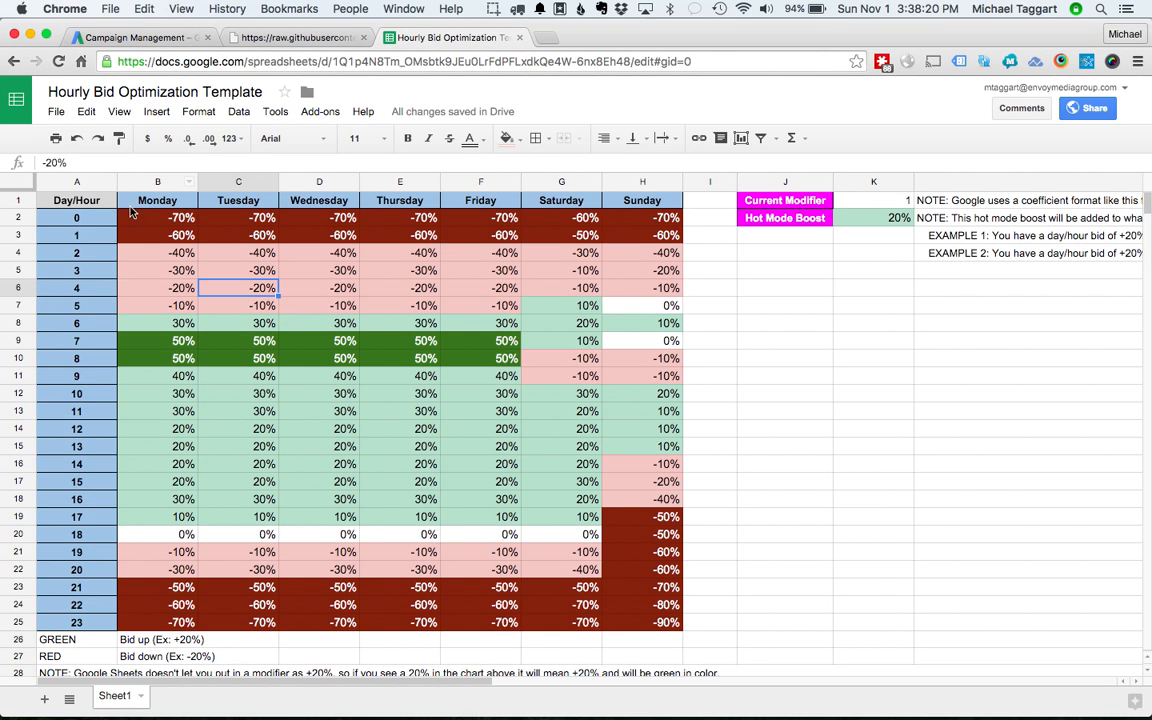
mouse_move(150, 216)
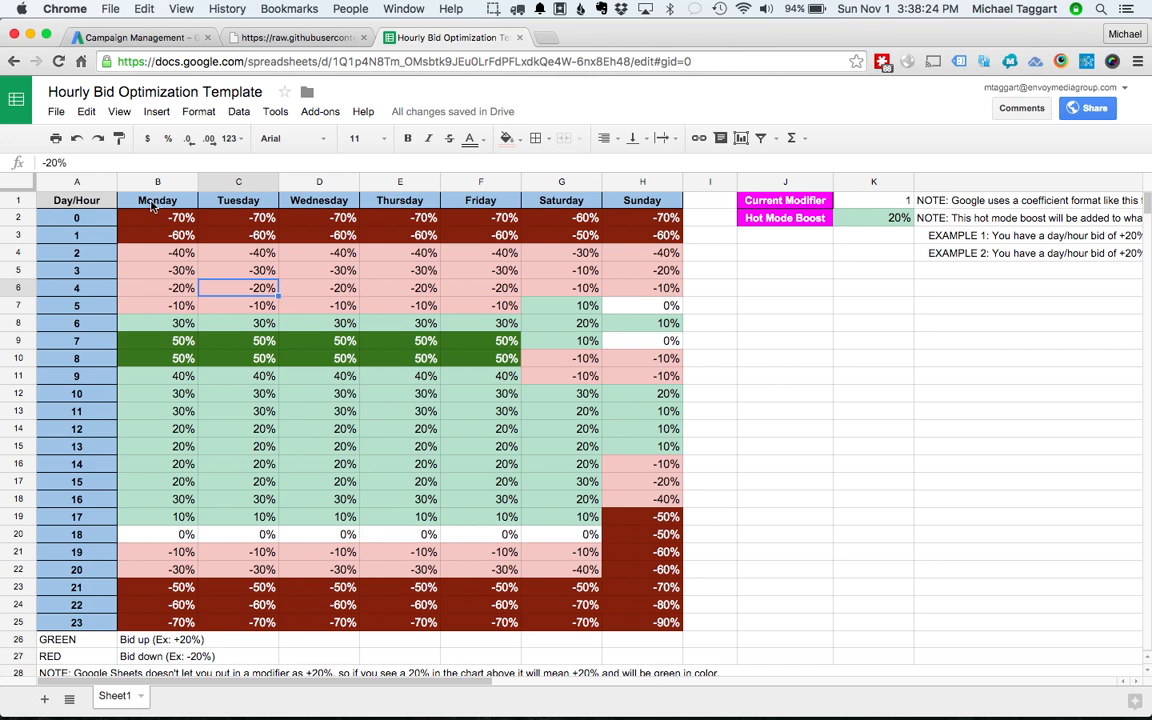
mouse_move(640, 204)
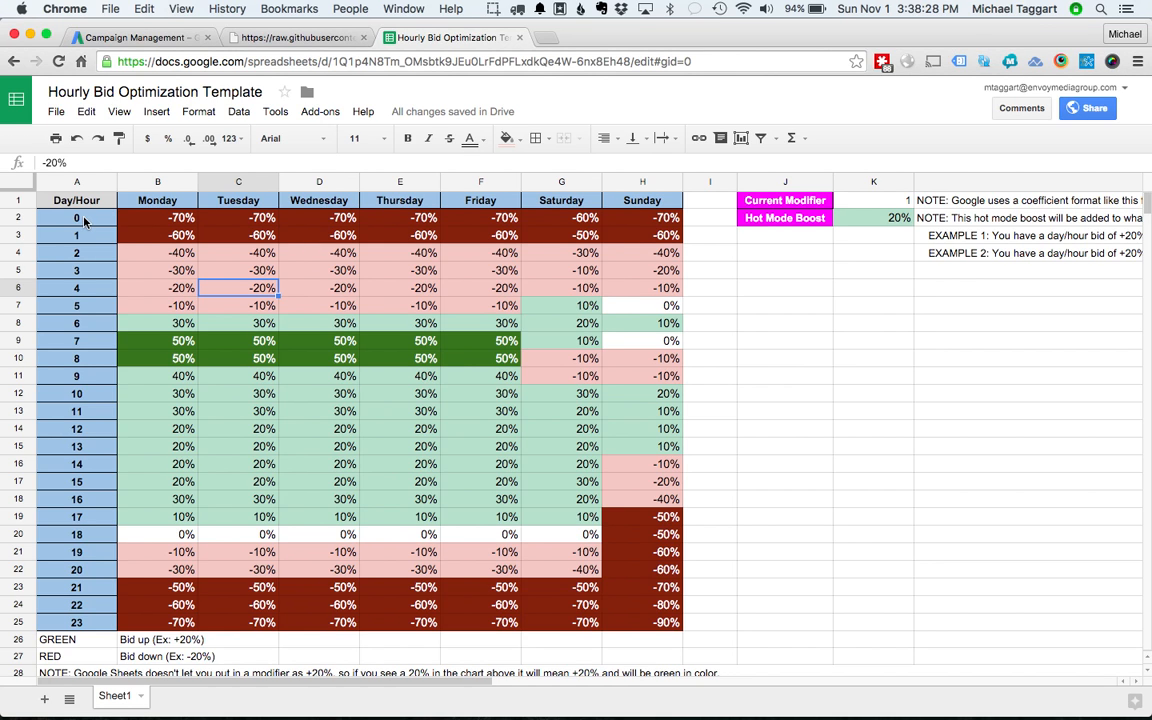
mouse_move(88, 622)
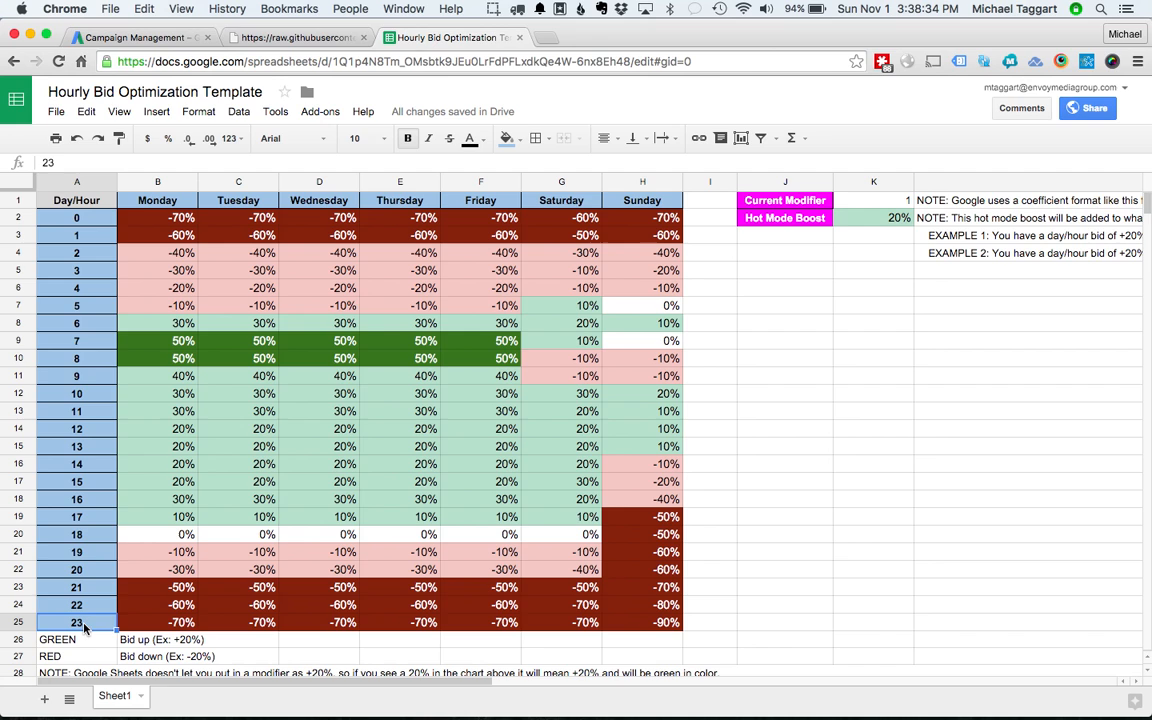
mouse_move(178, 264)
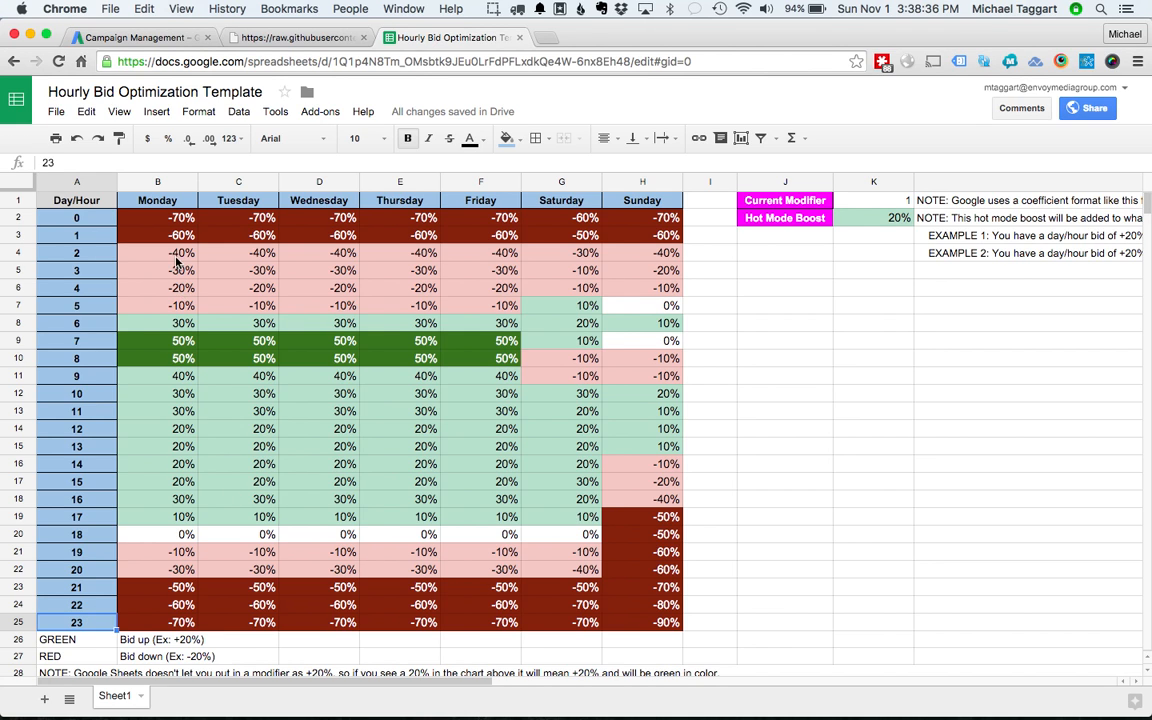
mouse_move(434, 470)
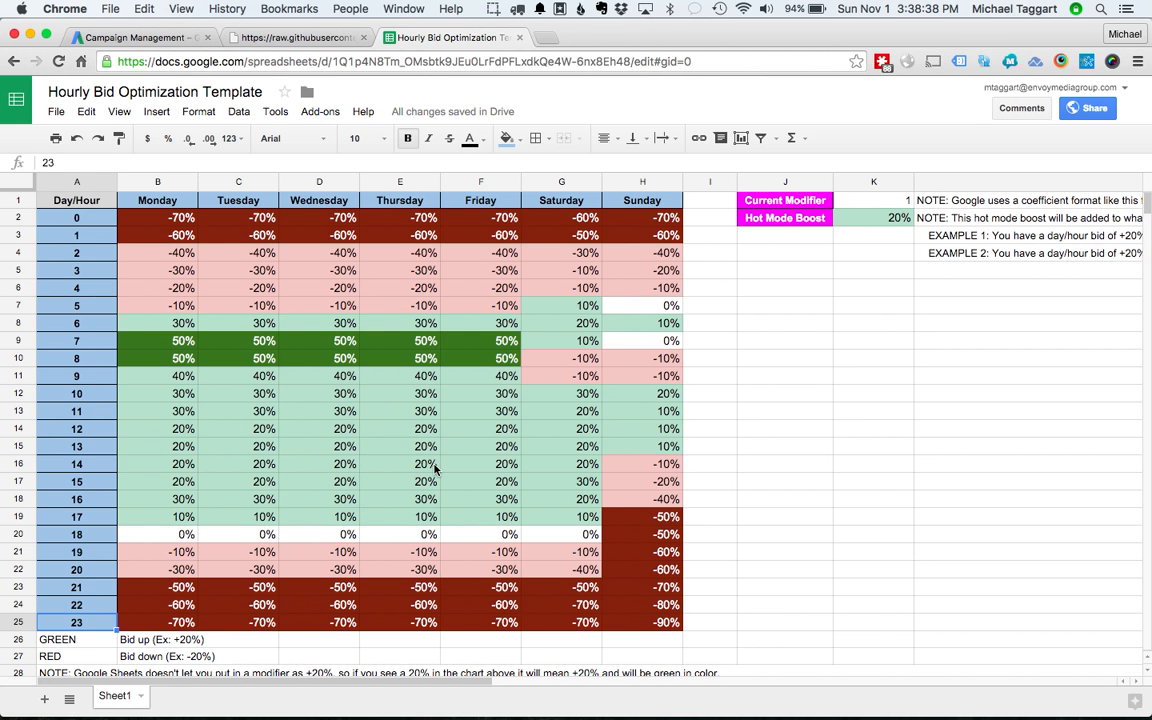
mouse_move(420, 324)
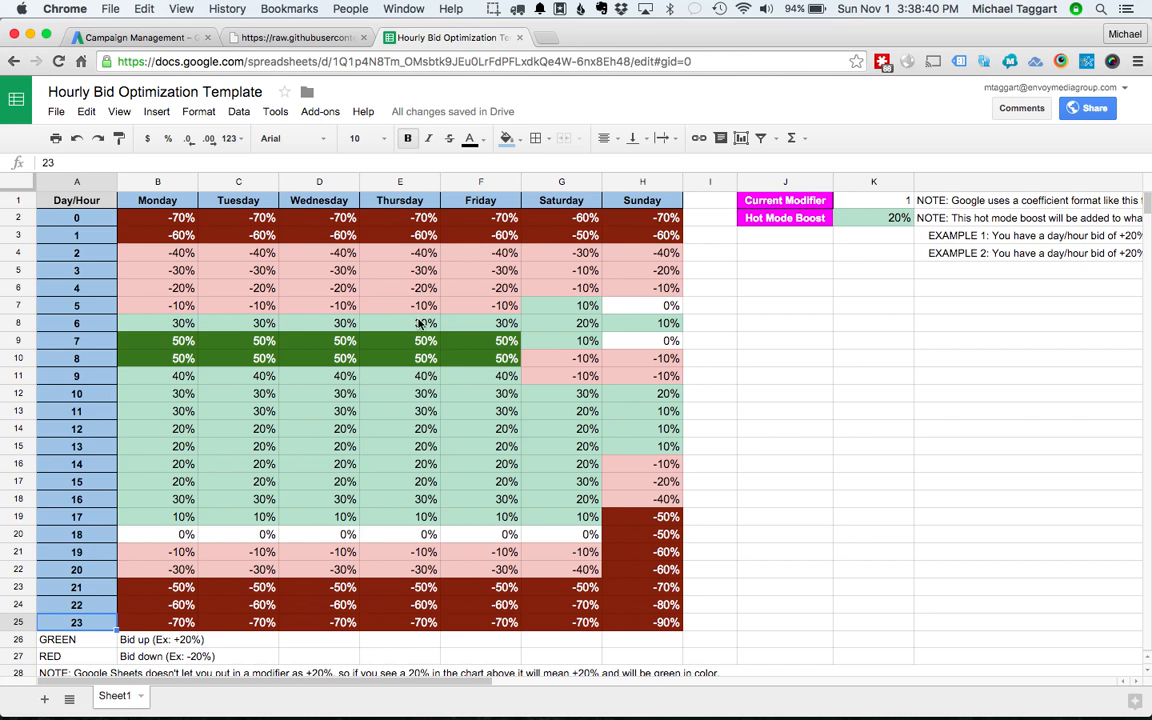
mouse_move(320, 352)
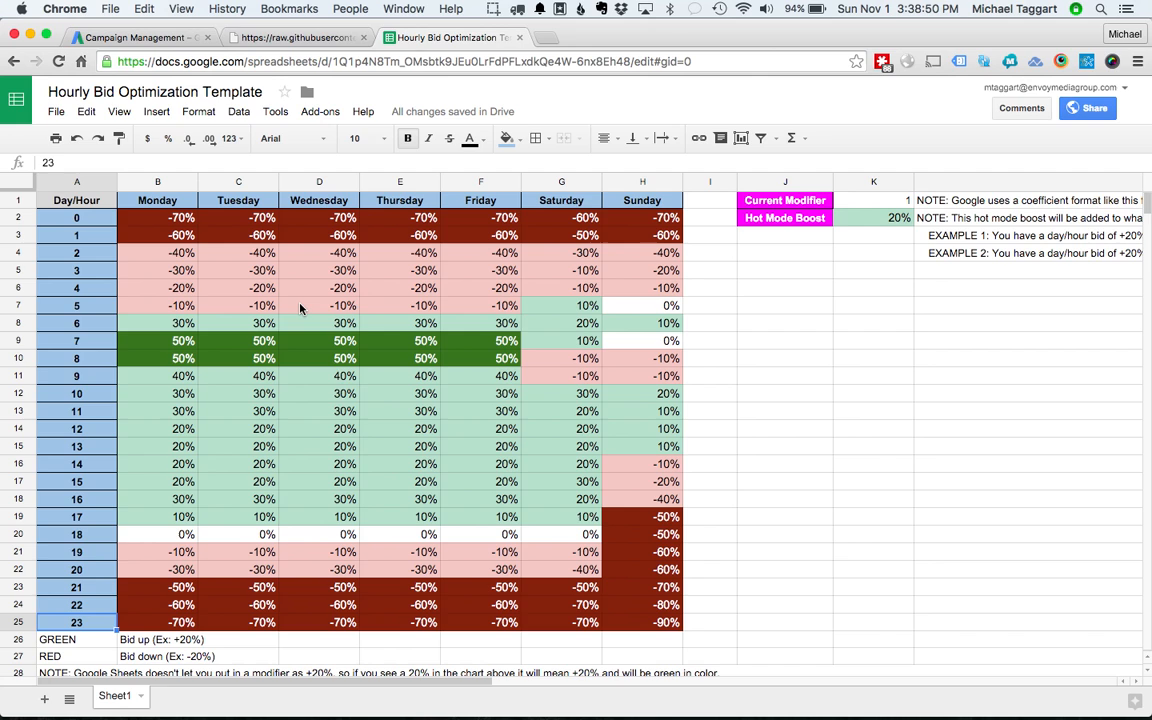
mouse_move(548, 270)
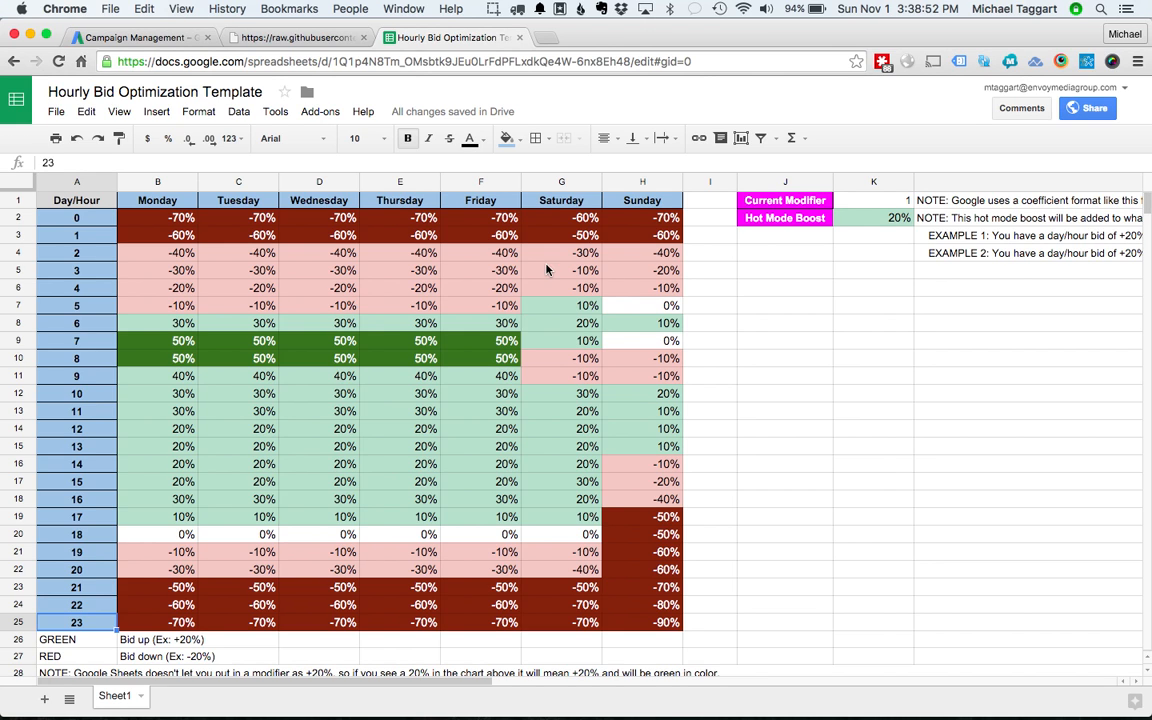
mouse_move(644, 210)
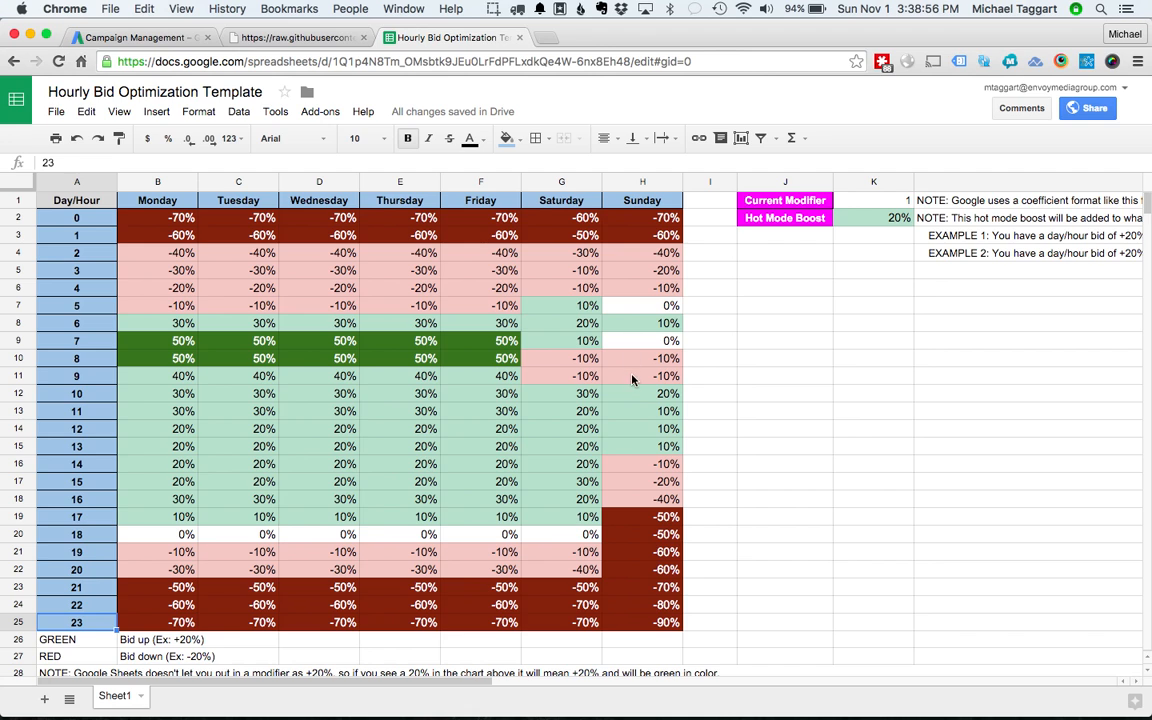
click(156, 480)
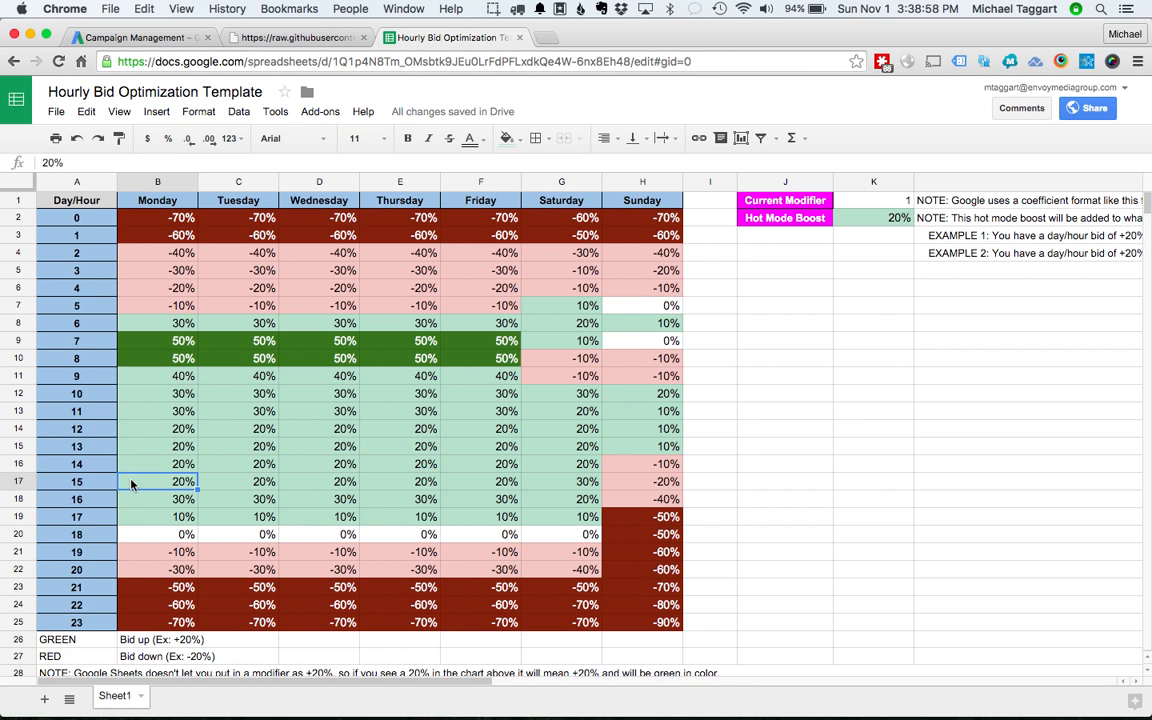
click(642, 480)
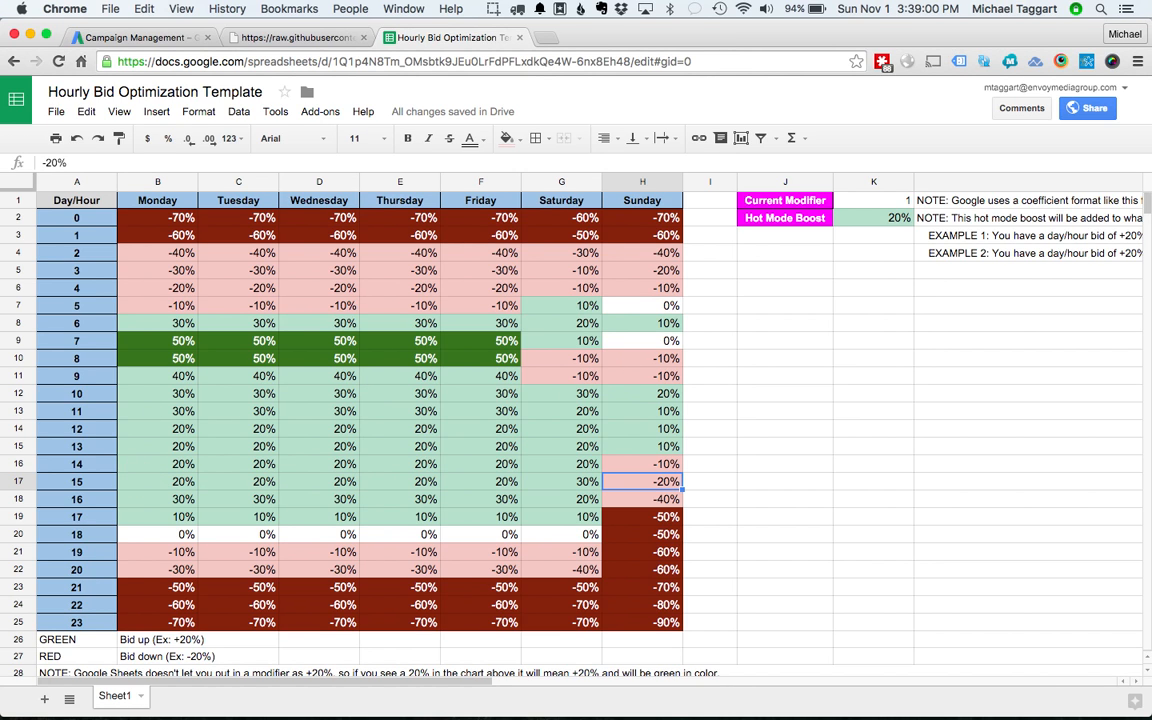
mouse_move(288, 384)
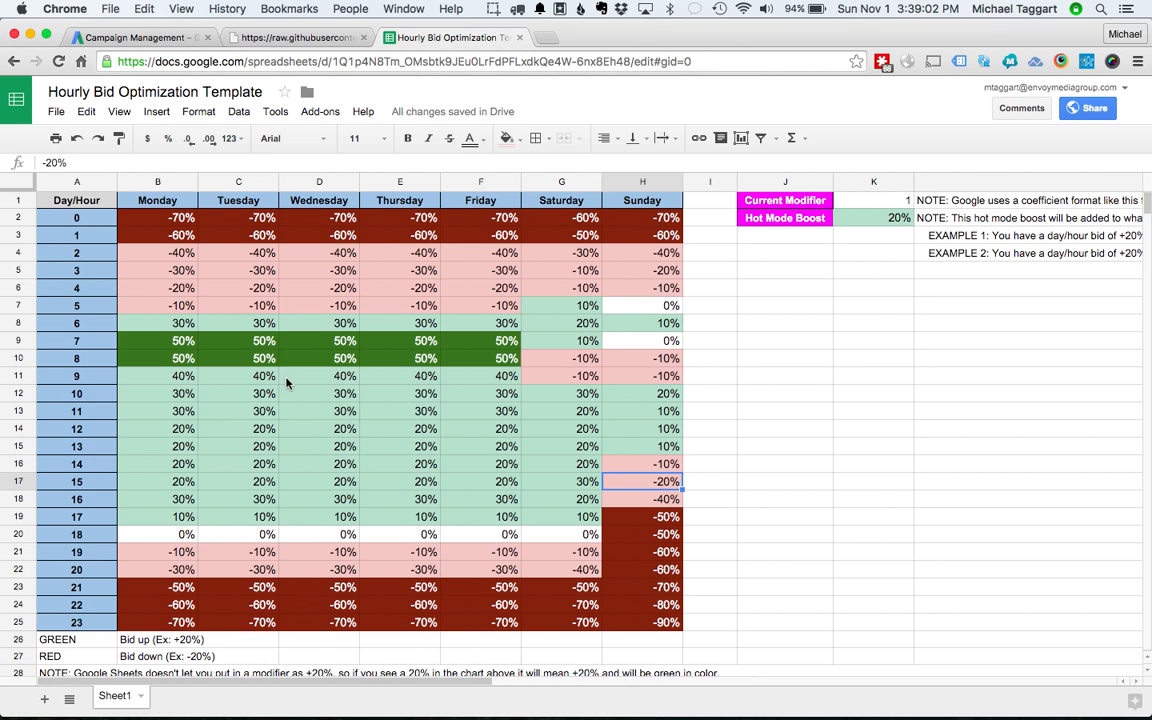
mouse_move(836, 236)
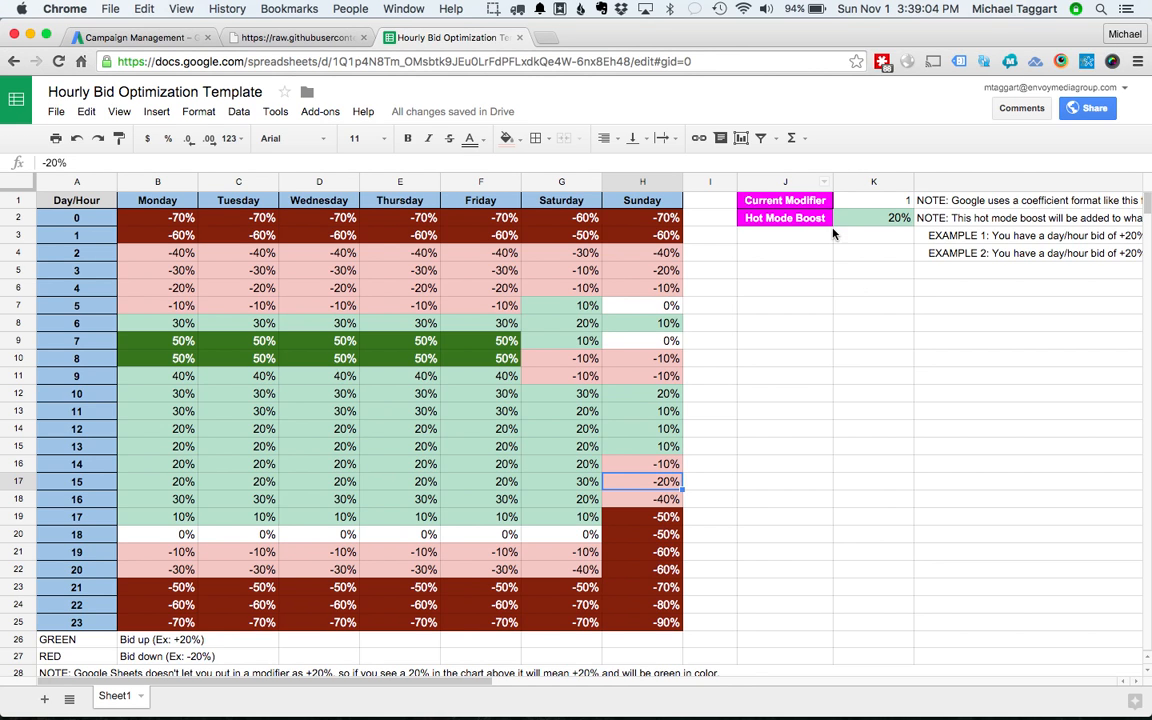
mouse_move(824, 202)
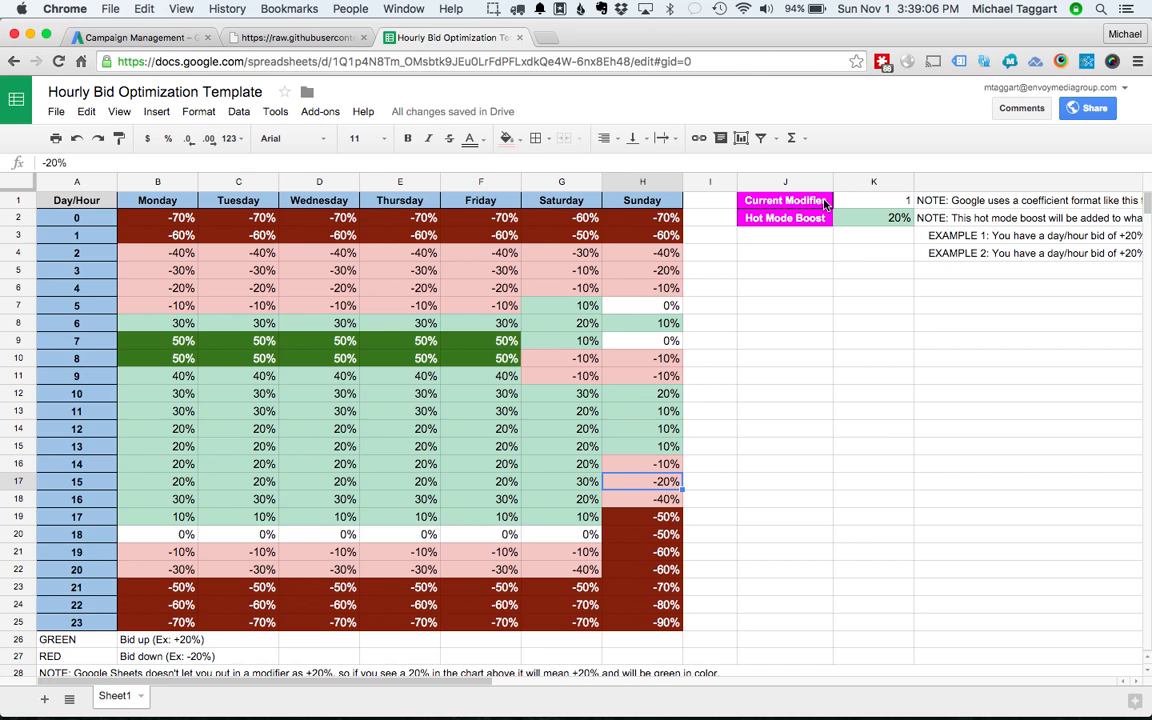
mouse_move(904, 210)
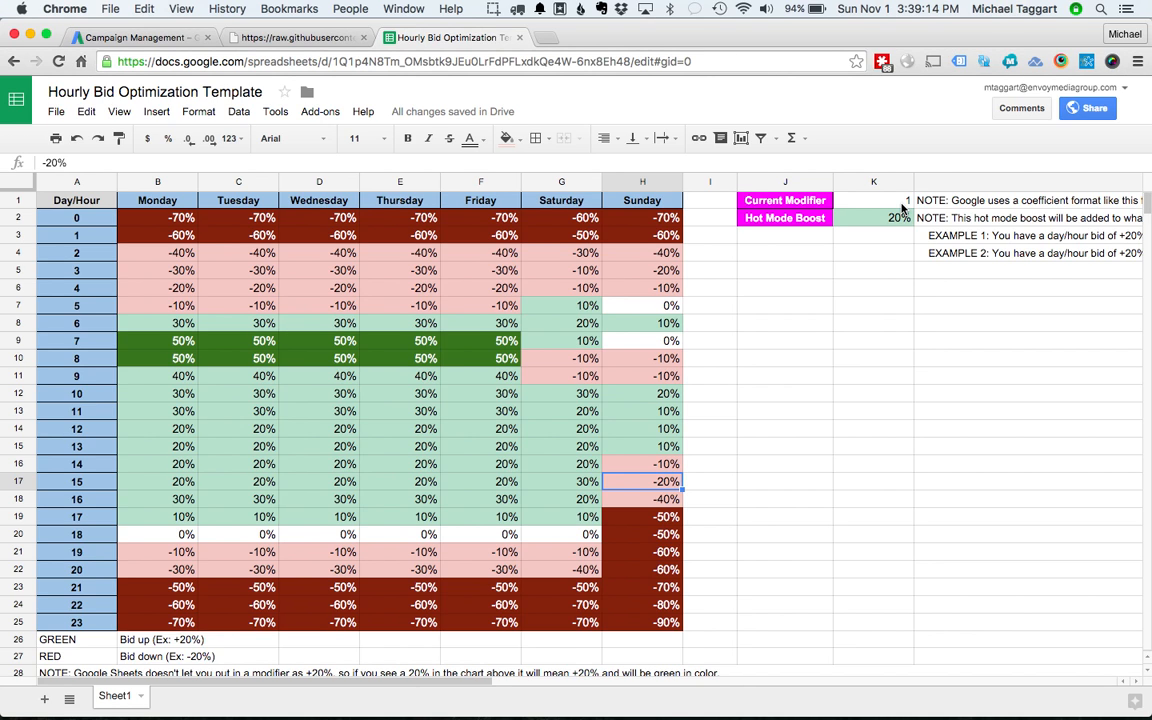
mouse_move(896, 204)
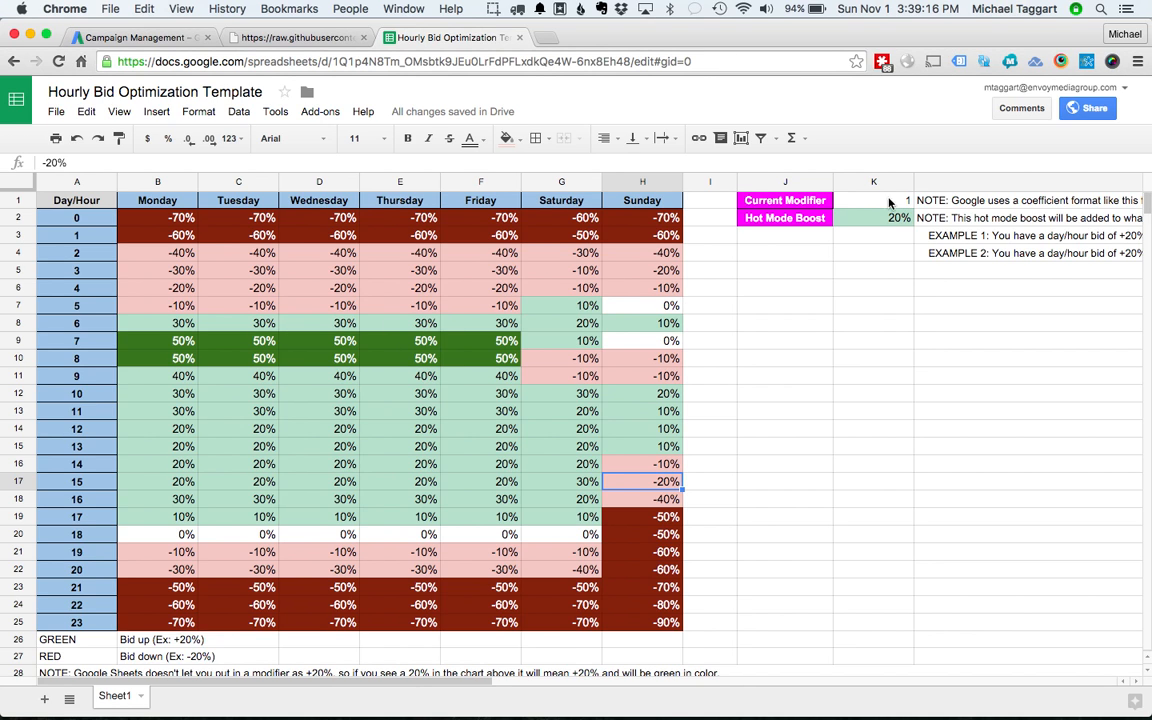
mouse_move(892, 204)
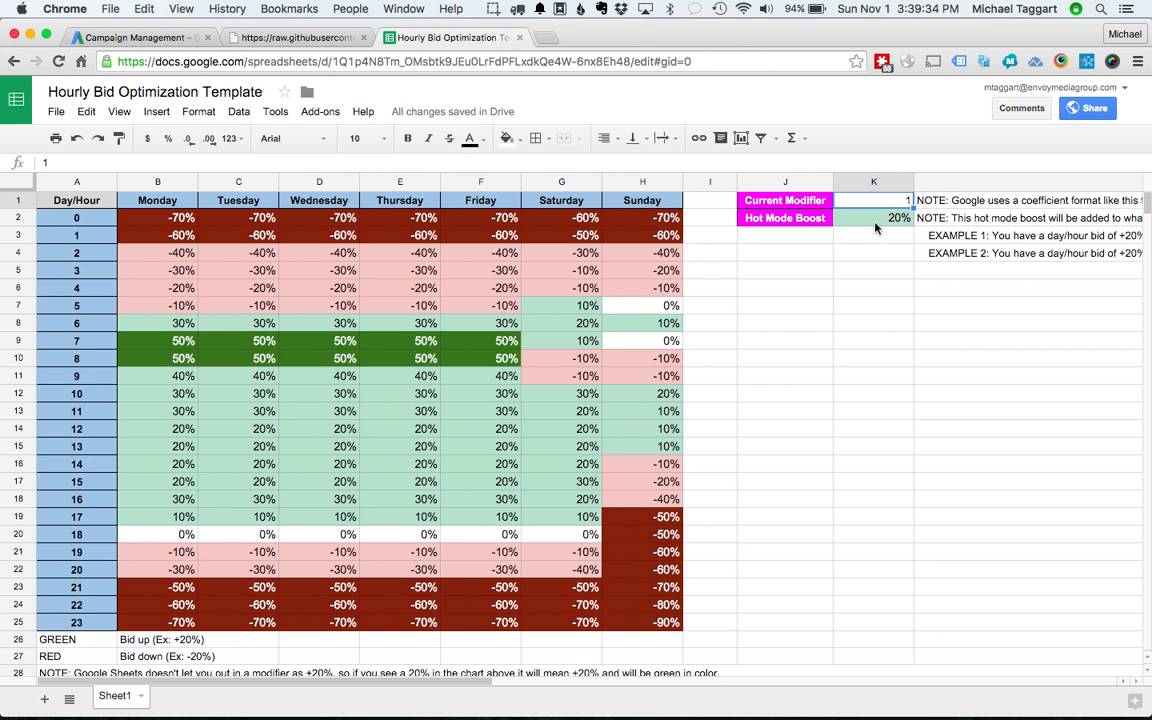
Change the Current Modifier value to 10% and return to the AdWords script editor.
click(784, 218)
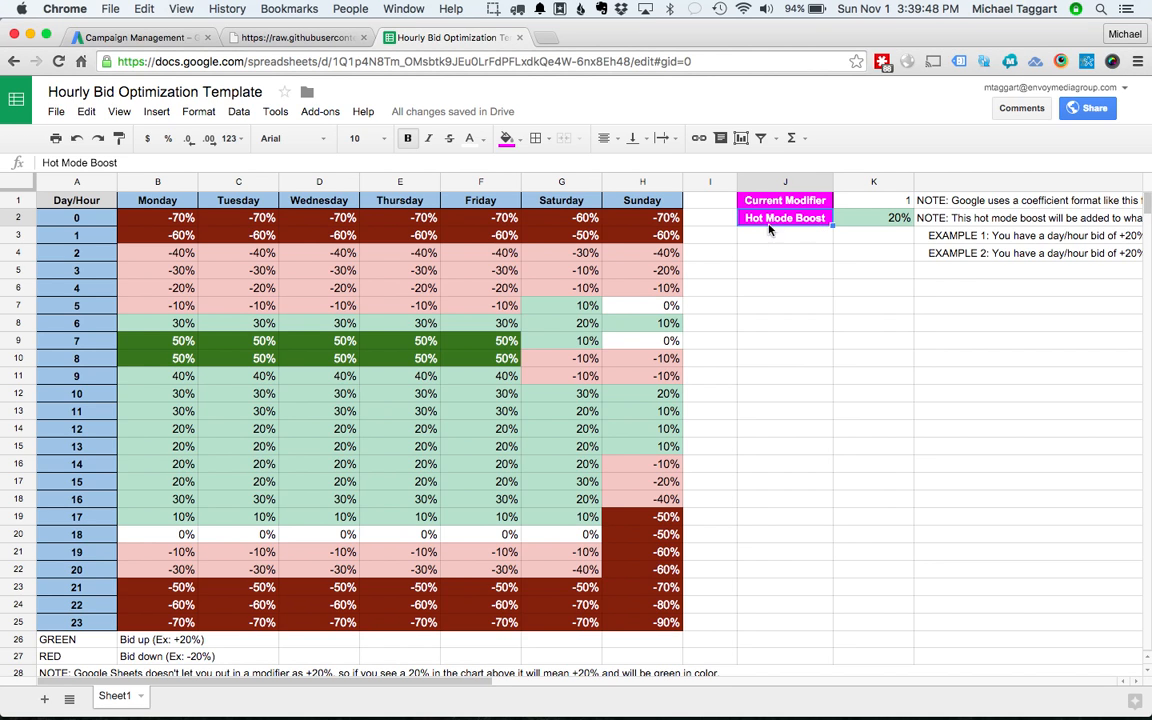
mouse_move(622, 468)
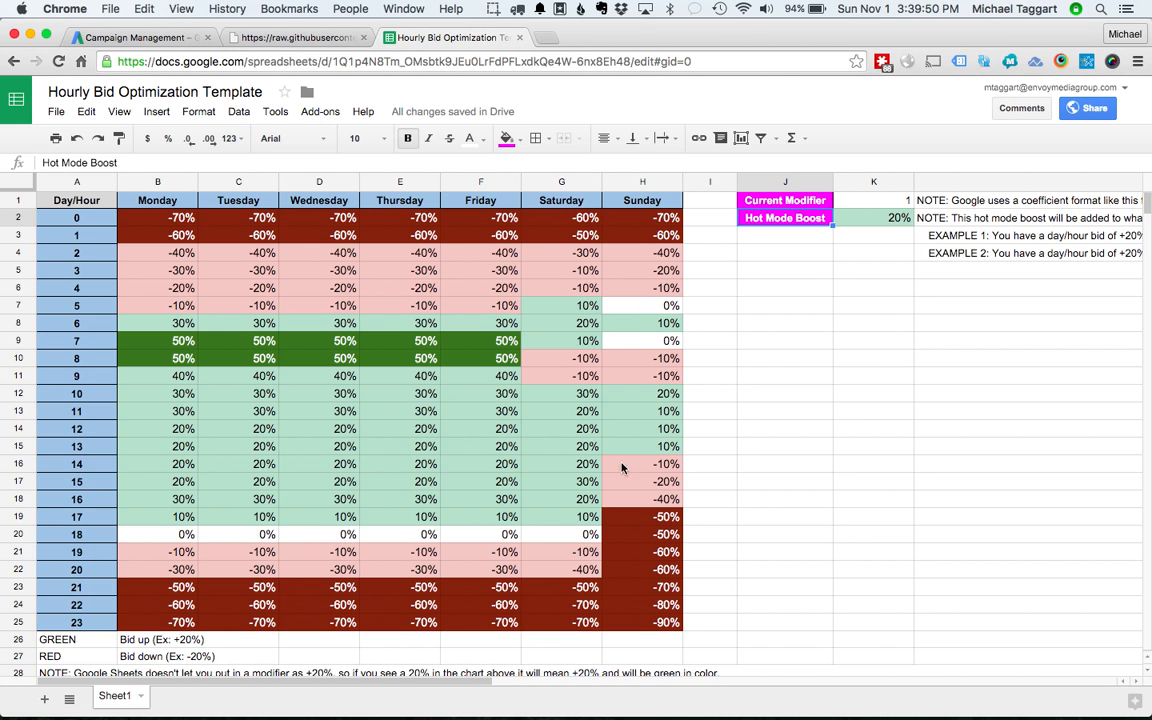
mouse_move(656, 488)
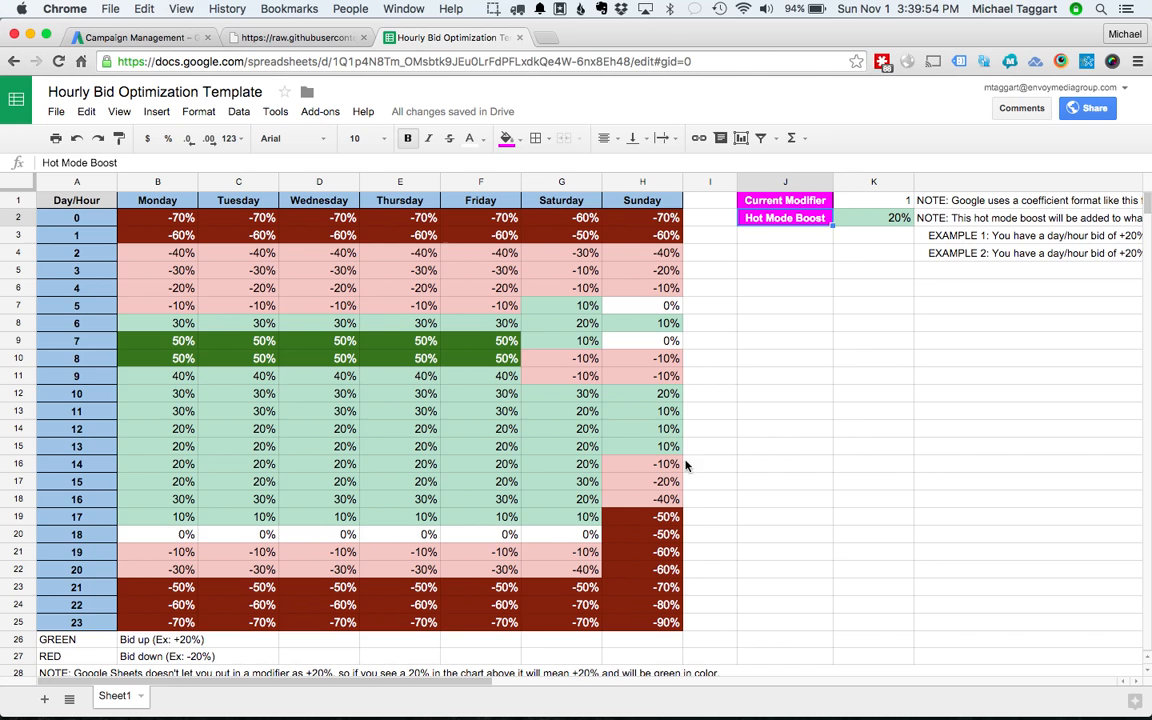
mouse_move(896, 224)
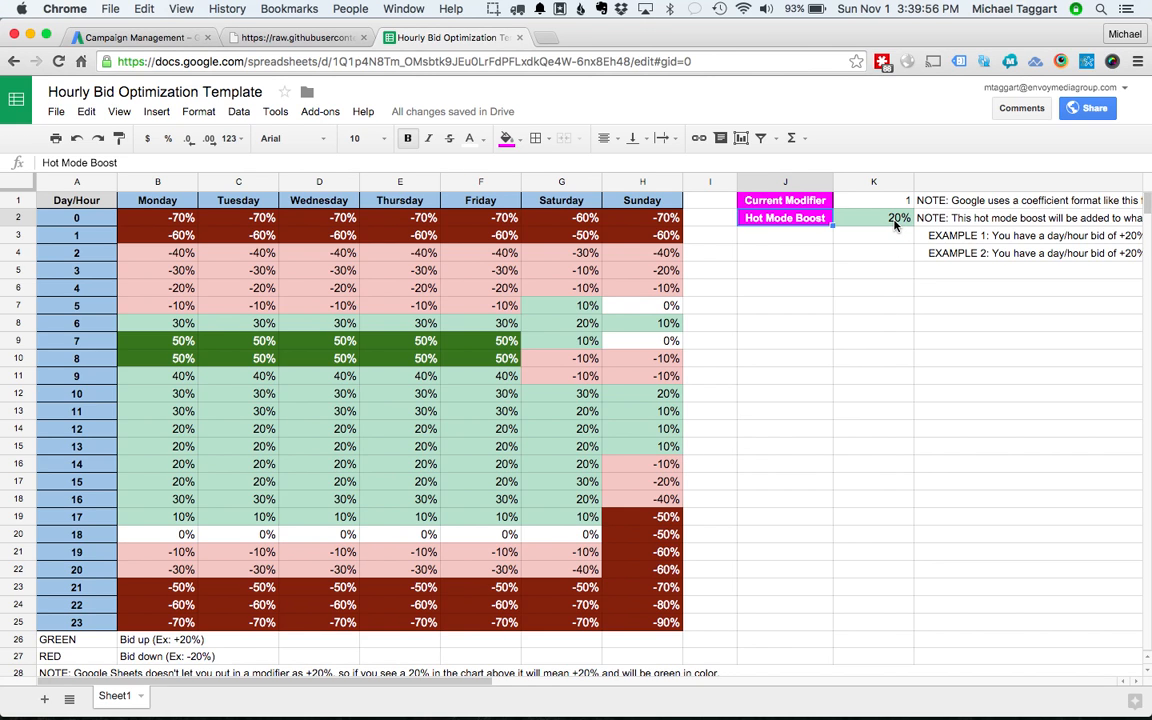
mouse_move(890, 224)
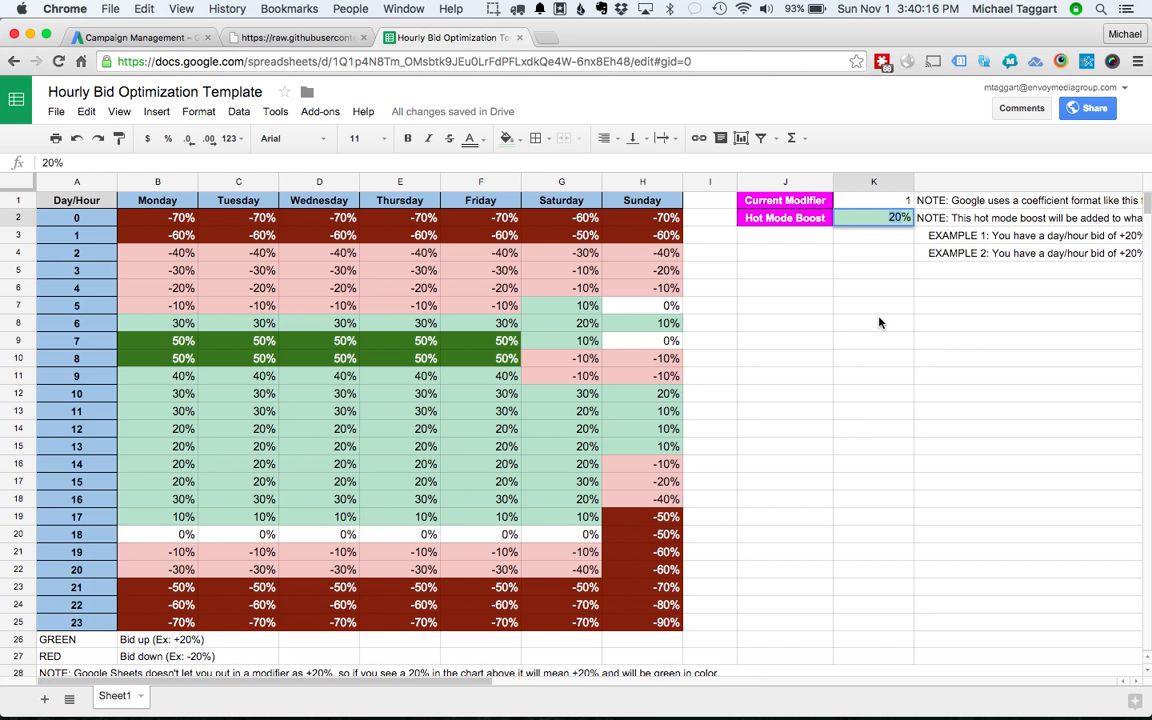
text(1%)
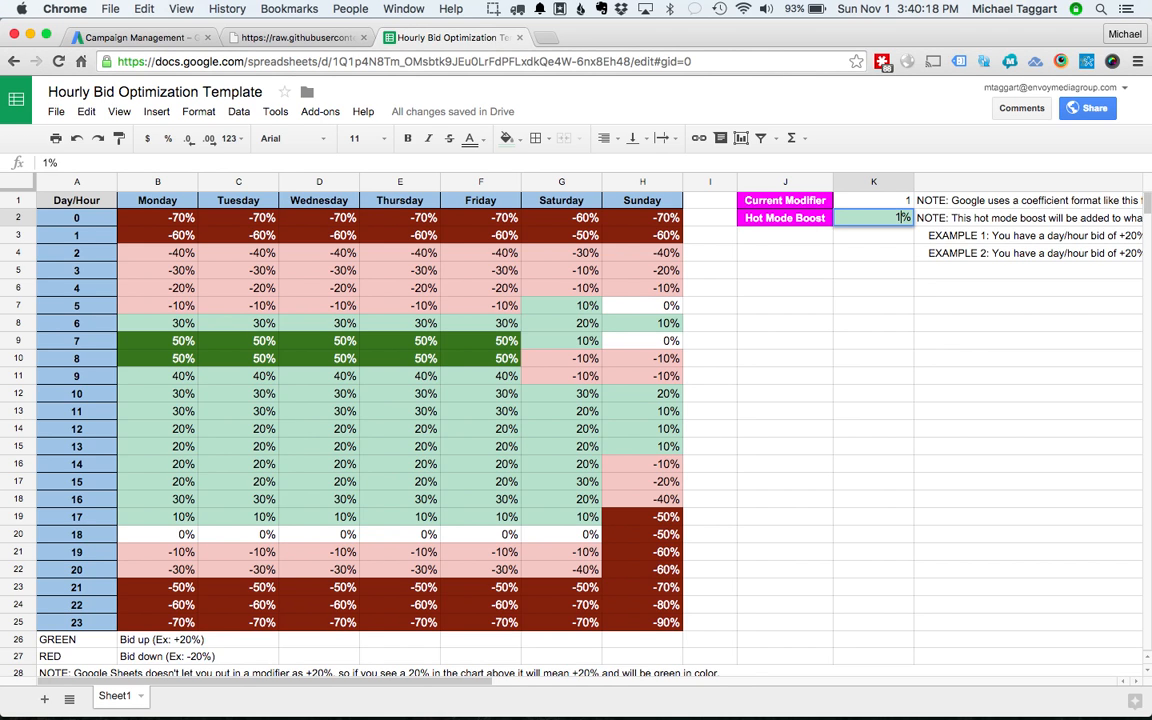
text(10%)
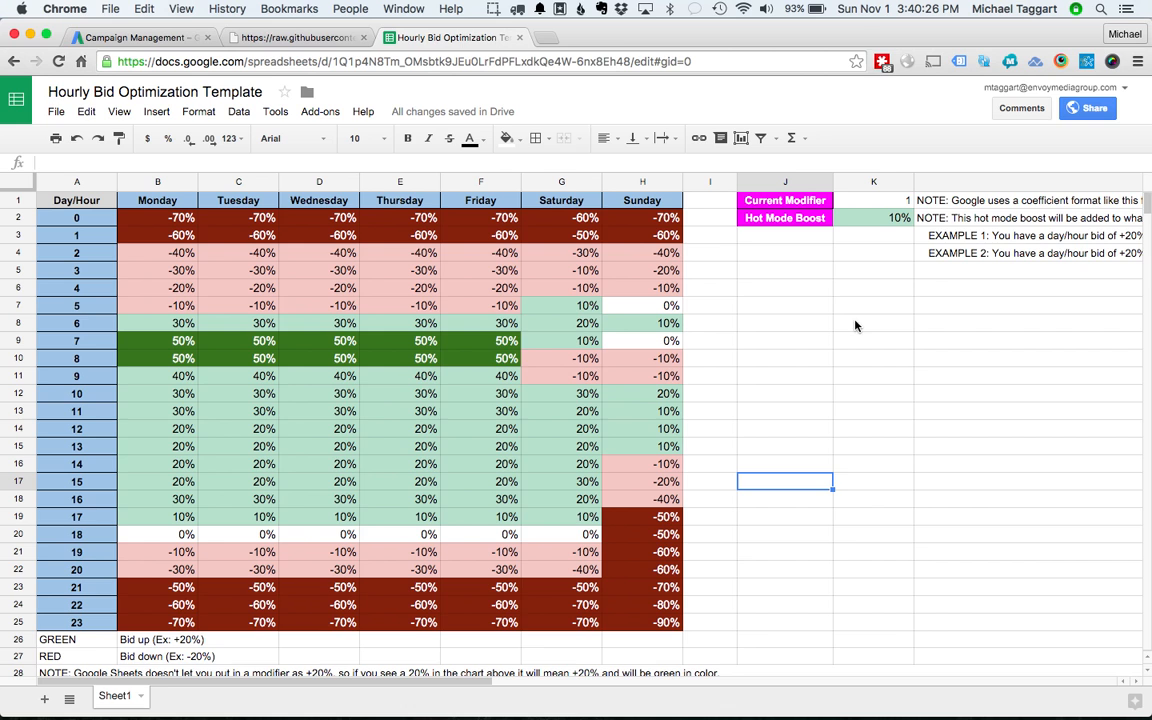
mouse_move(858, 252)
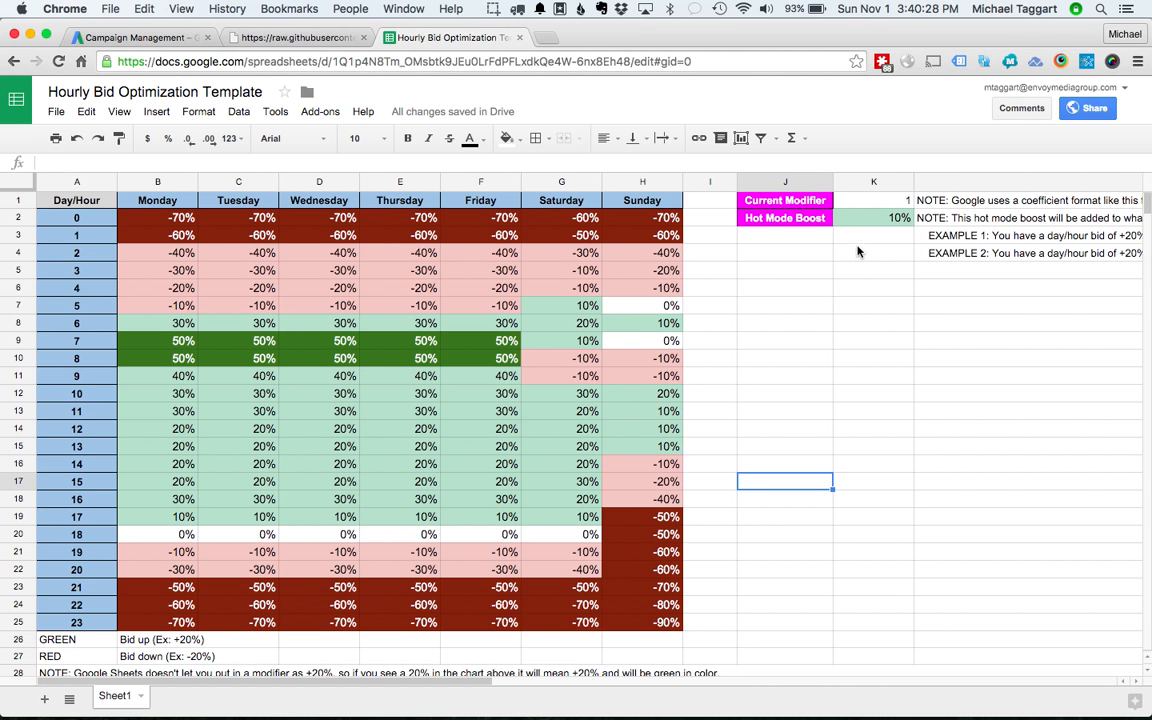
click(140, 36)
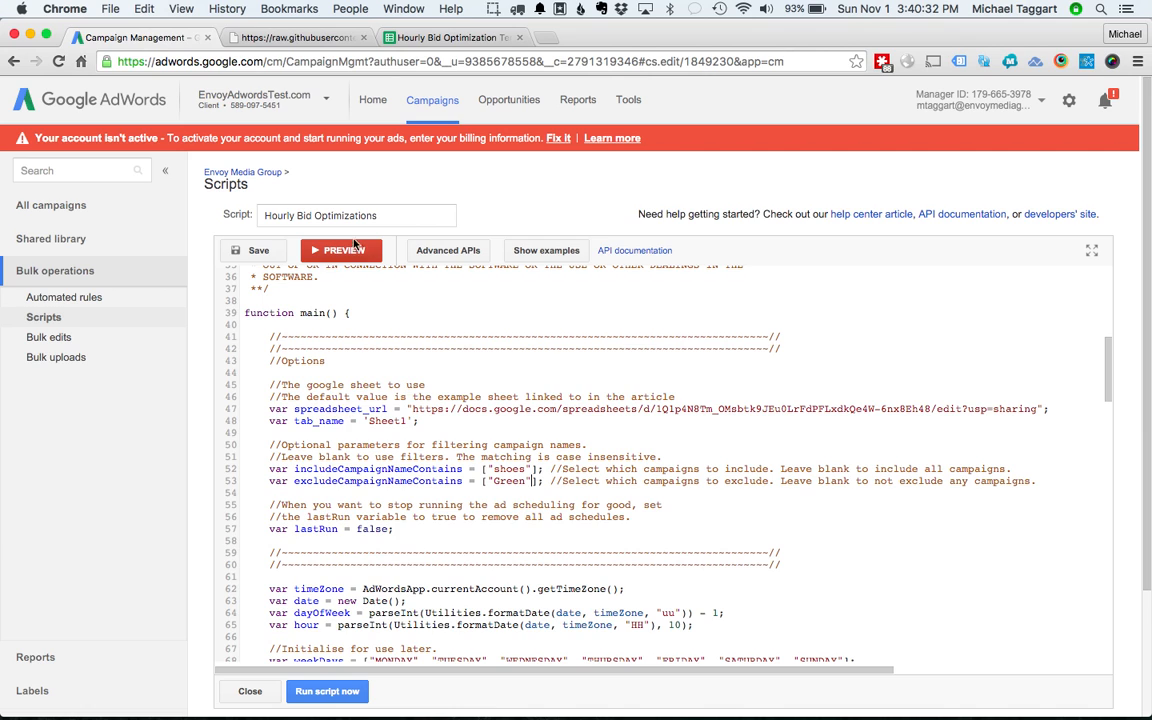
mouse_move(344, 250)
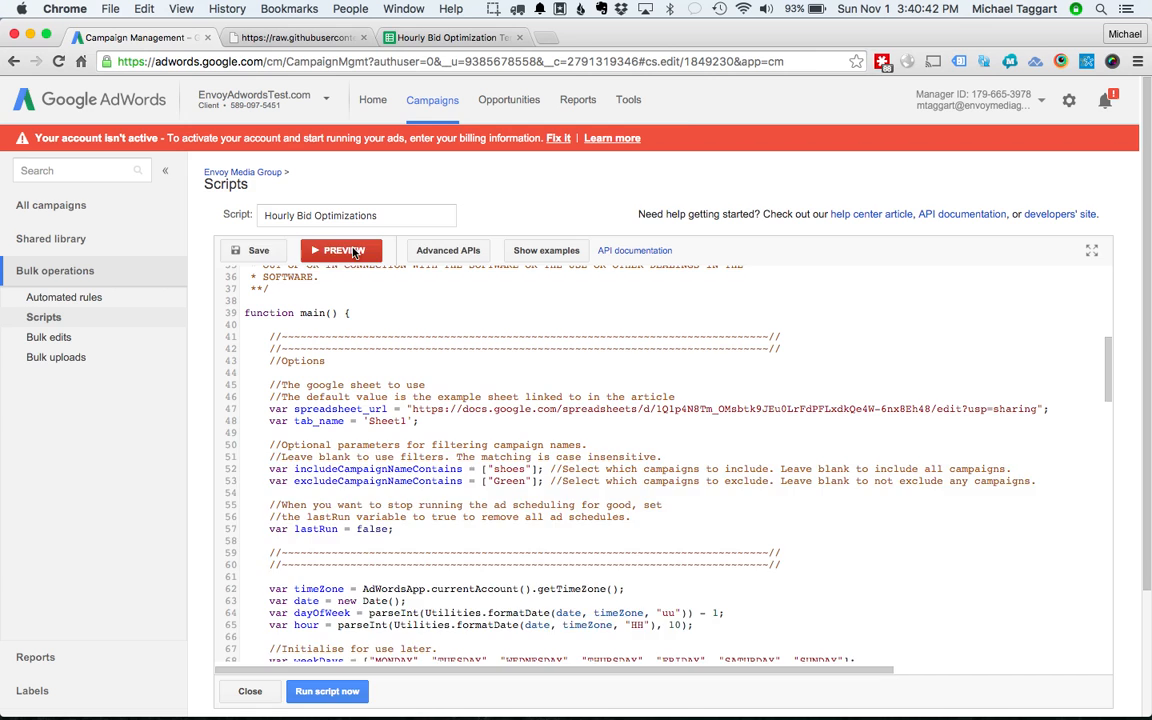
Start a preview, grant the script spreadsheet access, and run the preview again.
click(340, 250)
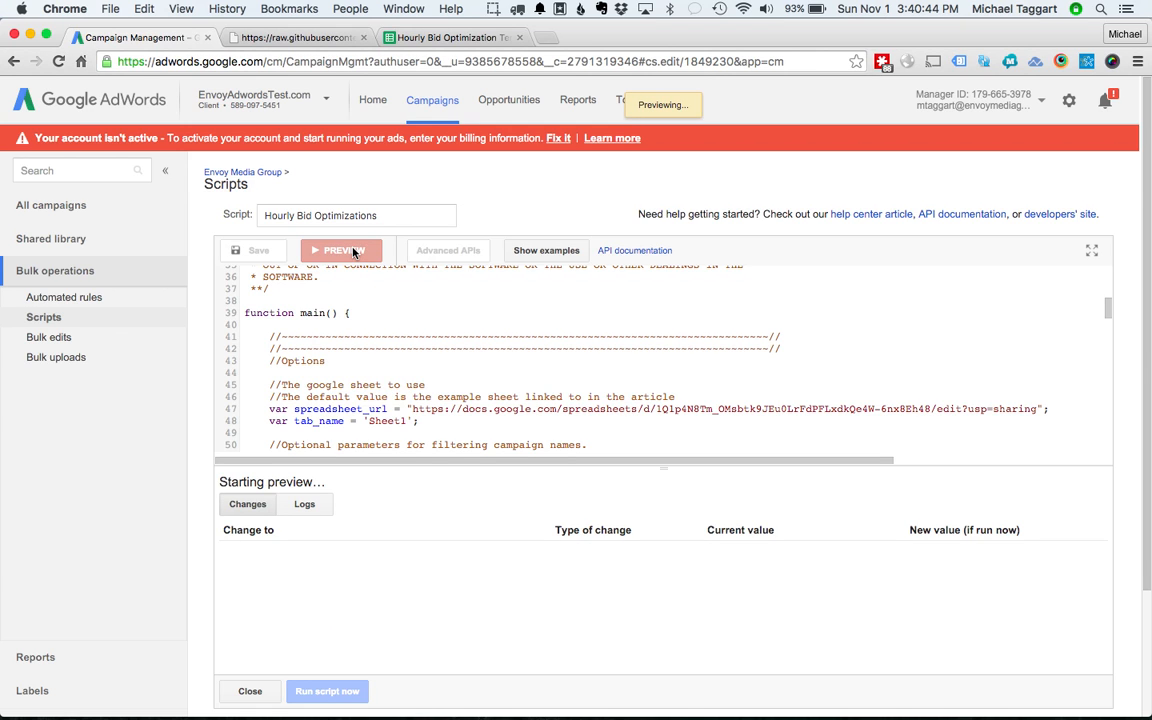
click(340, 250)
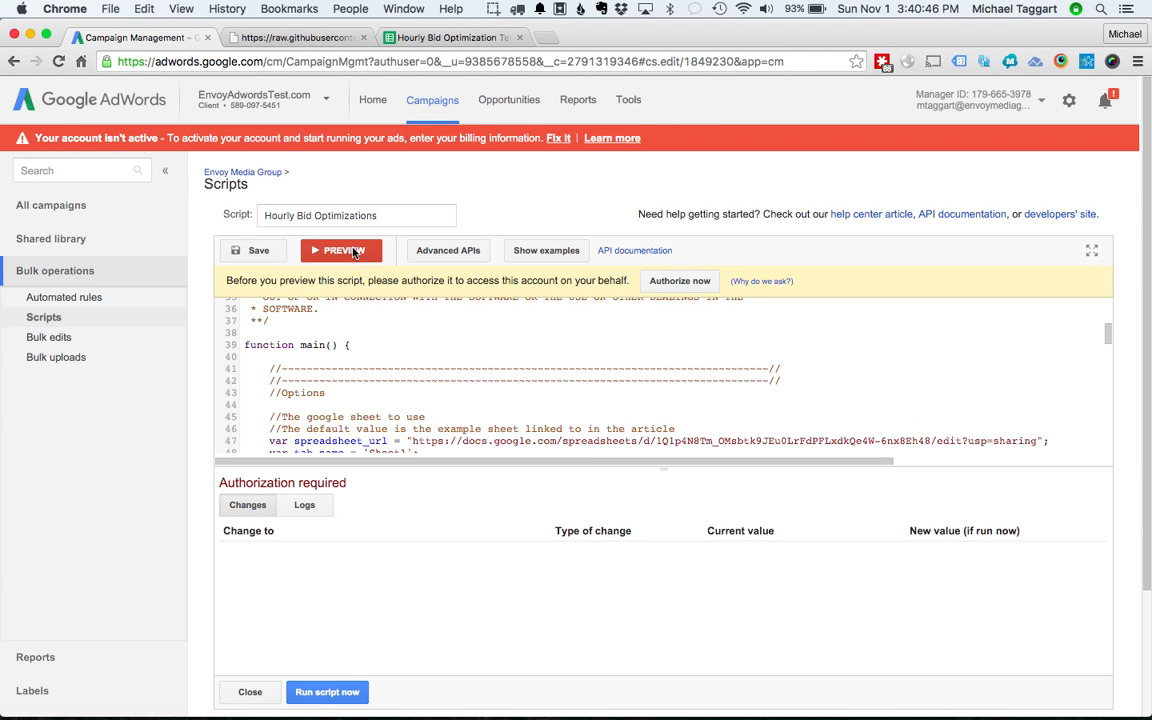
mouse_move(456, 296)
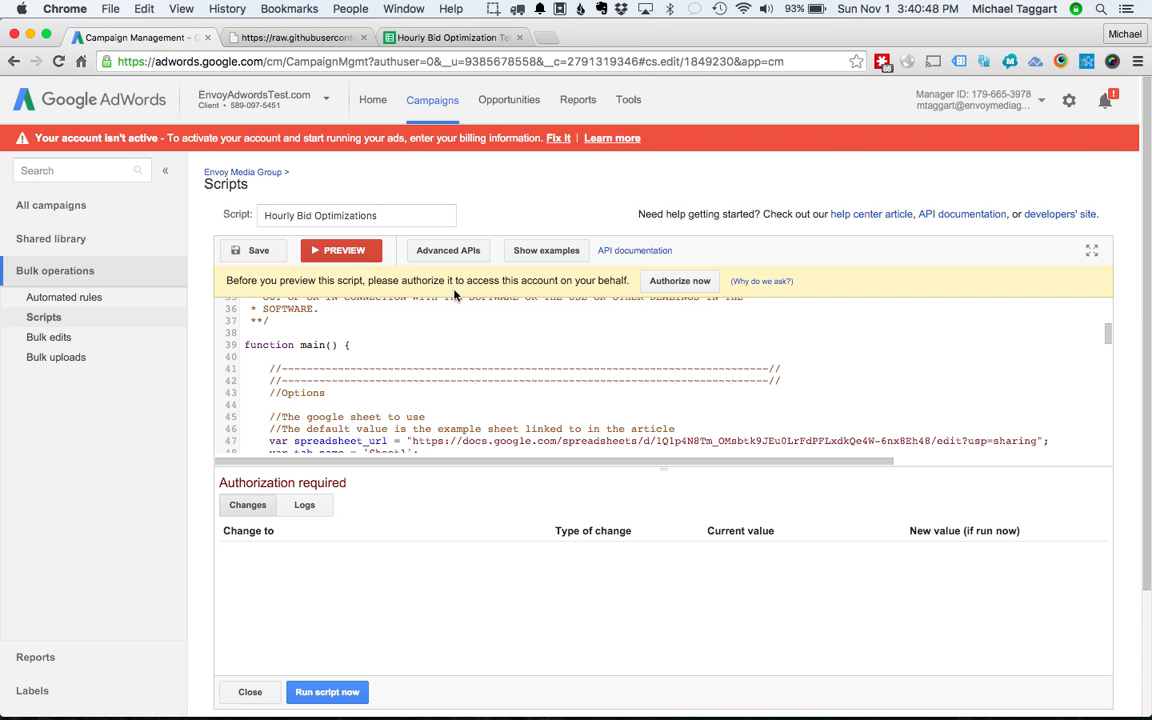
click(680, 280)
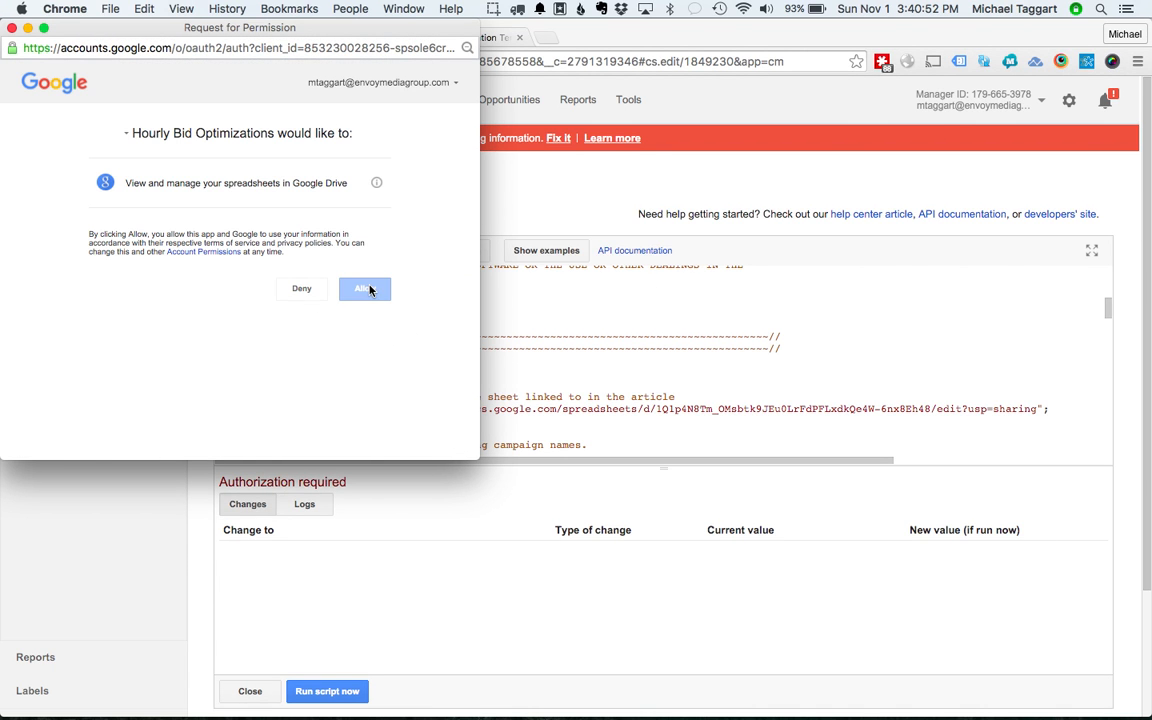
click(364, 288)
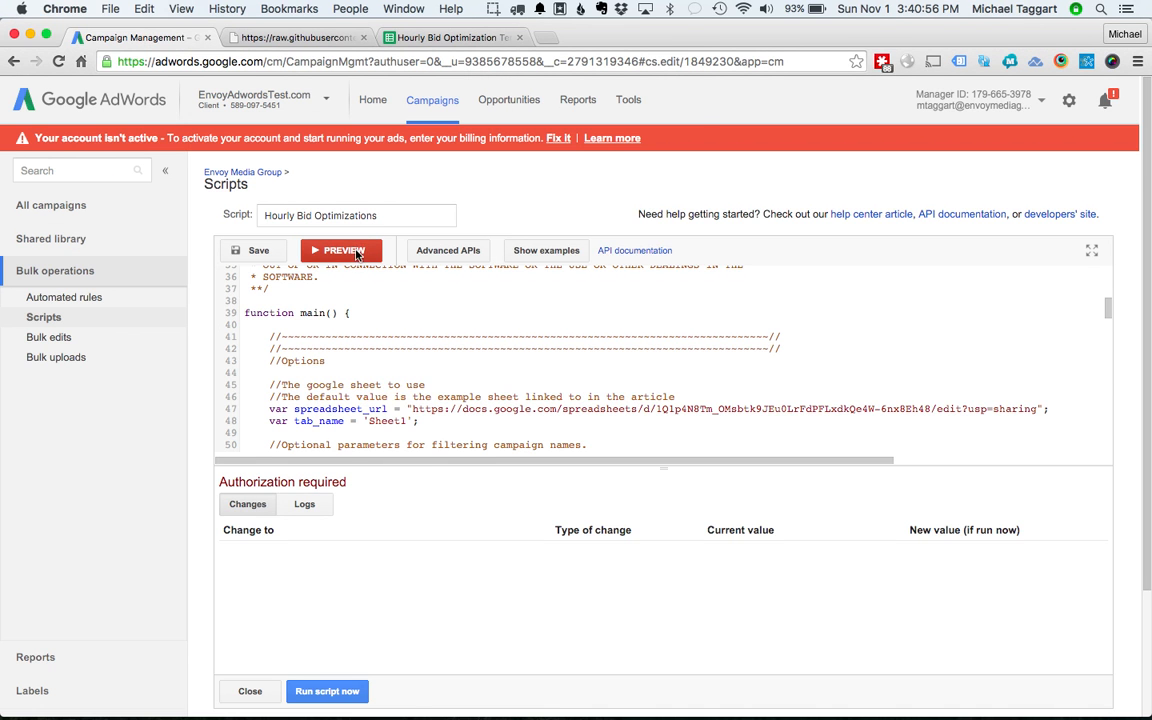
click(340, 250)
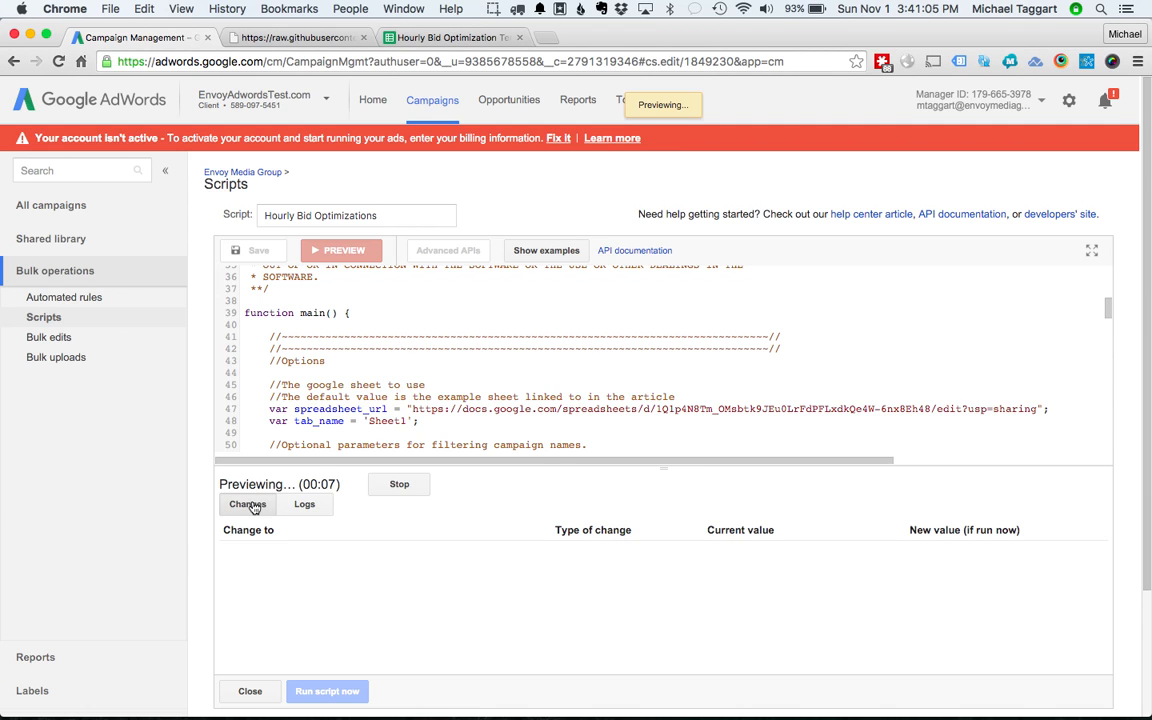
mouse_move(316, 580)
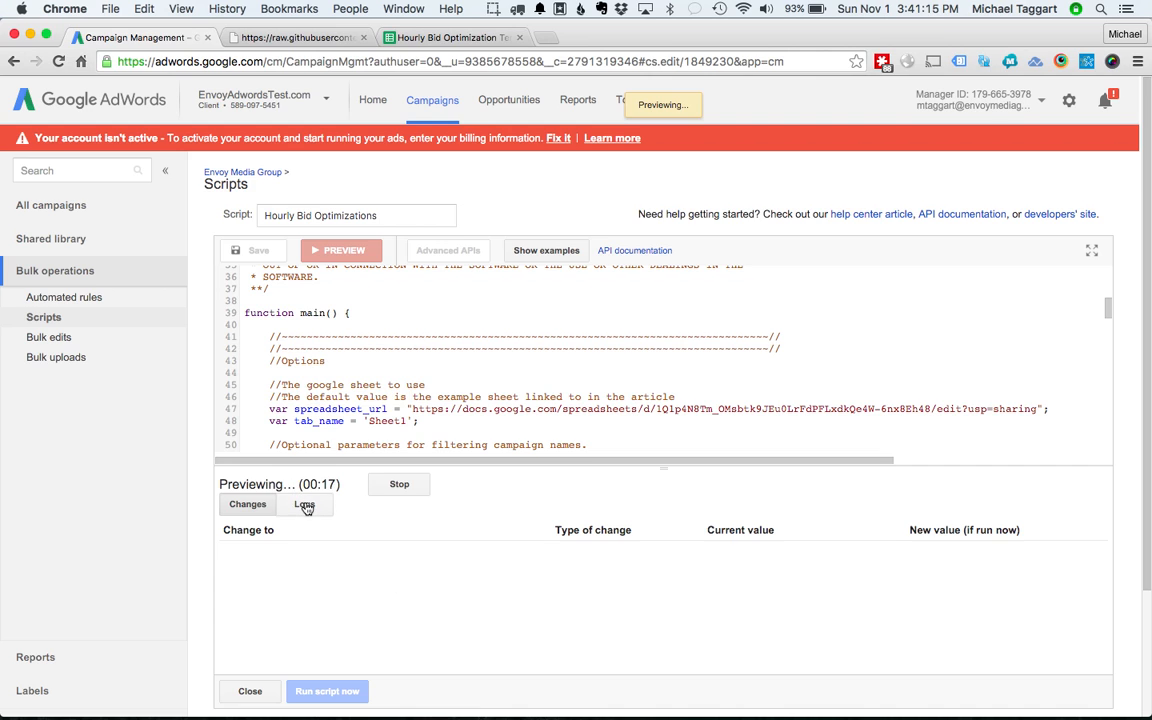
View the preview's Logs showing the 0.9 final bid multiplier and new ad schedule.
click(304, 504)
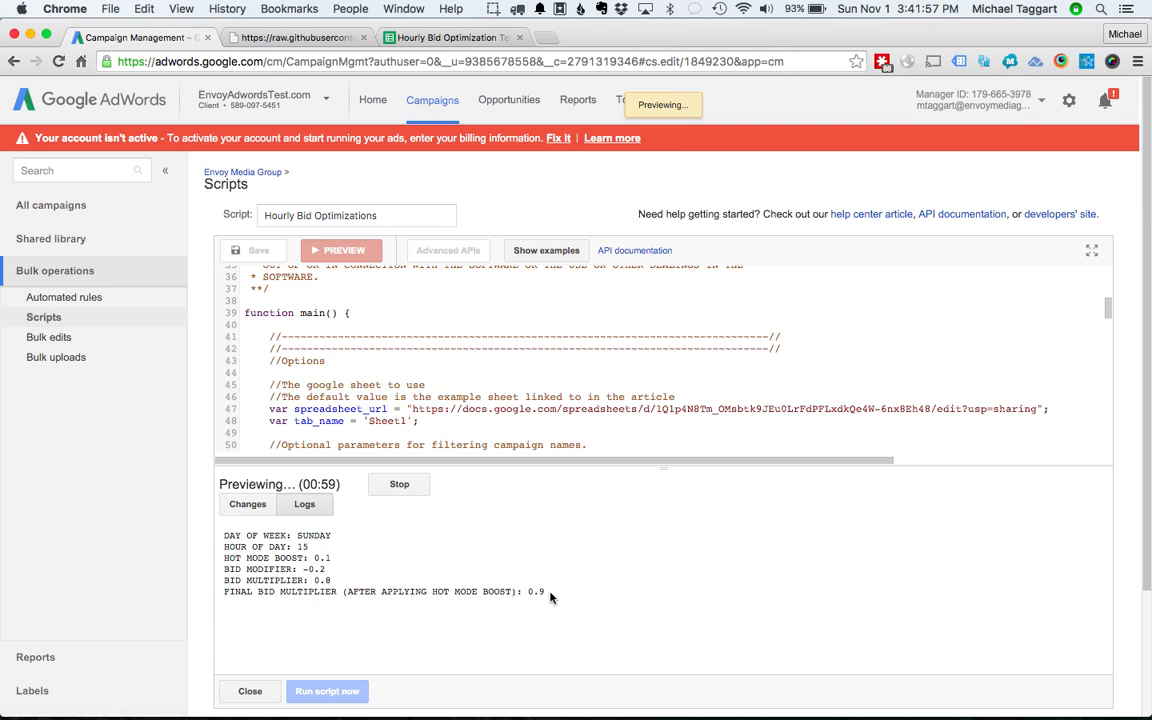
mouse_move(330, 518)
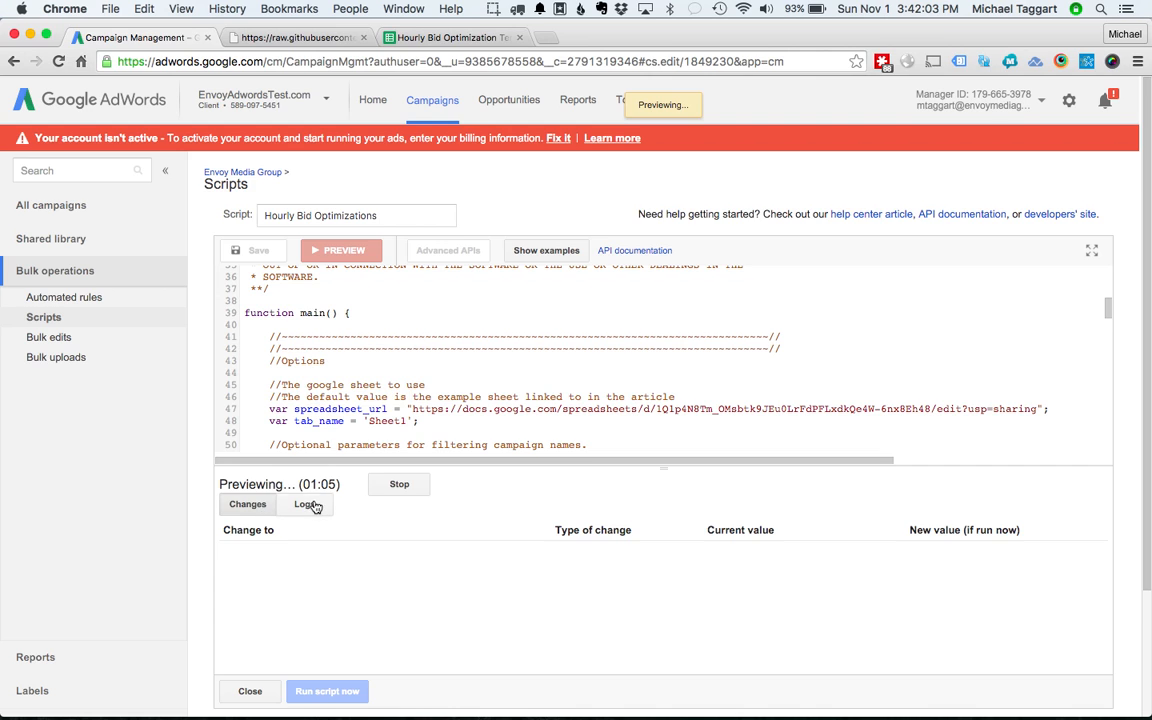
click(304, 504)
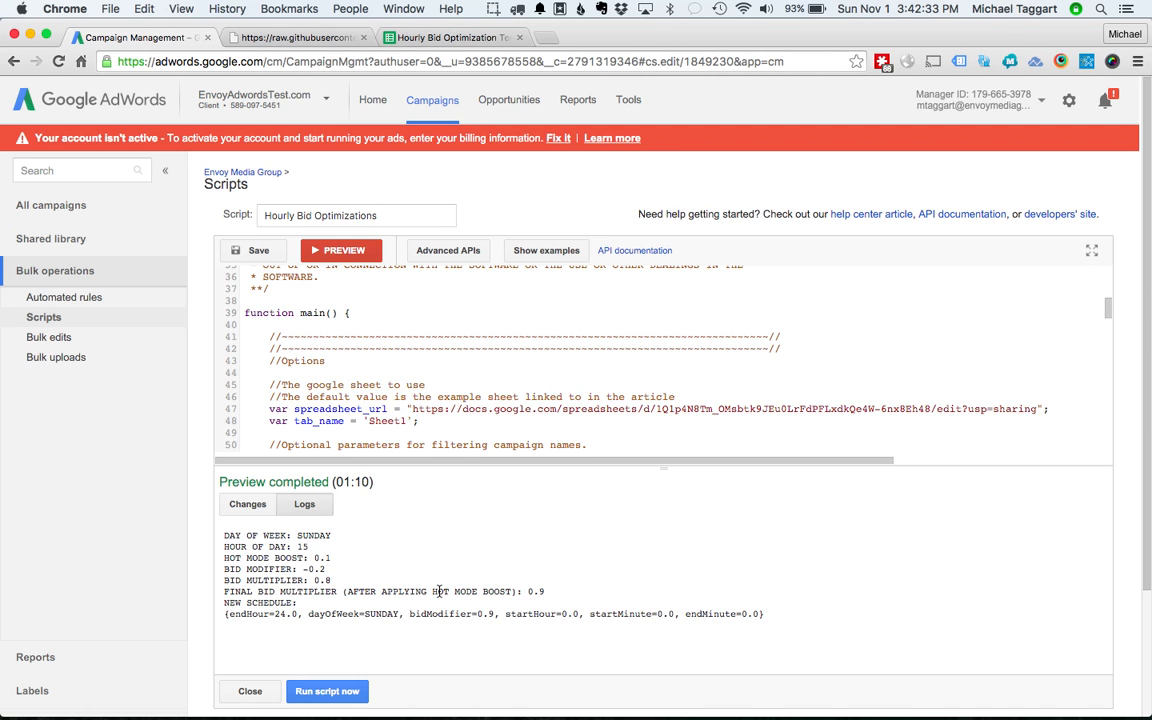
mouse_move(440, 570)
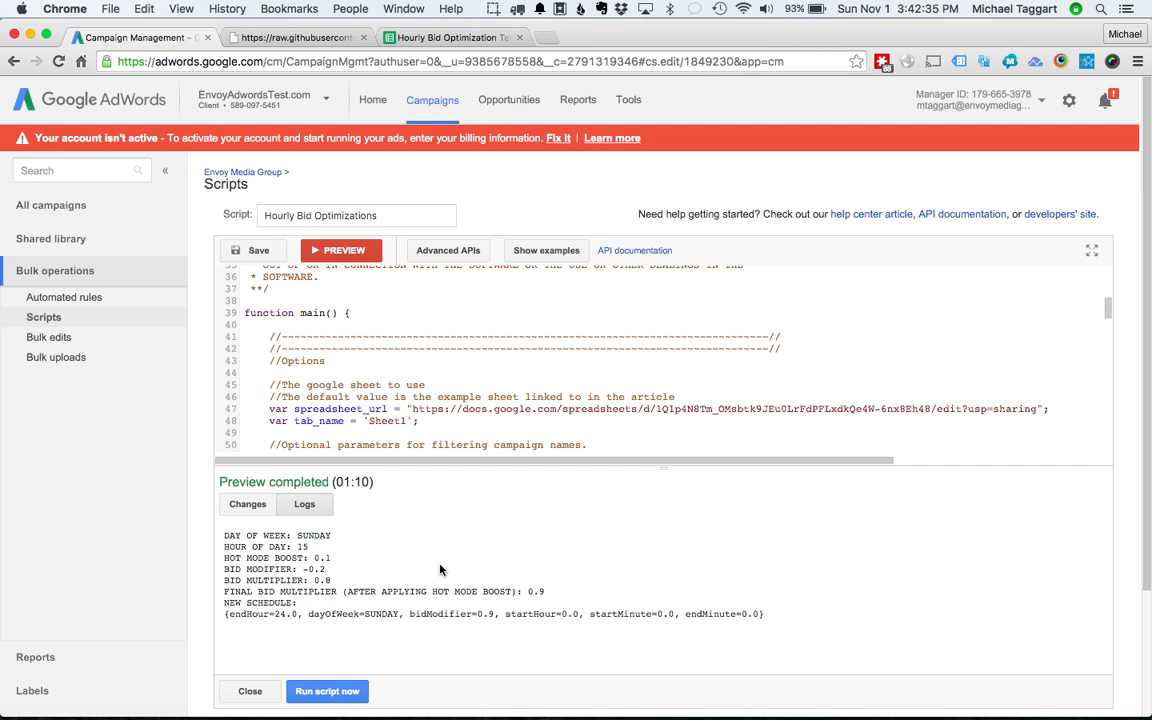
mouse_move(330, 588)
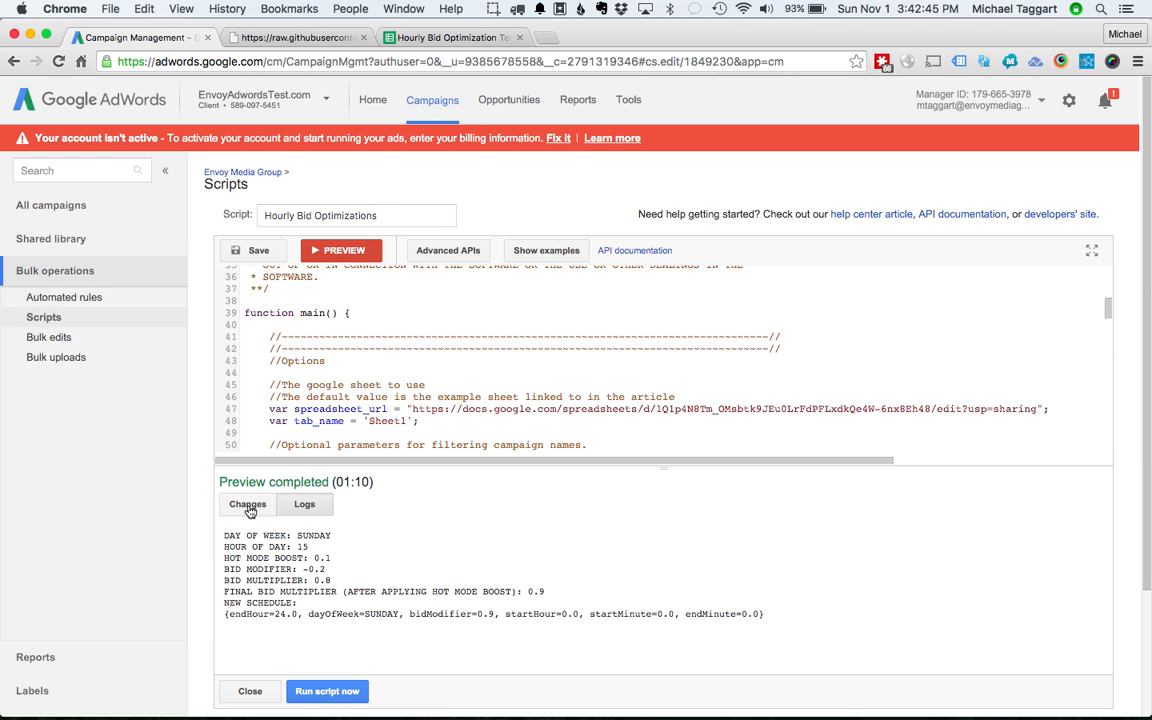
Review the Changes listing ad schedule additions and save the Hourly Bid Optimizations script.
click(248, 504)
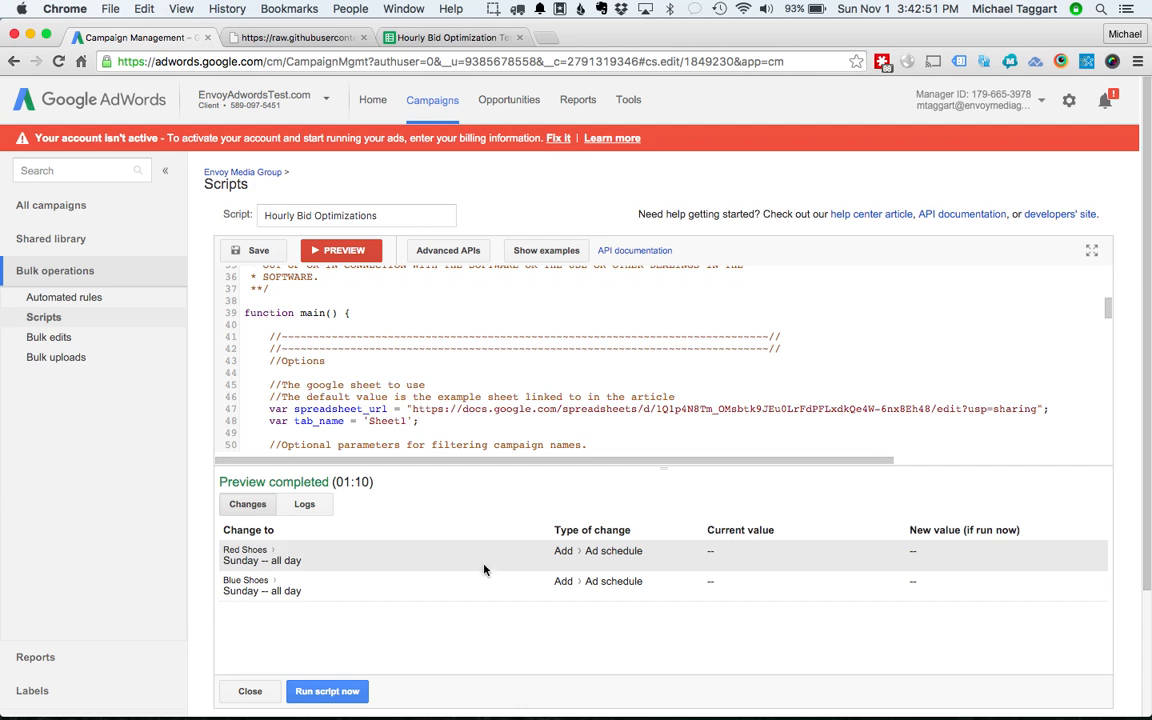
mouse_move(618, 552)
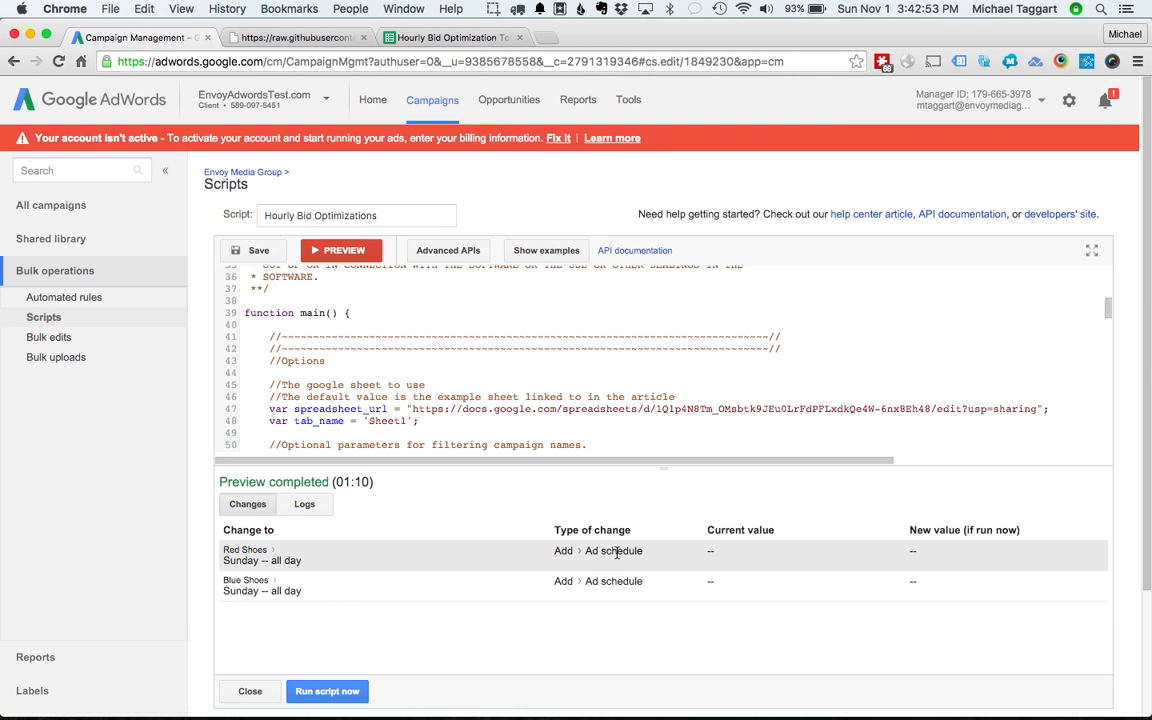
mouse_move(268, 590)
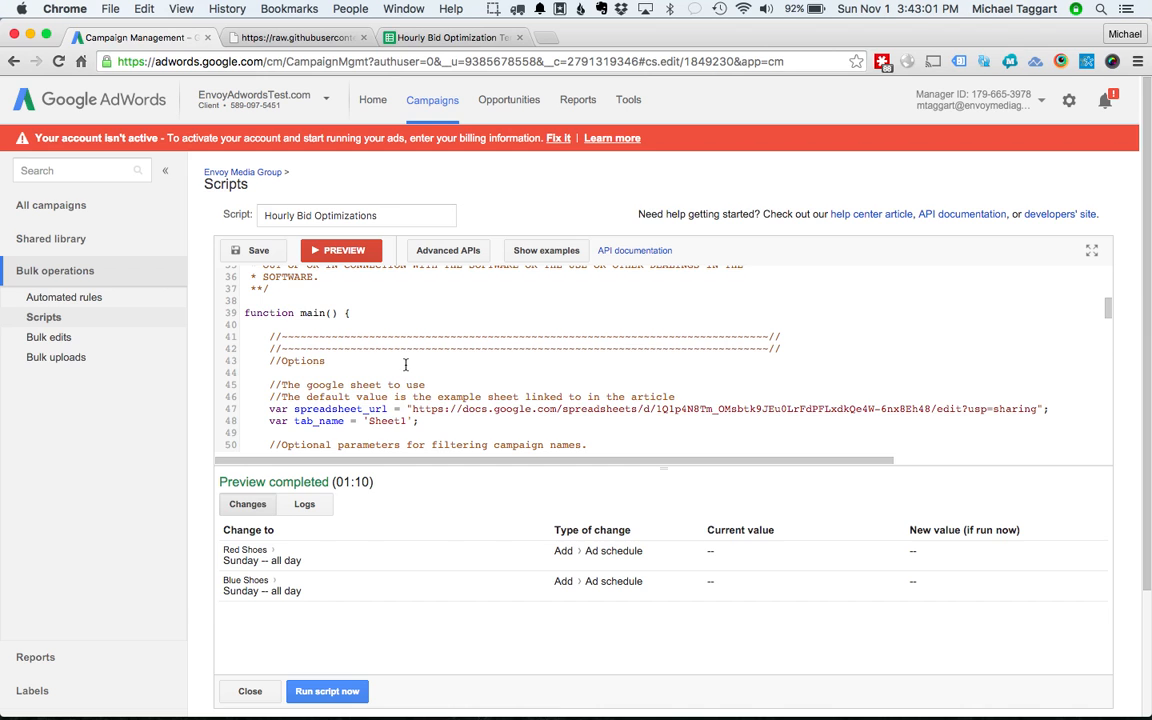
click(256, 250)
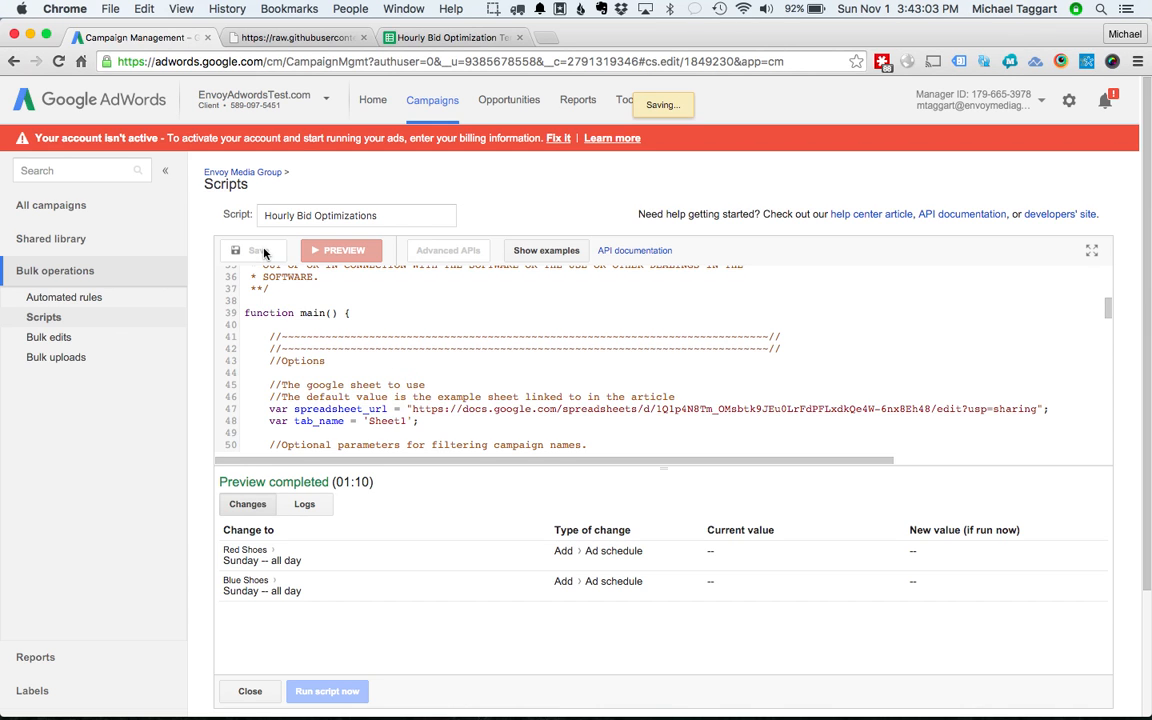
click(252, 250)
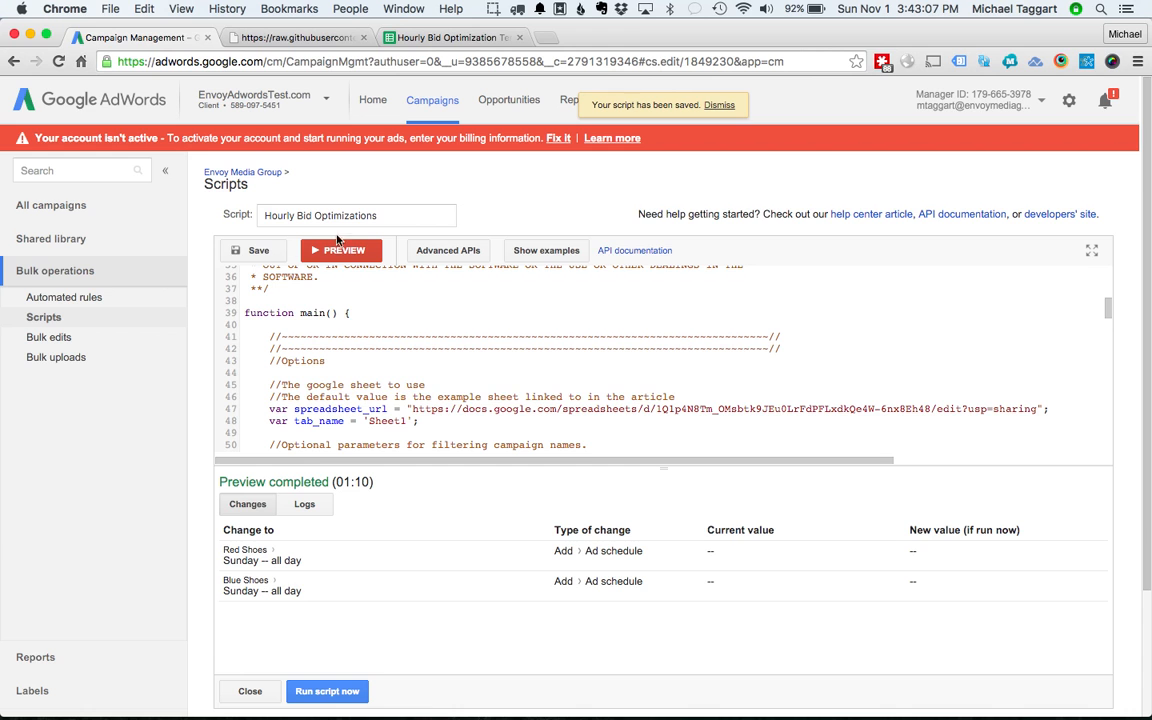
scroll(down, 3)
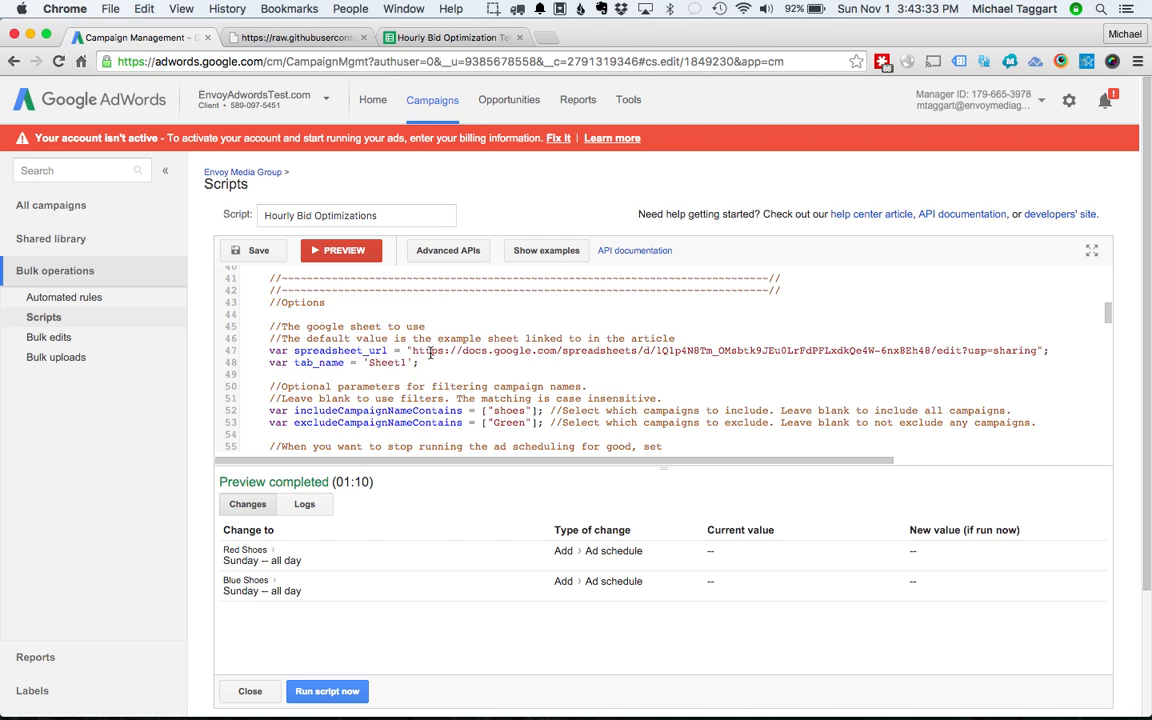
mouse_move(236, 338)
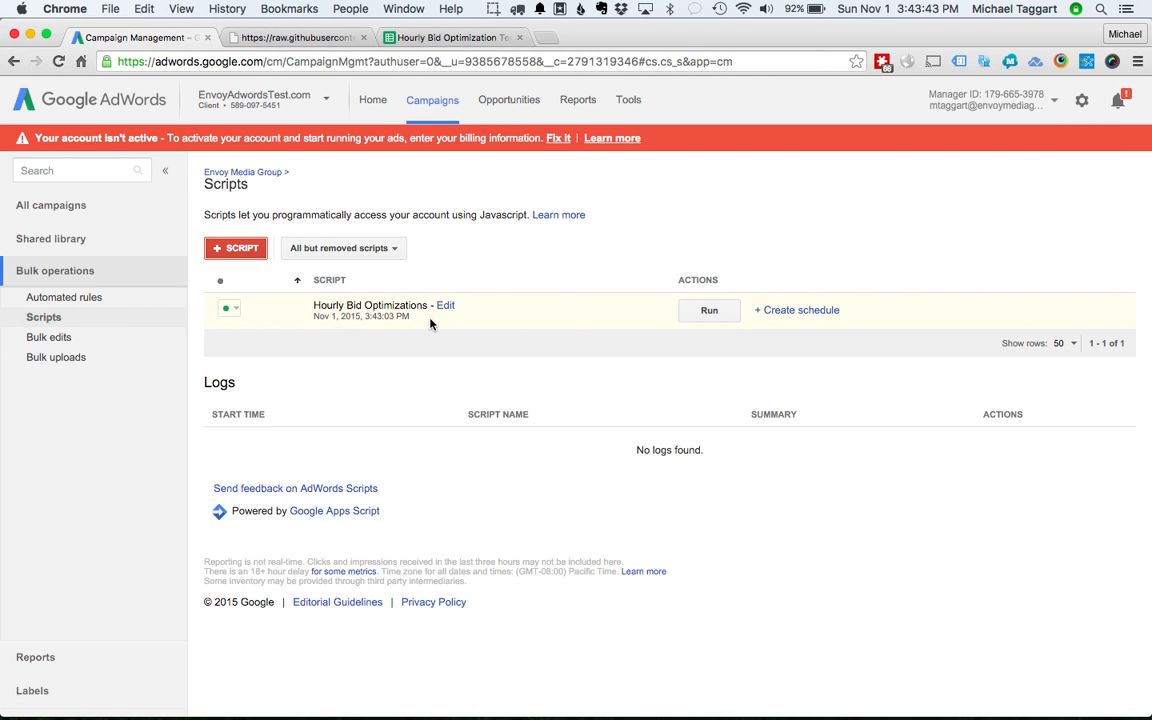
mouse_move(800, 310)
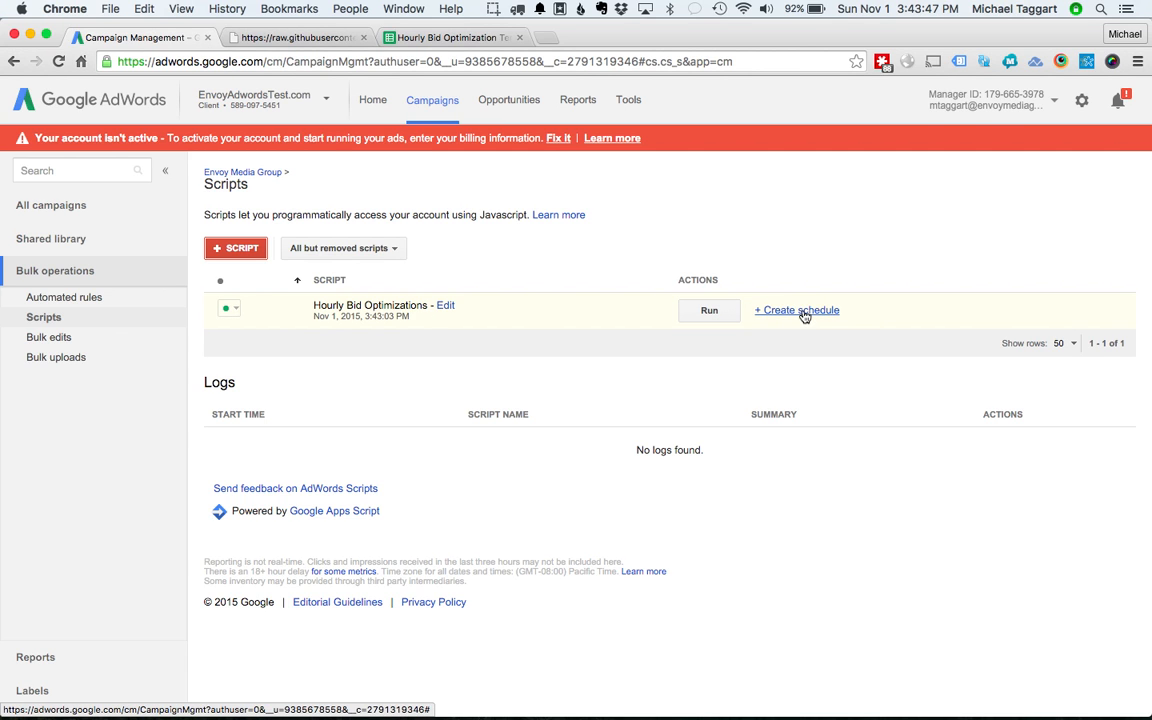
Create a run schedule for the Hourly Bid Optimizations script with Frequency set to Hourly and save it.
click(796, 310)
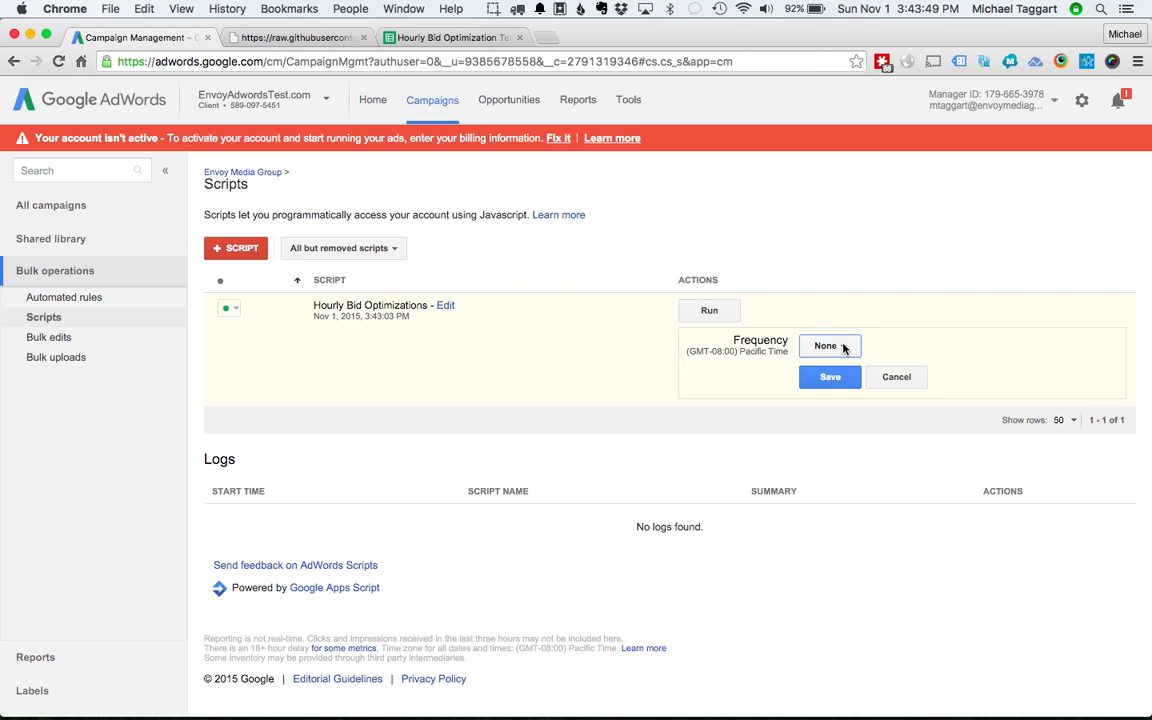
click(830, 346)
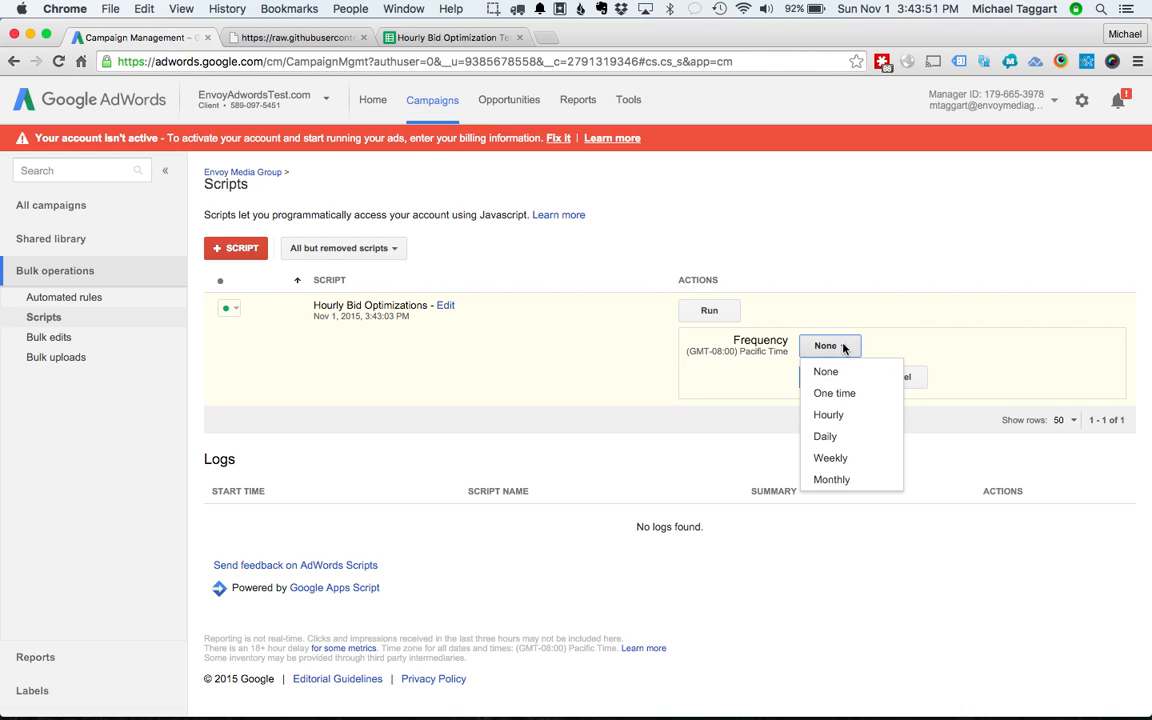
mouse_move(824, 436)
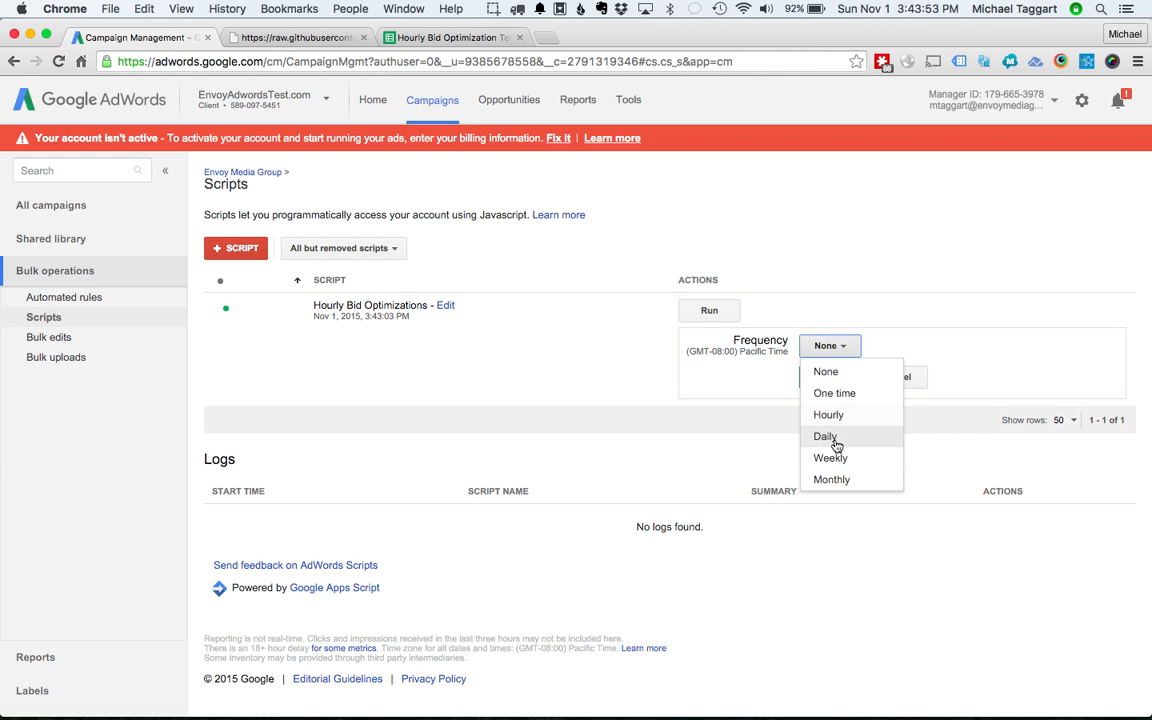
mouse_move(828, 414)
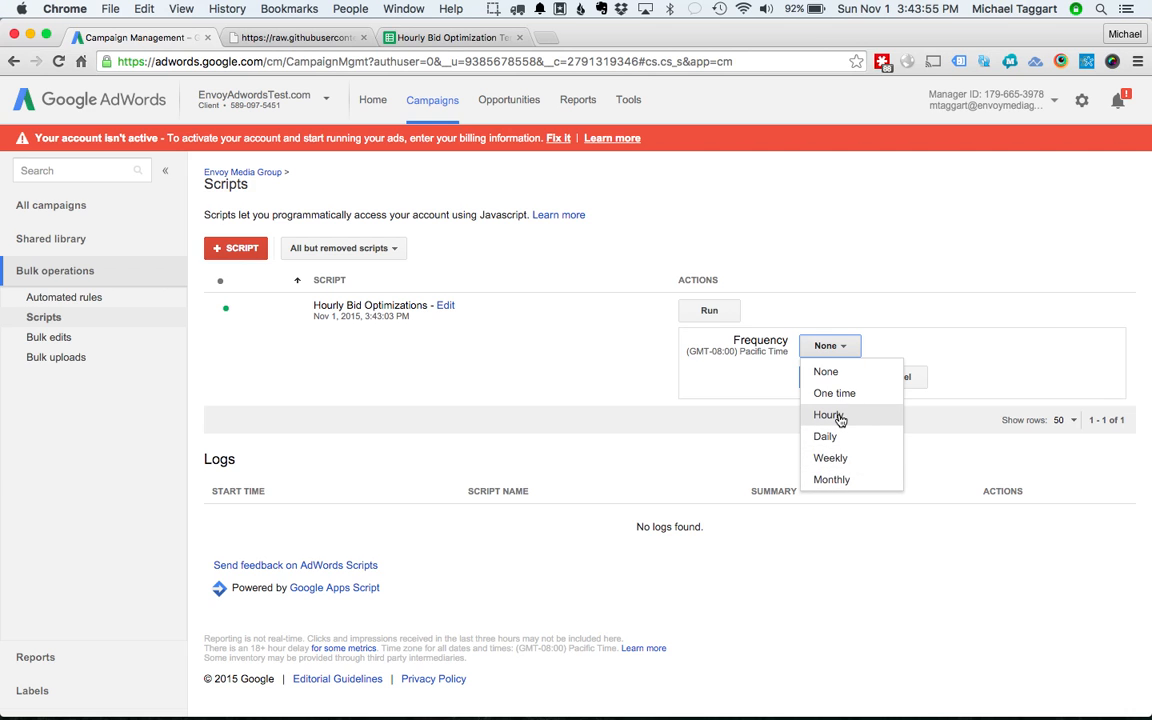
click(828, 414)
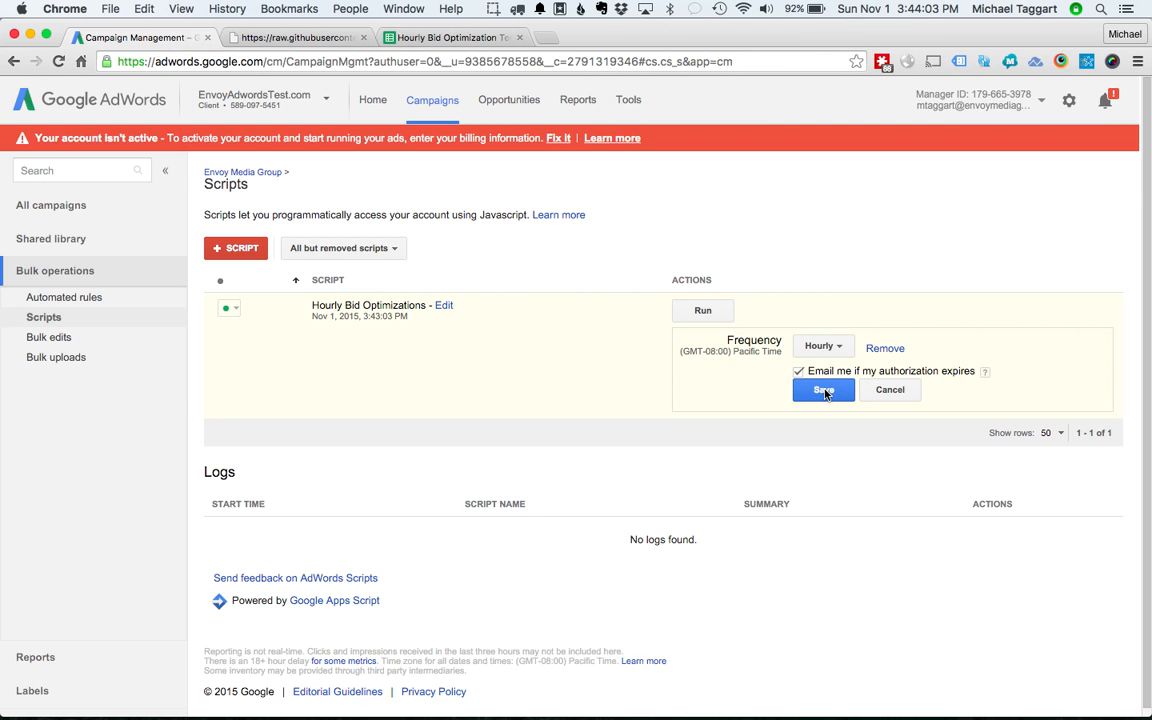
click(824, 390)
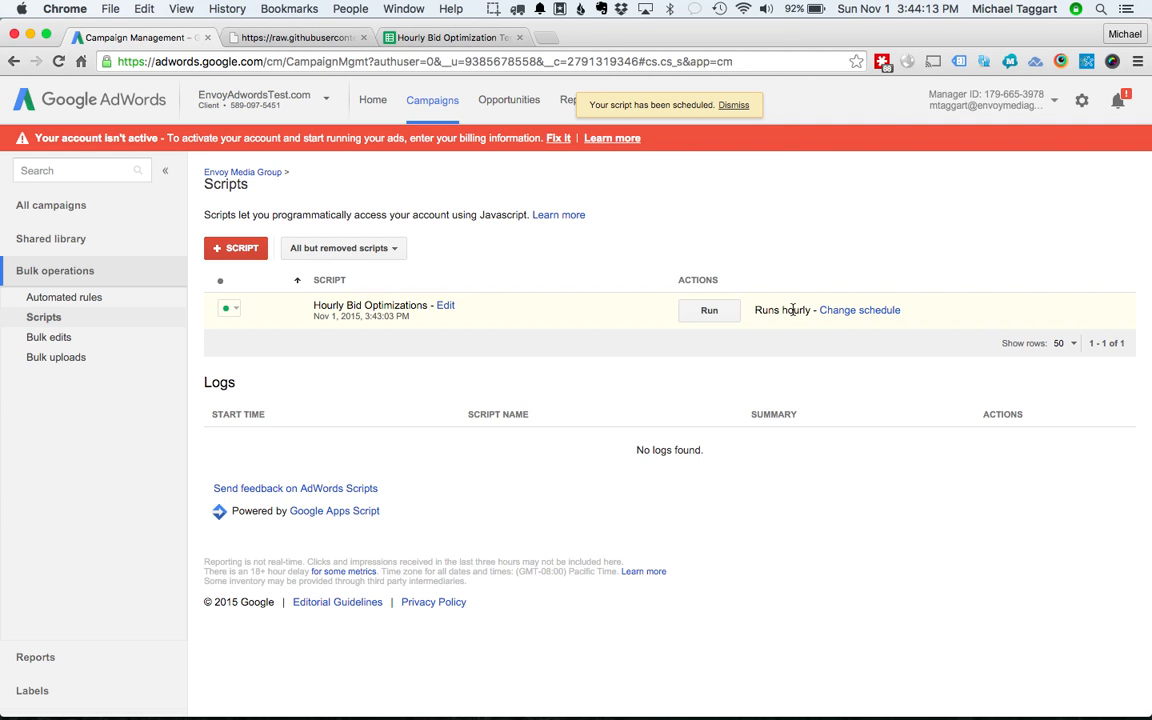
click(732, 104)
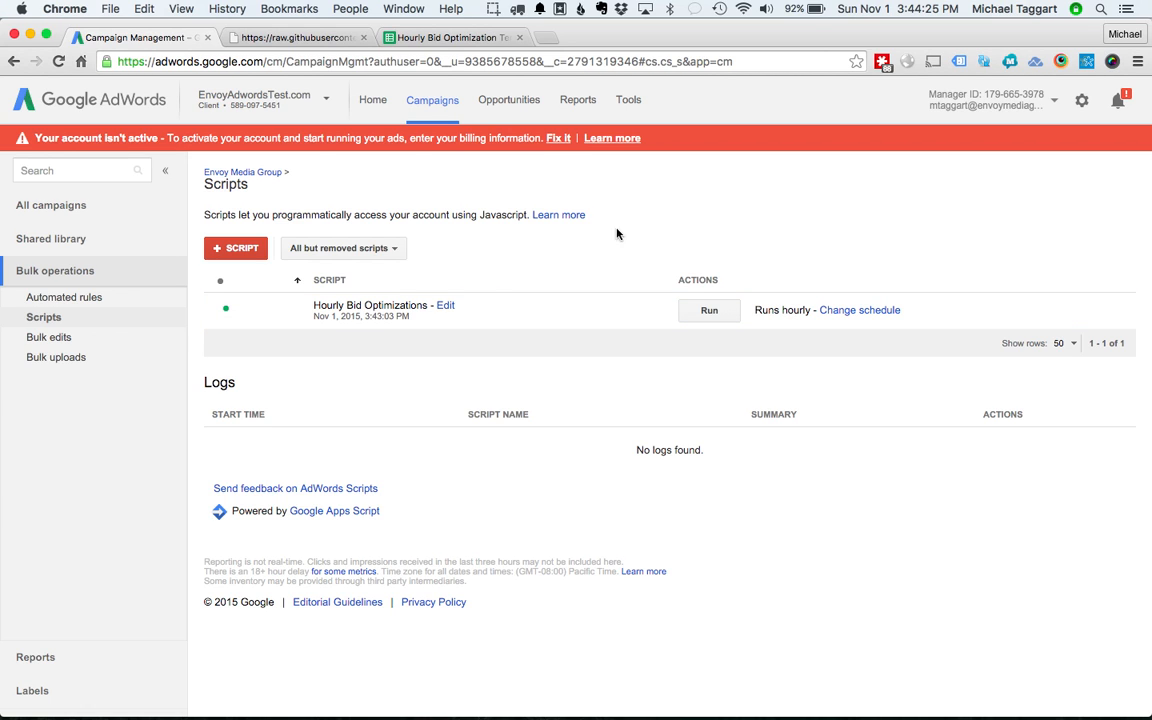
mouse_move(460, 342)
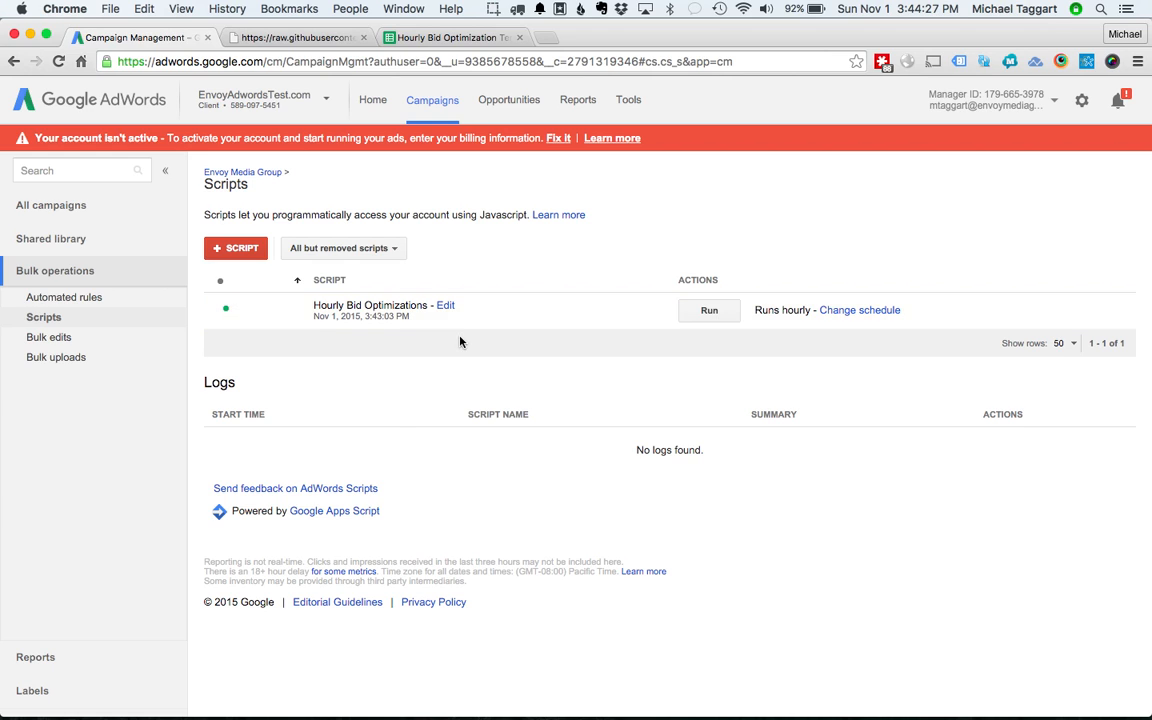
mouse_move(372, 412)
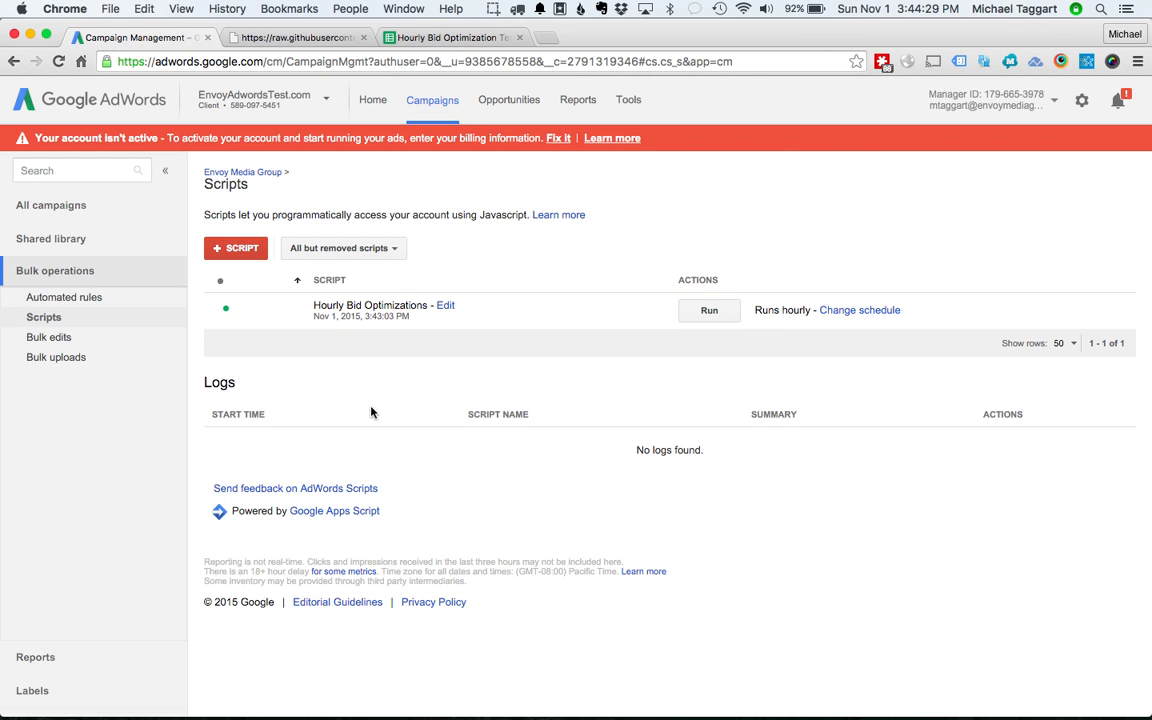
mouse_move(710, 400)
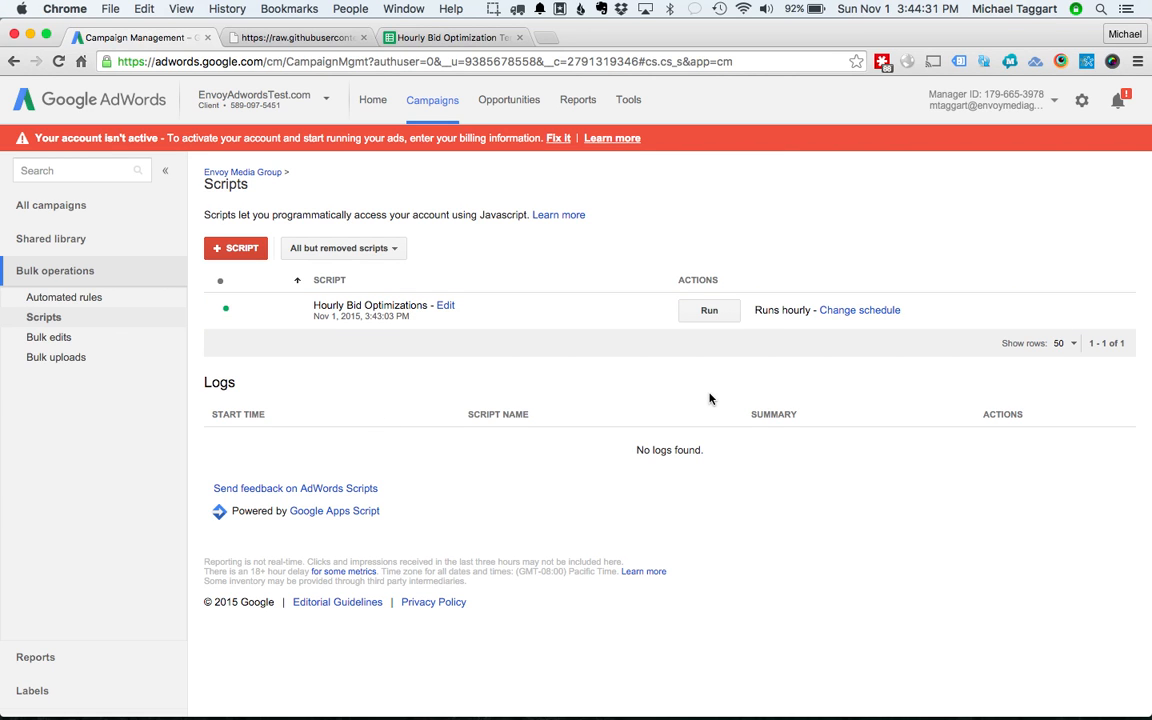